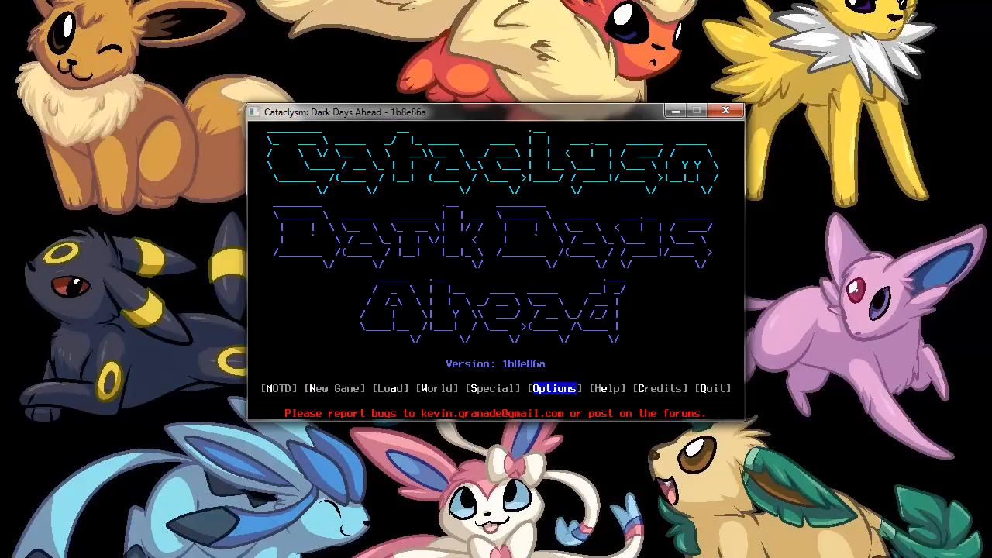
# In the General options, set the safemode proximity distance to 10.
pyautogui.click(555, 388)
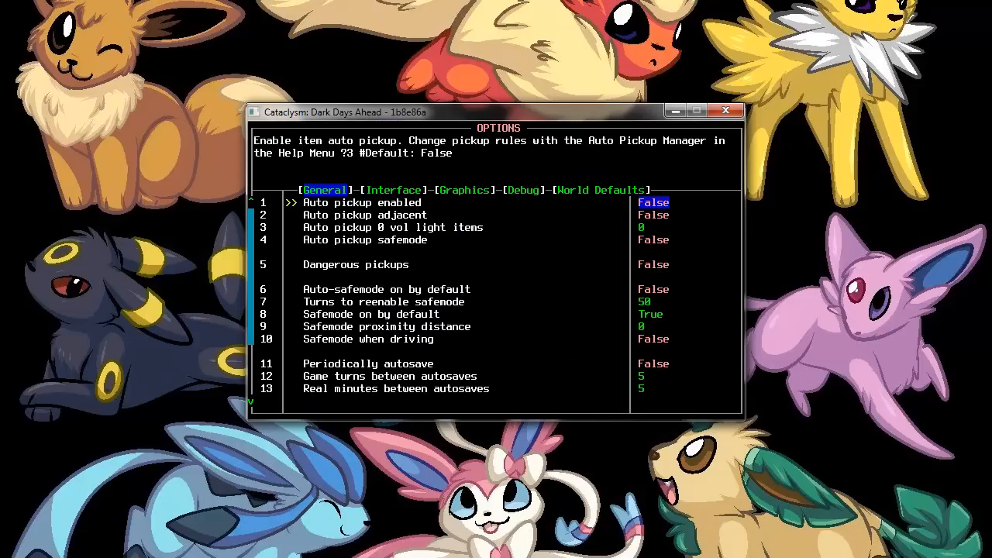
pyautogui.press('down')
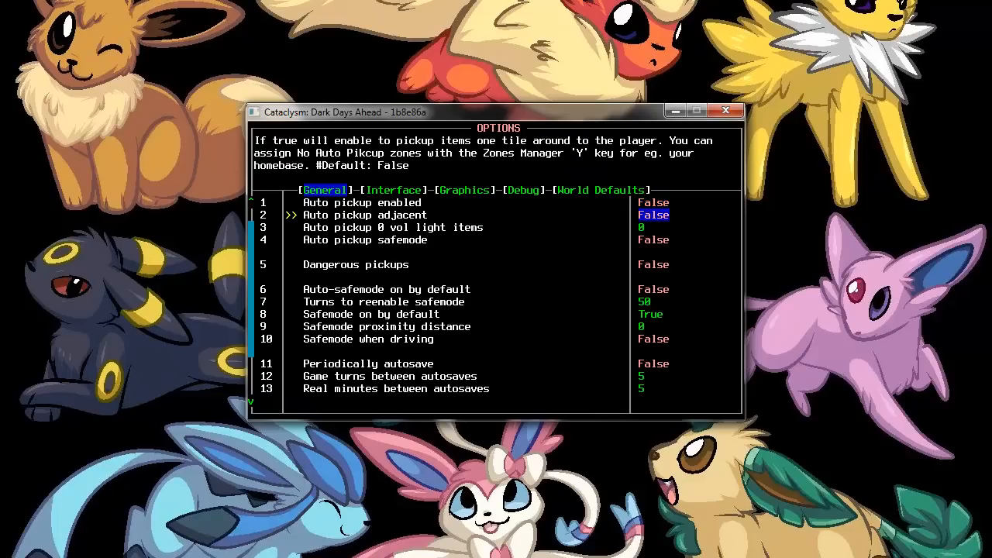
pyautogui.press('down')
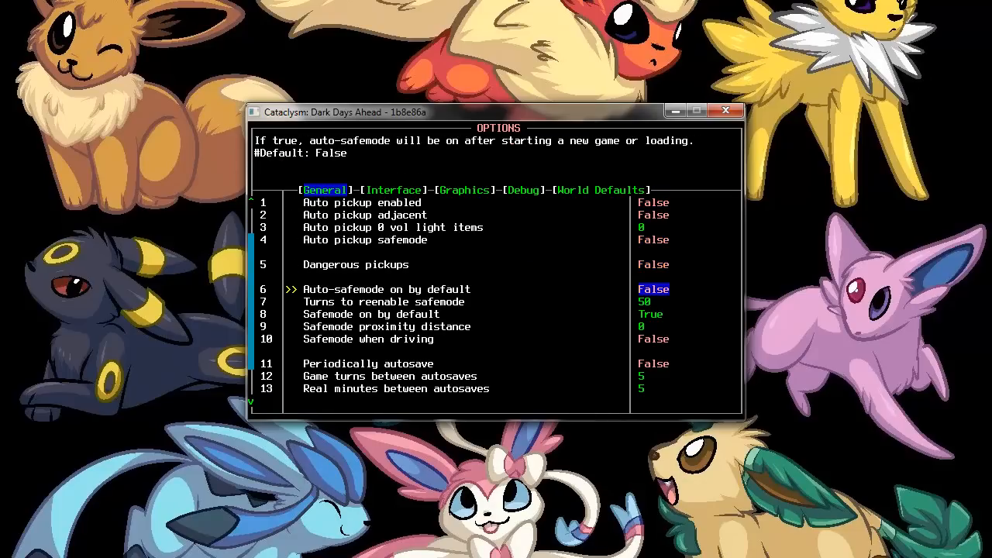
pyautogui.press('Down')
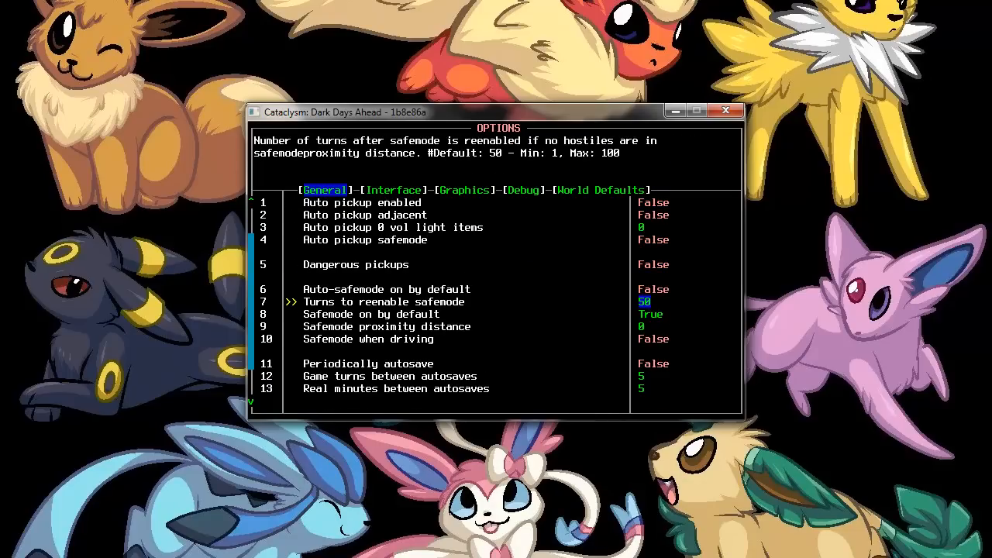
pyautogui.press('down')
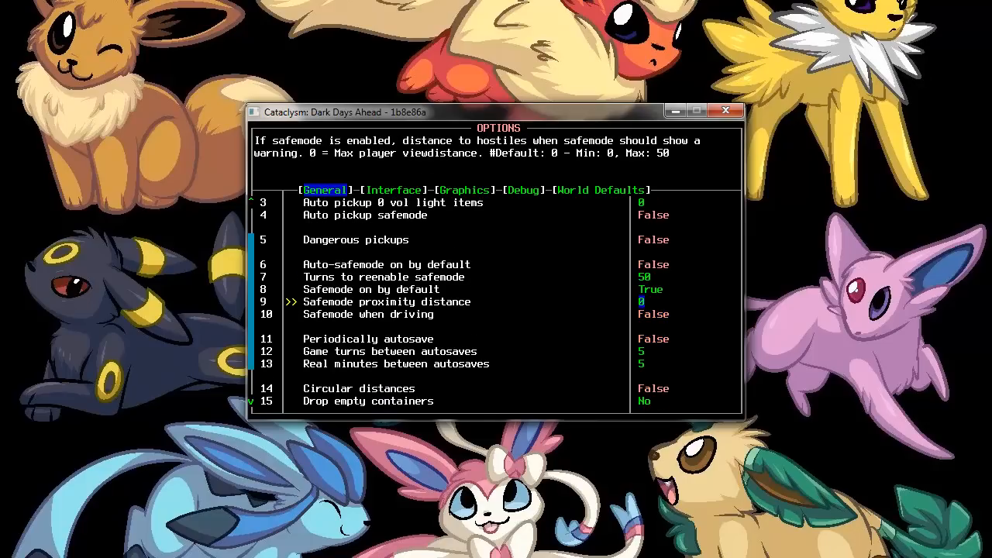
pyautogui.press('right')
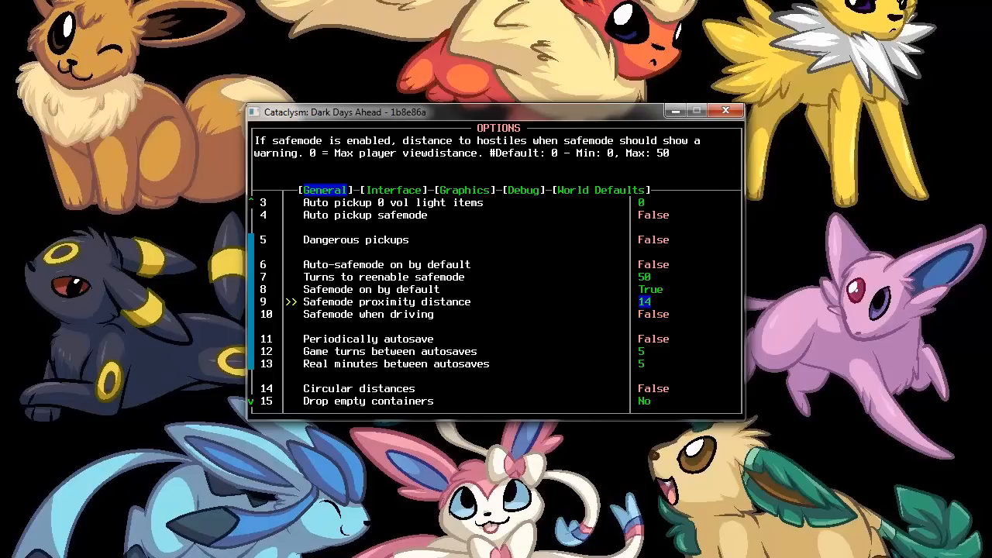
pyautogui.press('Left')
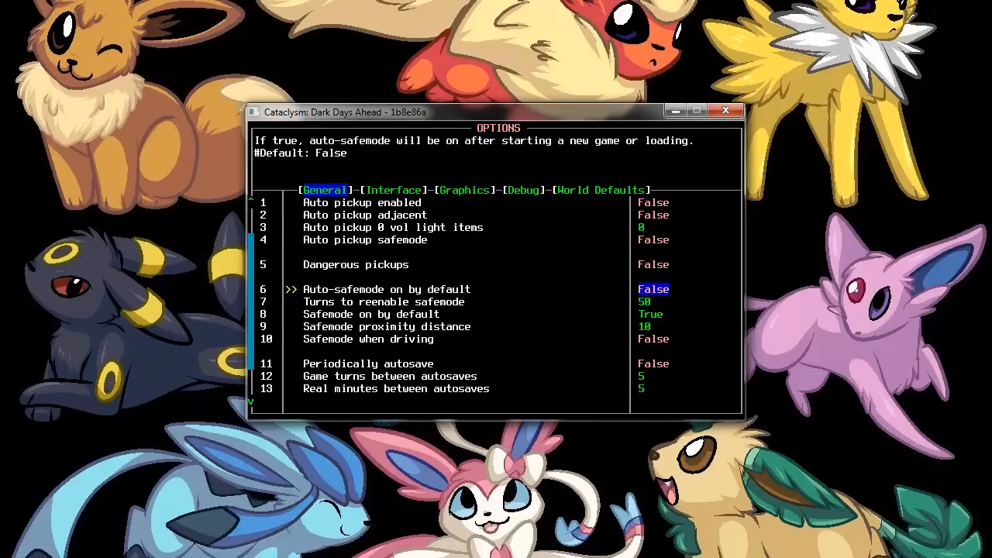
# Turn periodic autosave on and leave the General settings for the Interface tab.
pyautogui.scroll(-3)
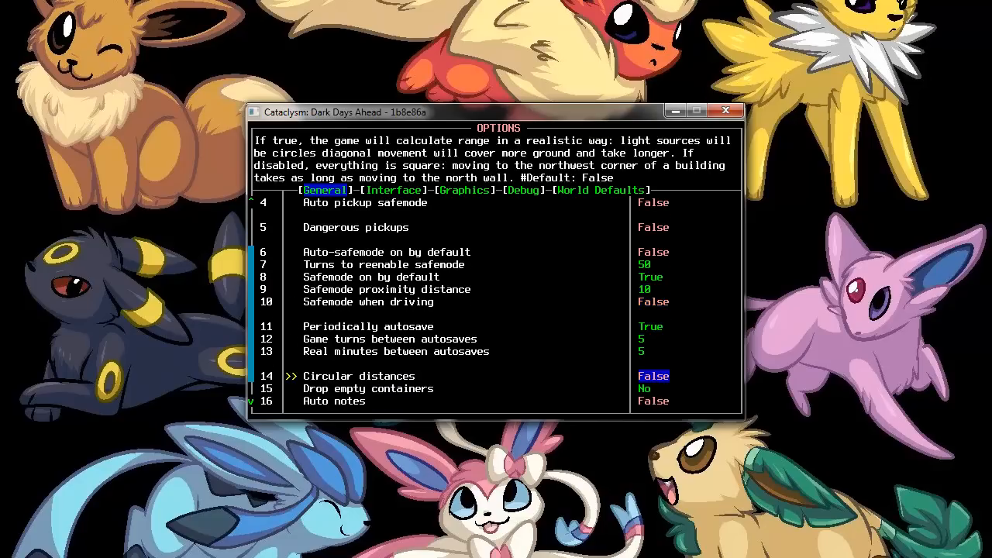
pyautogui.scroll(3)
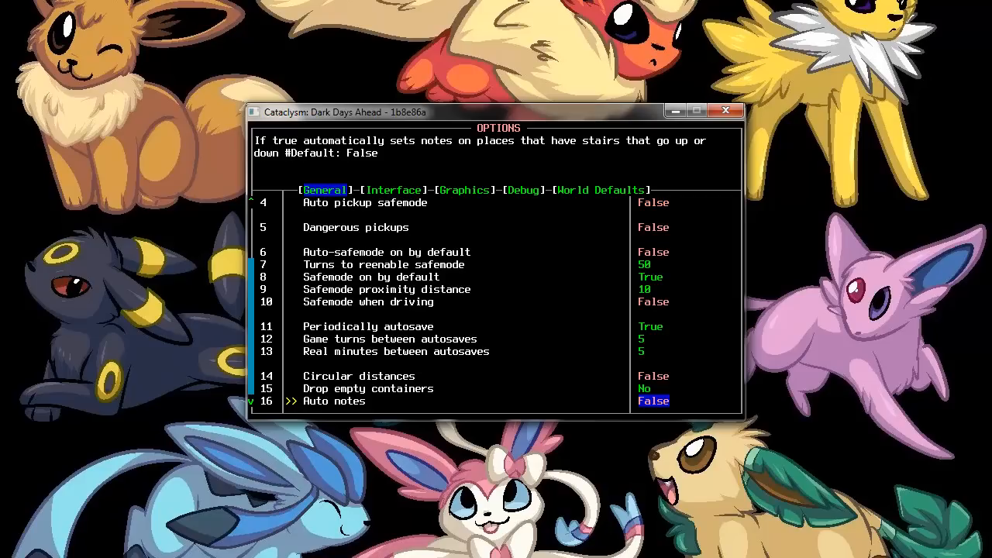
pyautogui.press('up')
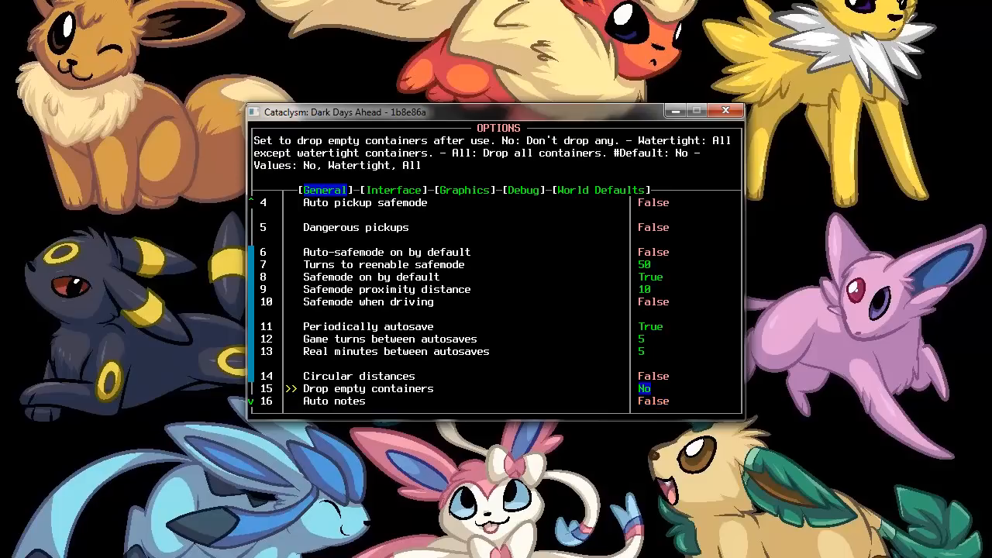
pyautogui.press('Down')
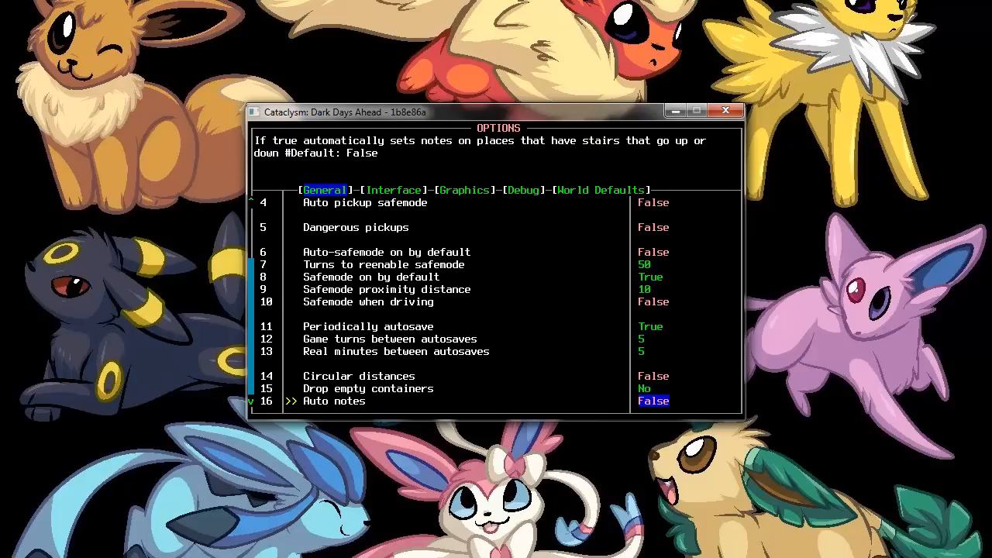
pyautogui.click(394, 189)
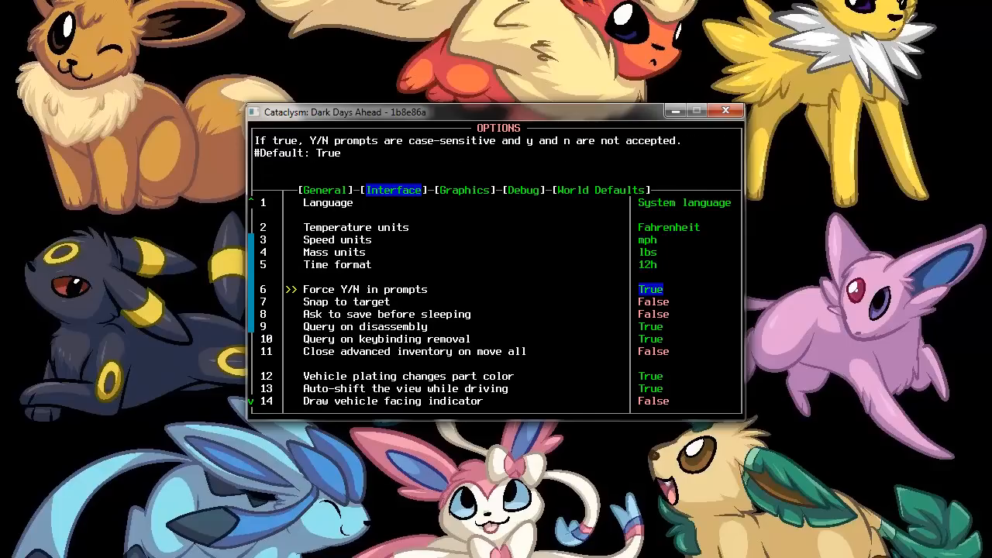
# Scroll the Interface settings down to the hide mouse cursor option (HideKB).
pyautogui.scroll(-3)
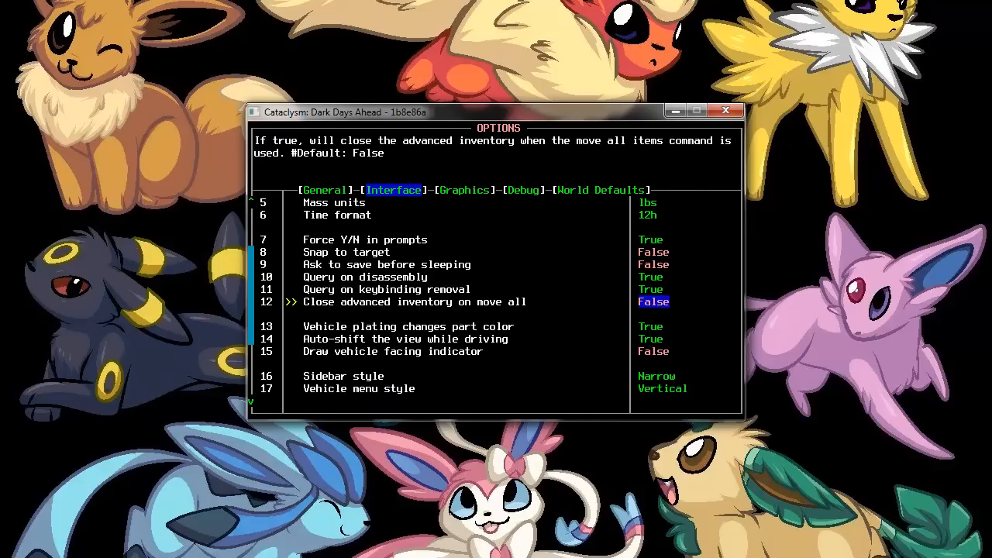
pyautogui.scroll(-3)
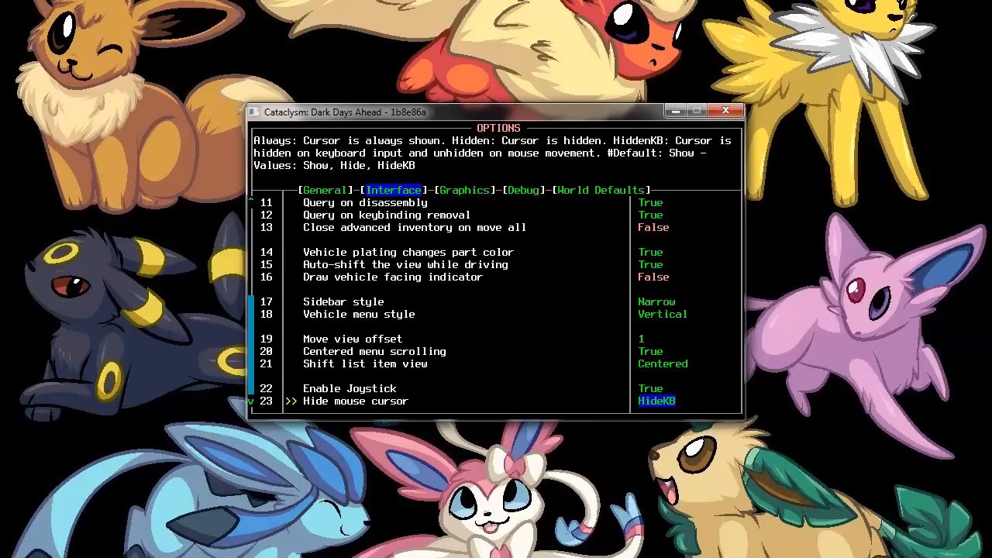
# In the Graphics settings, change the tileset to RetroASCII and move on to Debug.
pyautogui.click(465, 189)
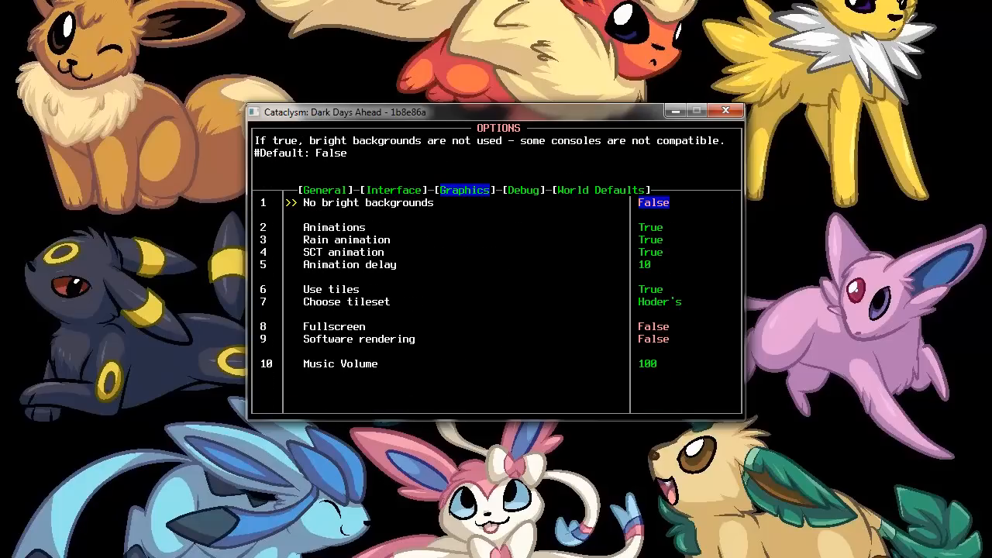
pyautogui.press('Down')
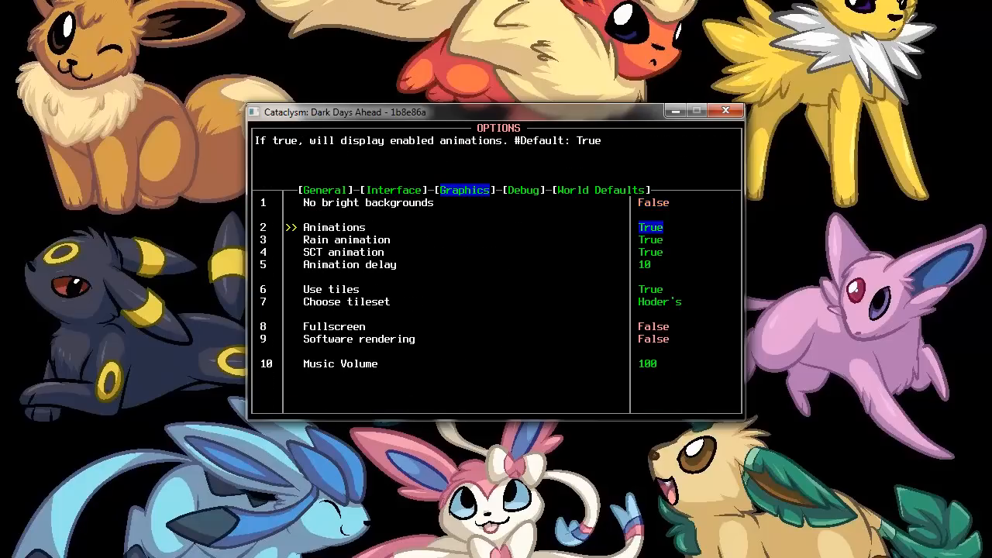
pyautogui.press('down')
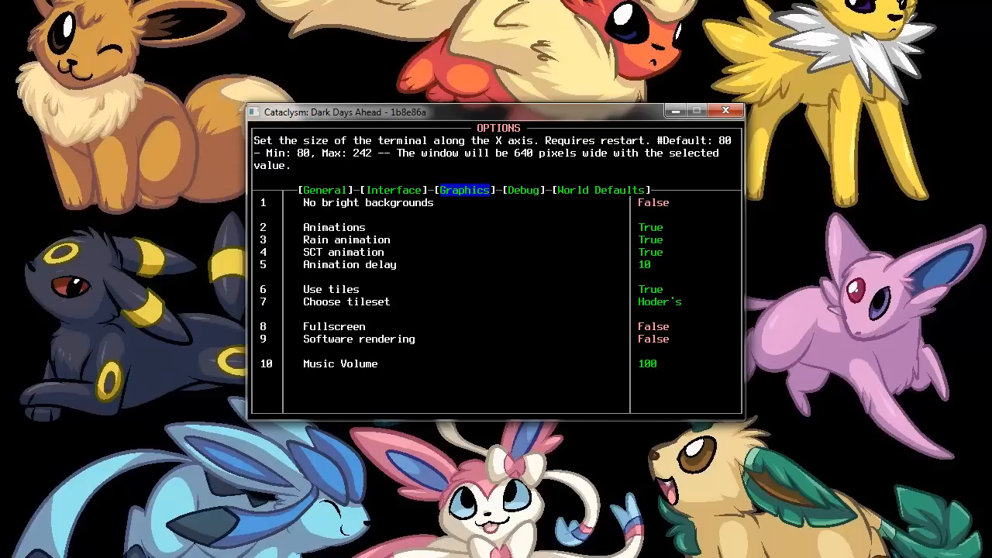
pyautogui.press('Down')
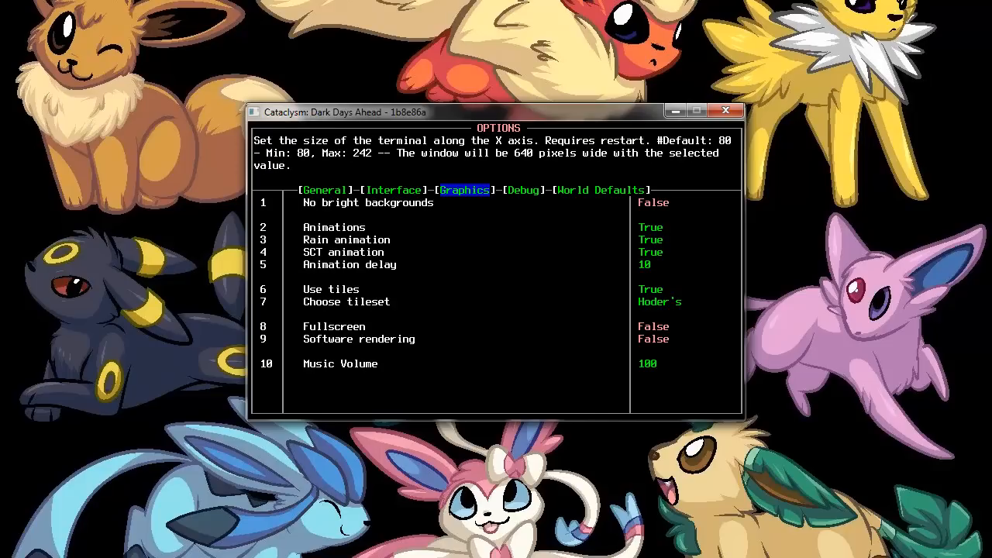
pyautogui.press('down')
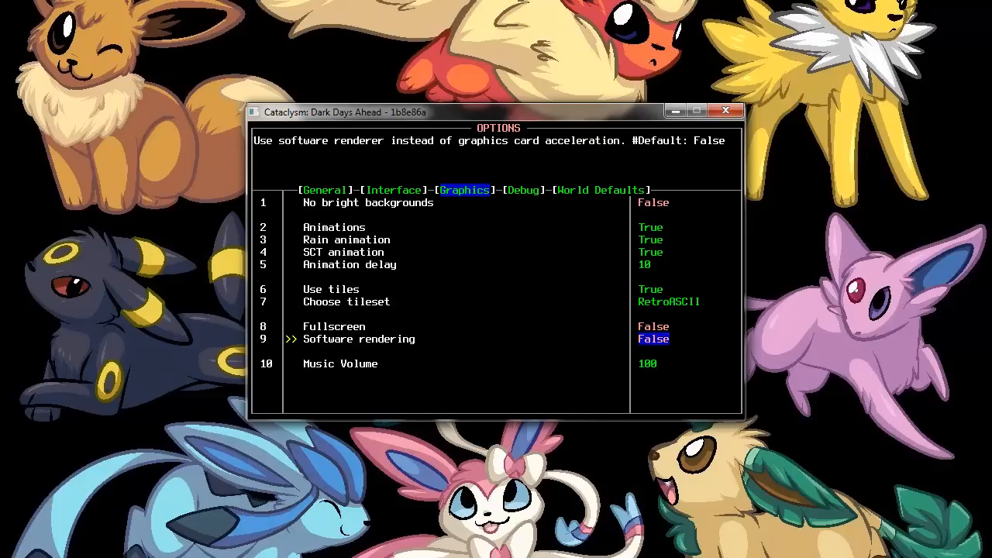
pyautogui.press('down')
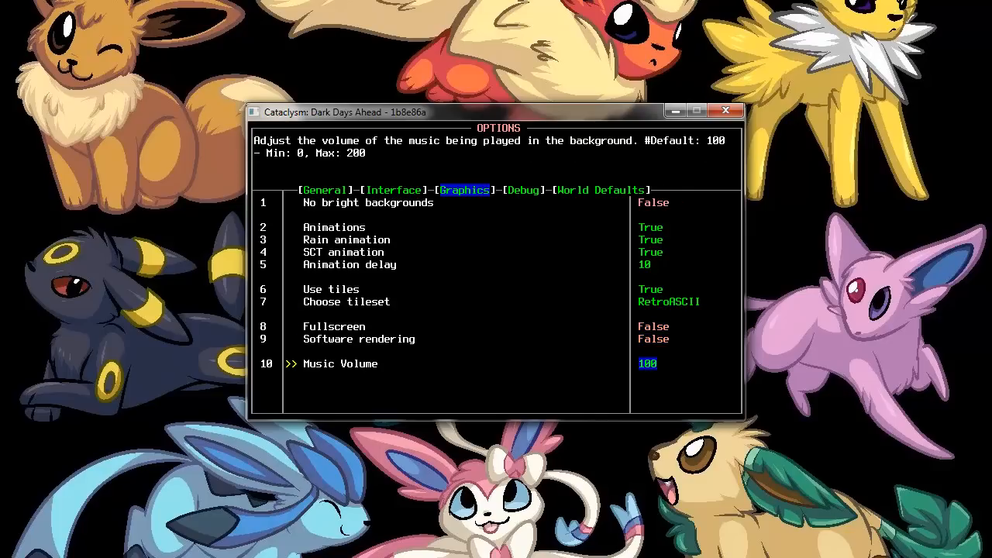
pyautogui.click(522, 190)
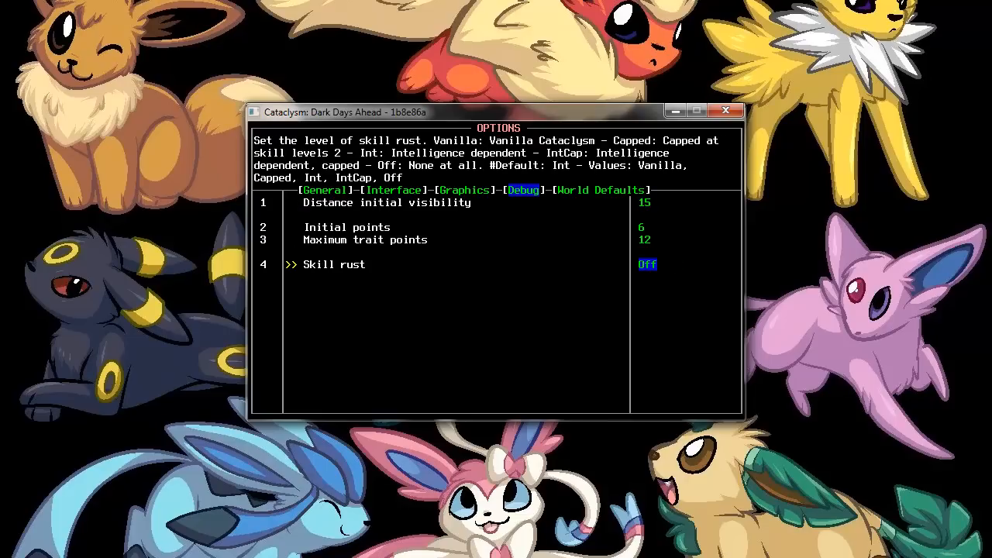
# Browse the Debug and World Defaults settings, then close the options to the main menu.
pyautogui.press('up')
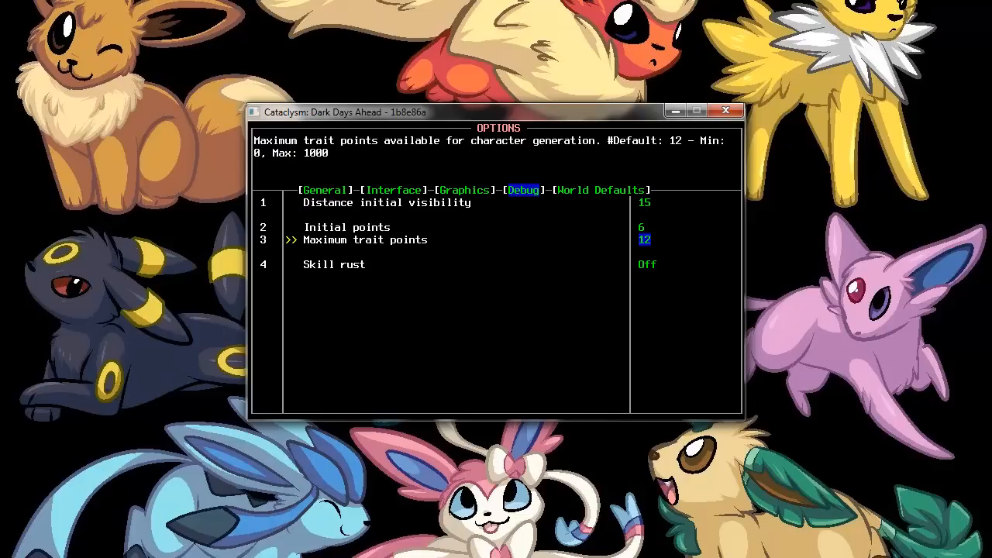
pyautogui.press('up')
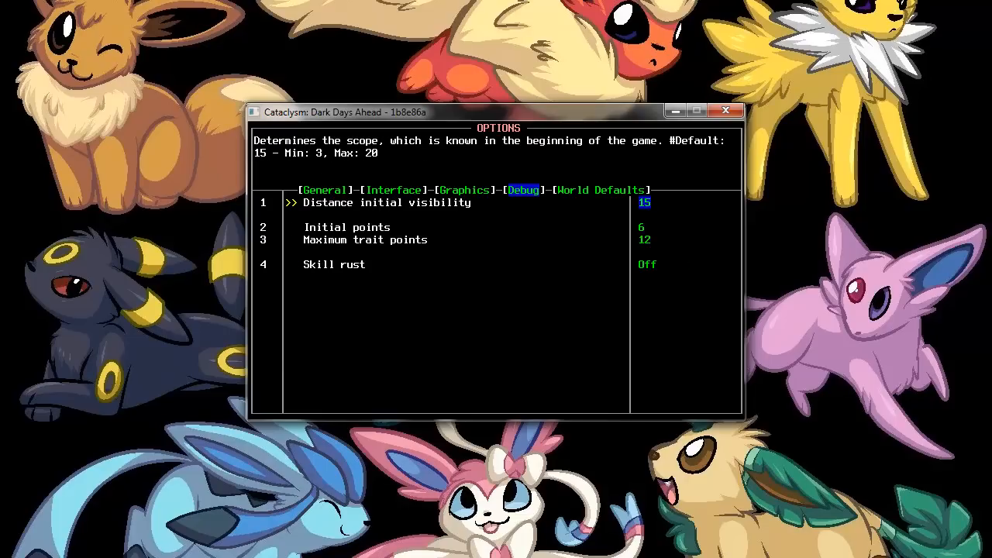
pyautogui.click(602, 189)
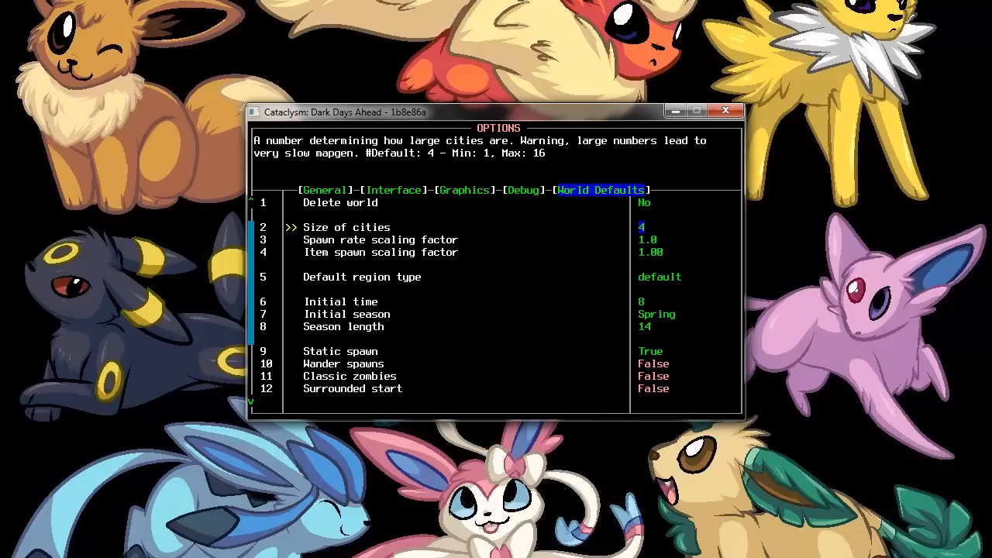
pyautogui.press('up')
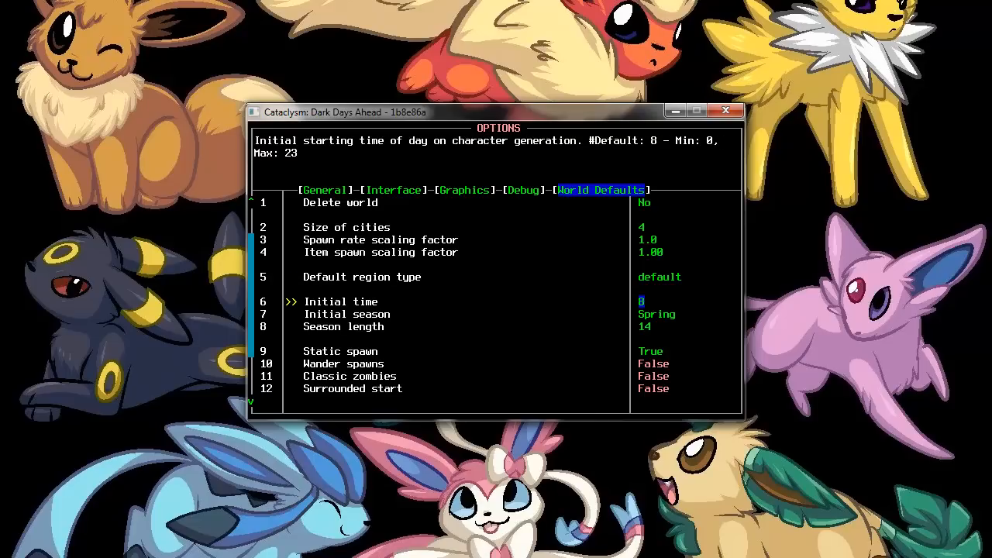
pyautogui.scroll(-3)
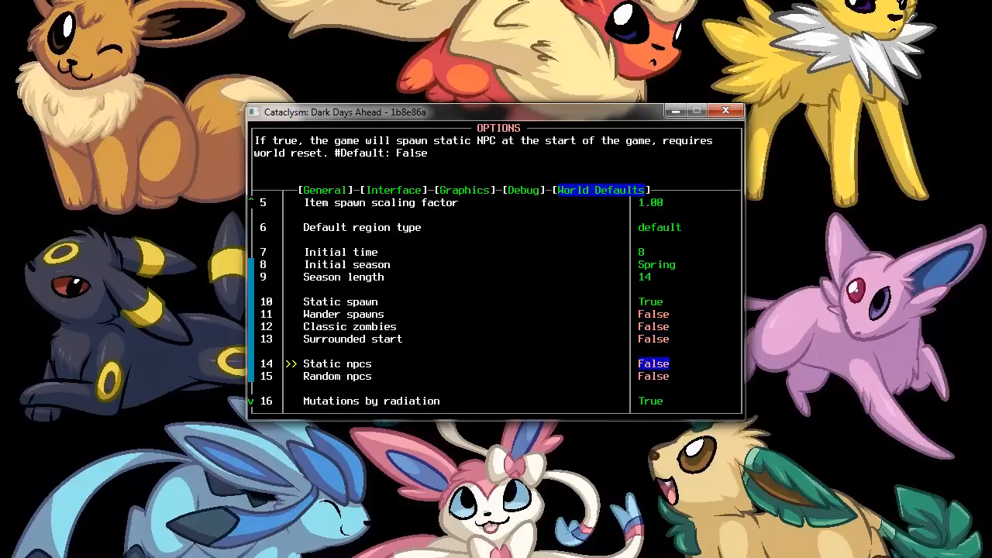
pyautogui.press('Down')
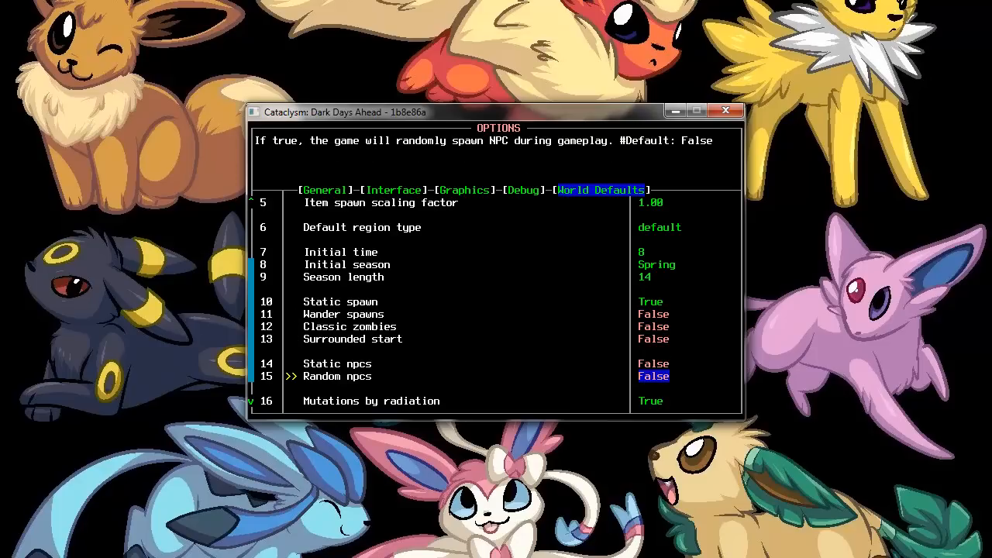
pyautogui.press('up')
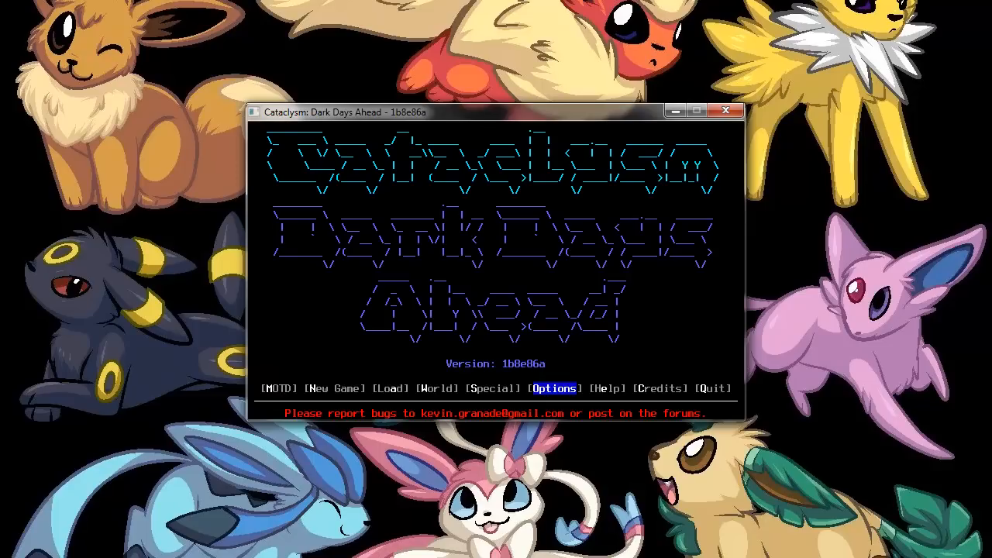
# Bring up the full-screen main menu in RetroASCII with New Game highlighted.
pyautogui.click(695, 110)
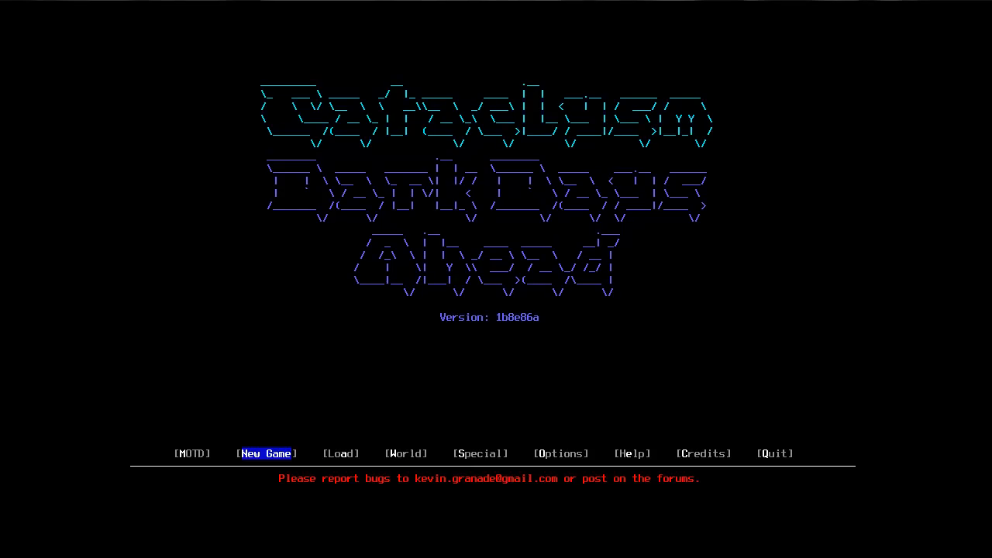
# Start a new world and add Experimental Z-Level Buildings to the mod load order.
pyautogui.click(267, 453)
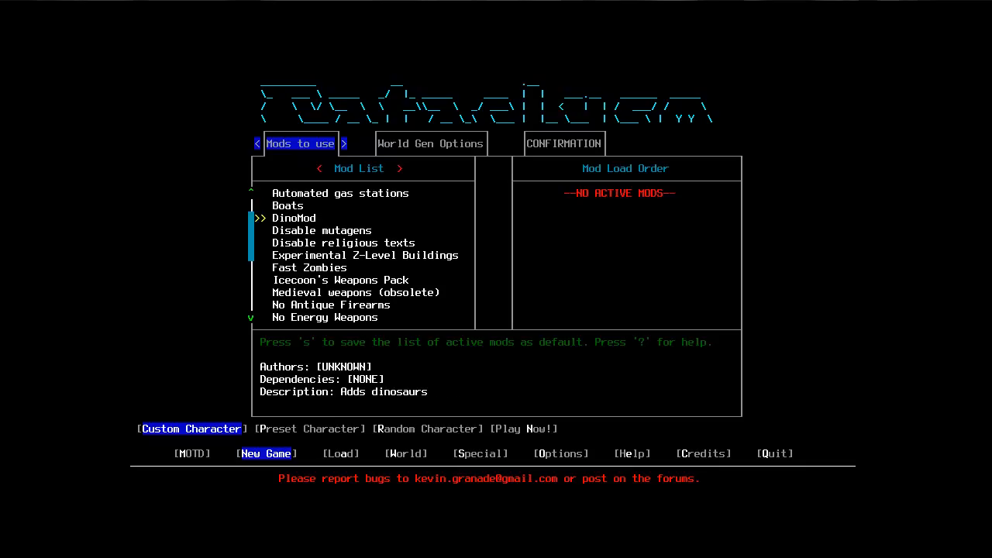
pyautogui.scroll(-3)
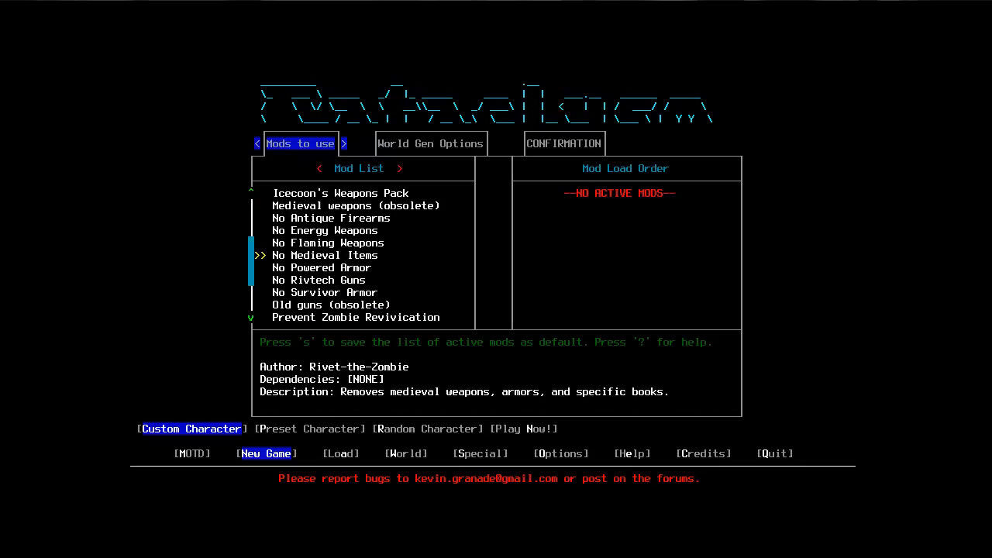
pyautogui.scroll(-3)
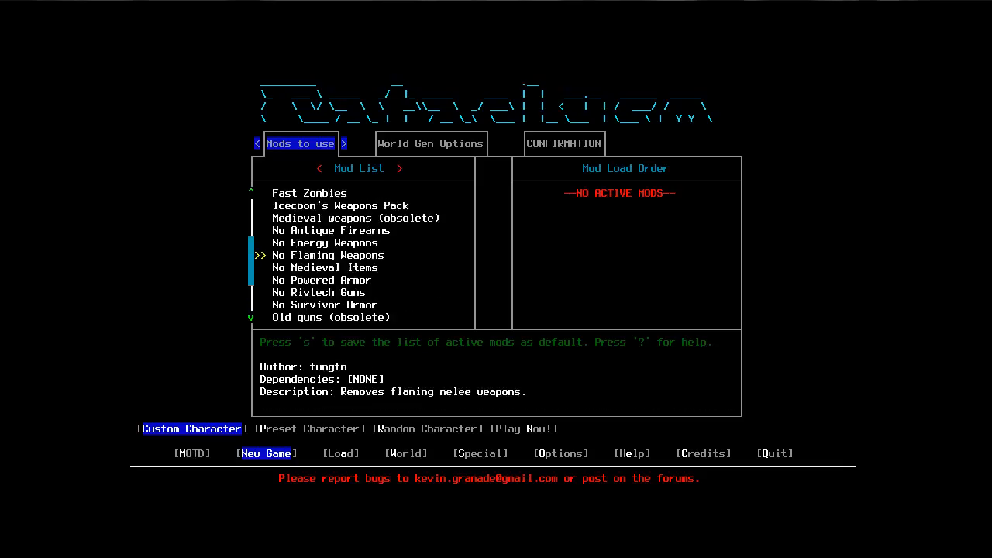
pyautogui.scroll(3)
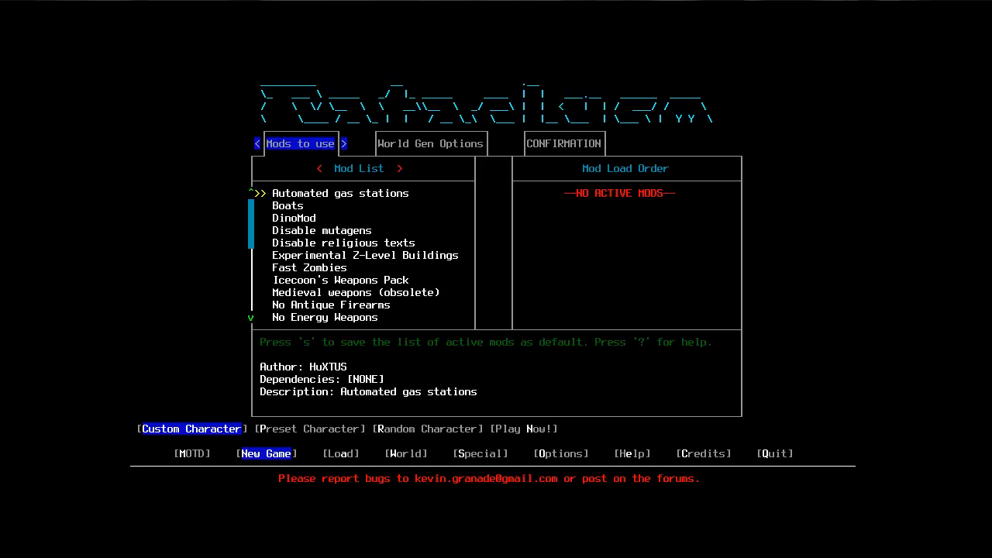
pyautogui.press('down')
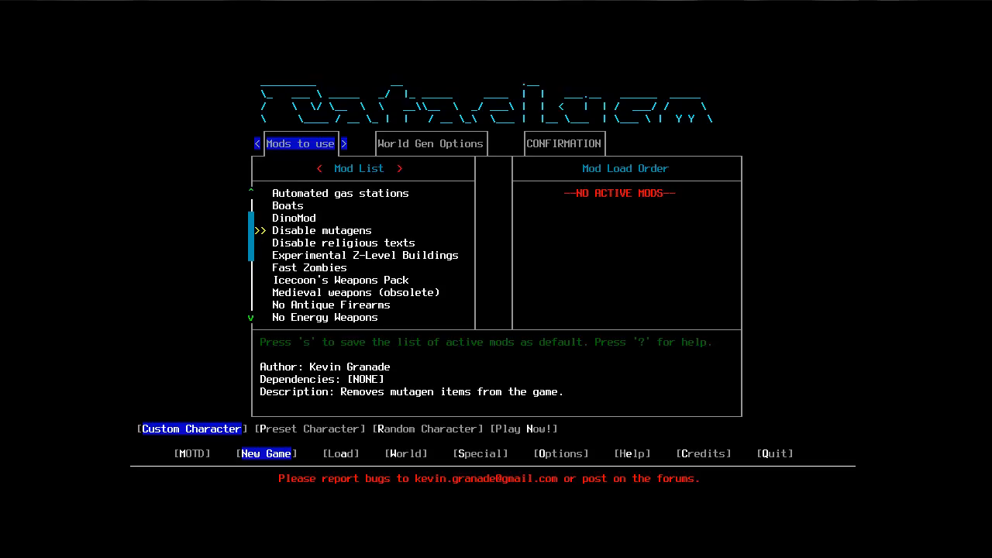
pyautogui.press('Down')
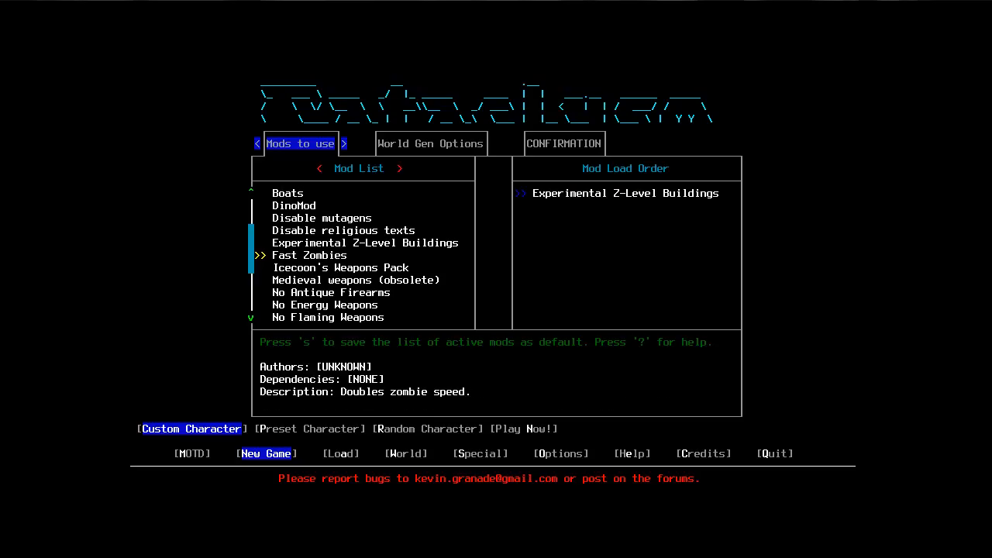
# Read the remaining mod descriptions, including Slow Zombies, then proceed to World Gen Options.
pyautogui.scroll(-3)
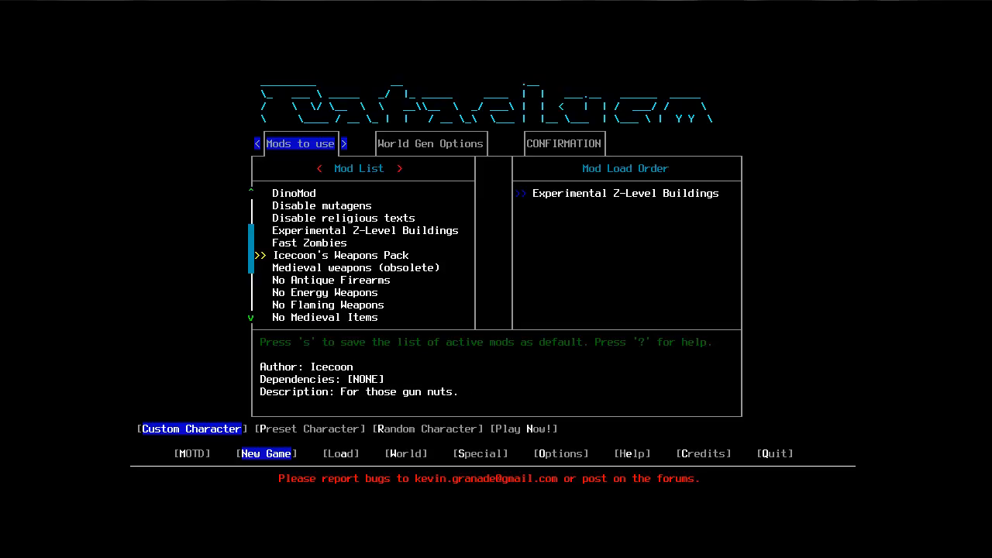
pyautogui.scroll(-3)
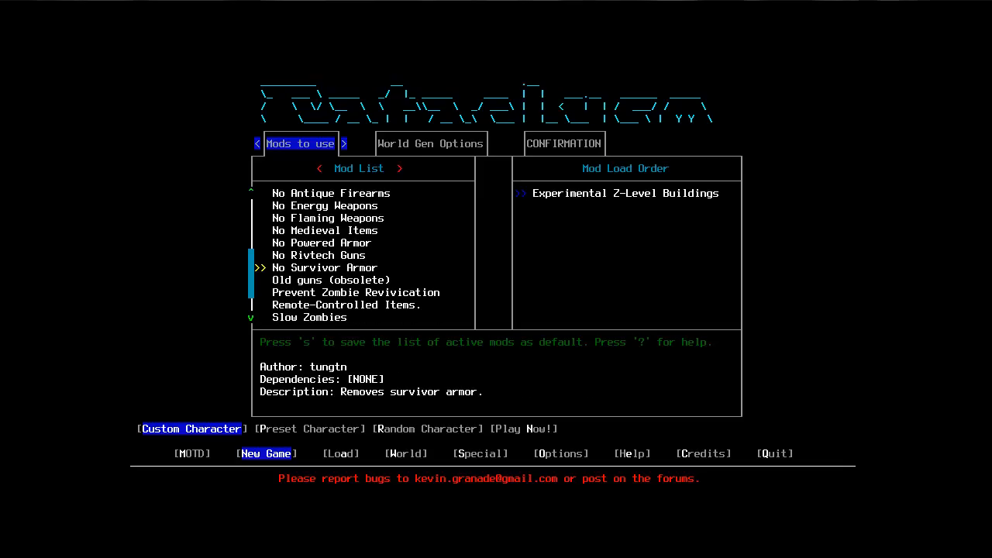
pyautogui.press('down')
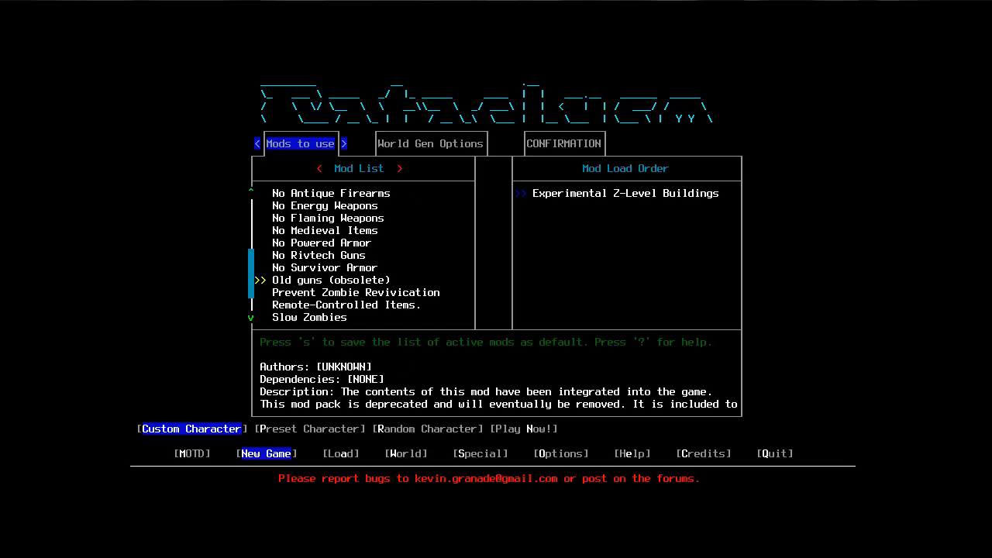
pyautogui.press('down')
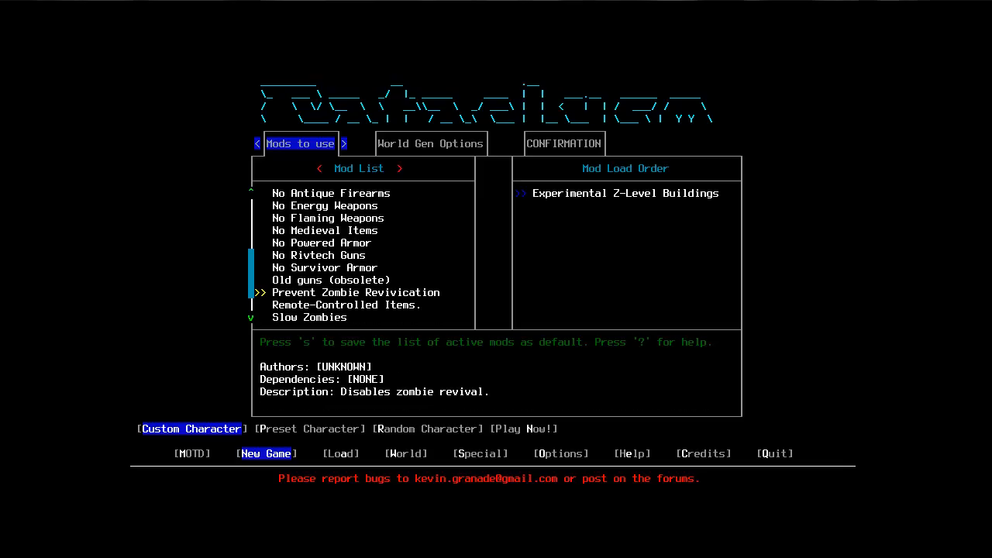
pyautogui.press('down')
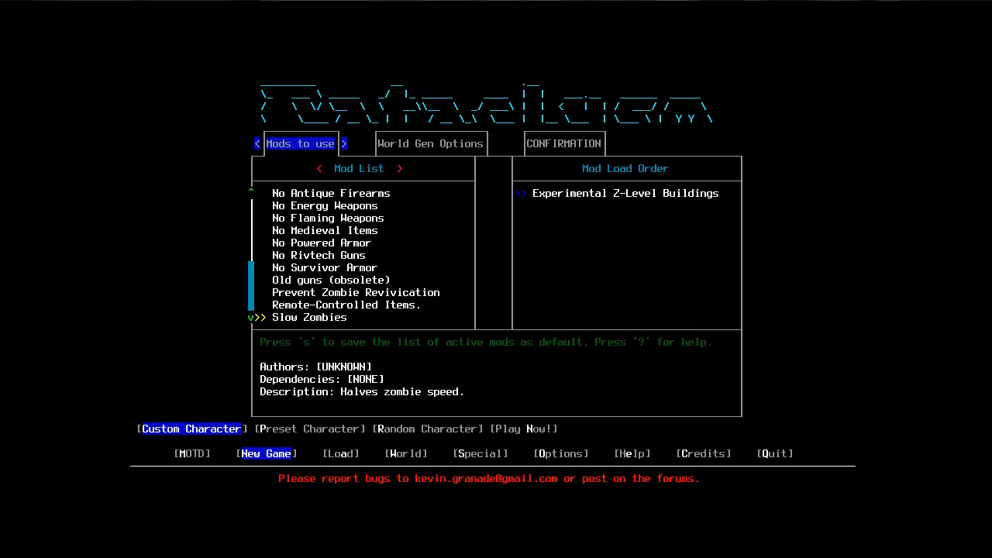
pyautogui.press('up')
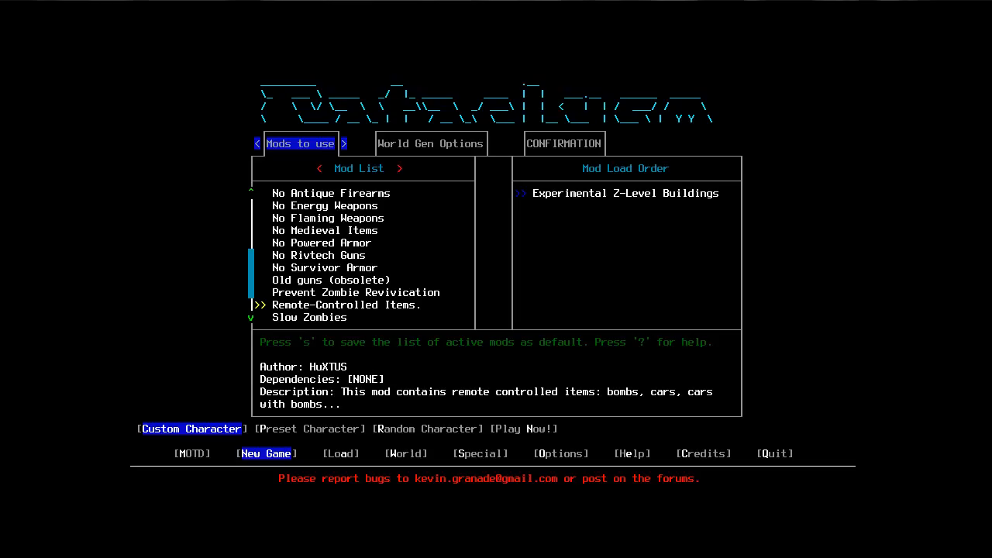
pyautogui.click(430, 143)
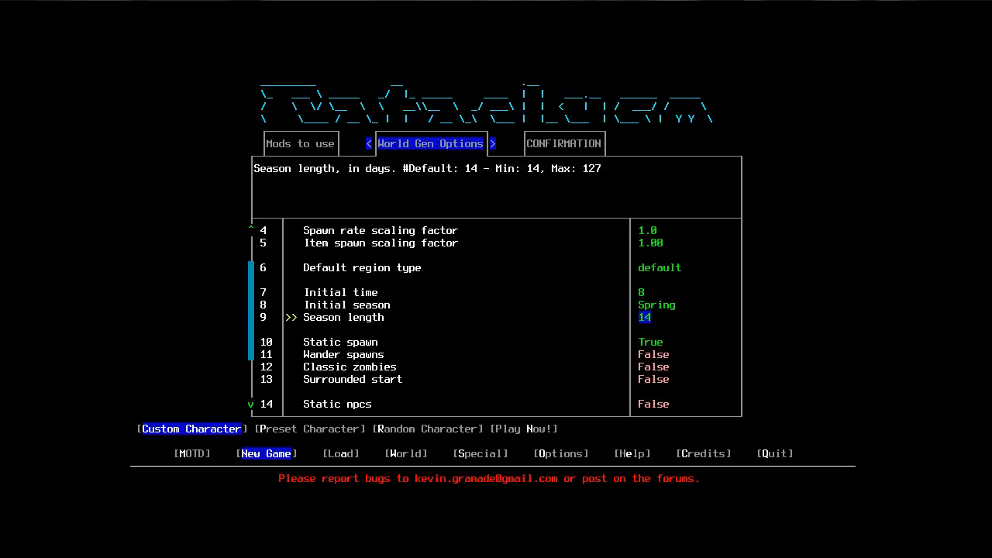
# Accept the default world settings and confirm the world Lutherville is finished.
pyautogui.scroll(-3)
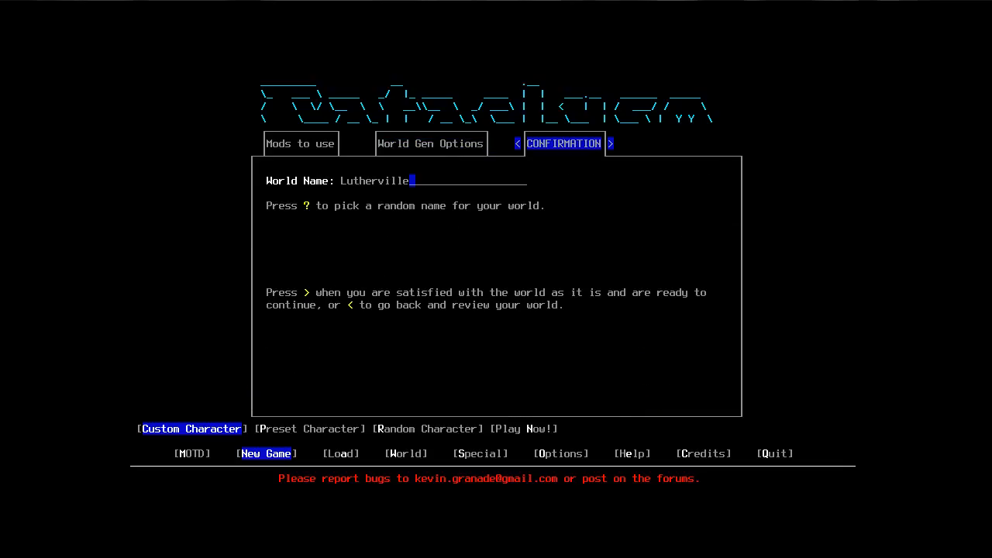
pyautogui.press('>')
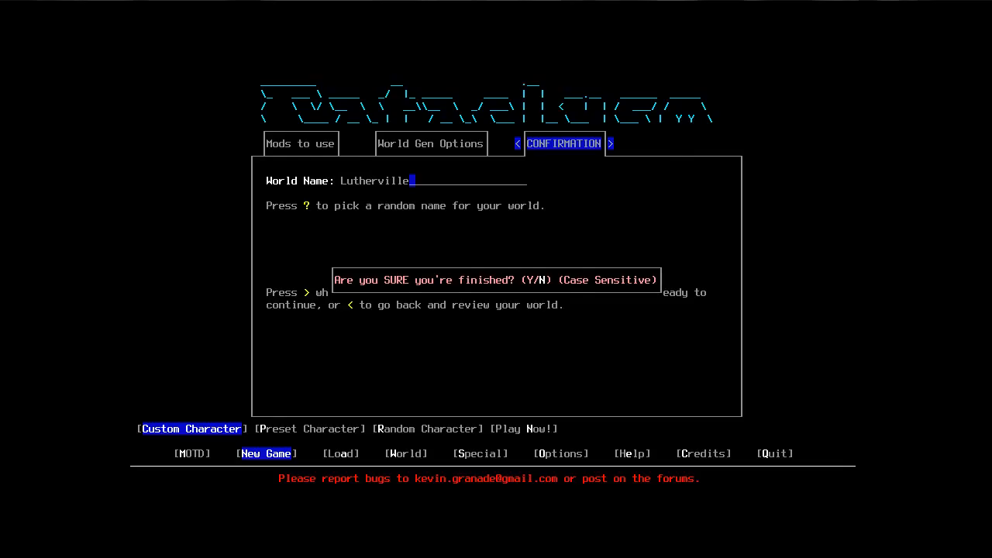
pyautogui.press('y')
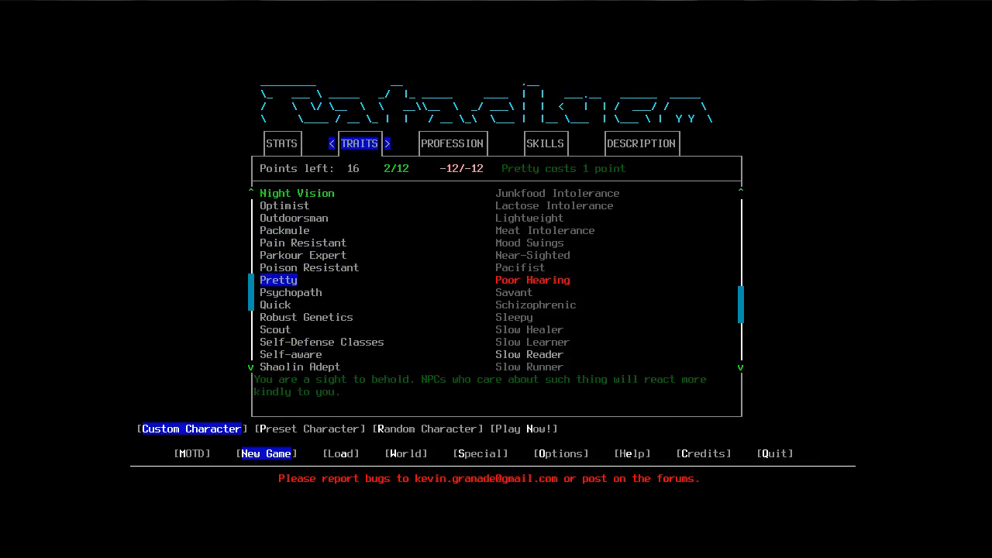
# Scroll through the traits list while choosing Night Vision, Pretty and Poor Hearing.
pyautogui.scroll(-3)
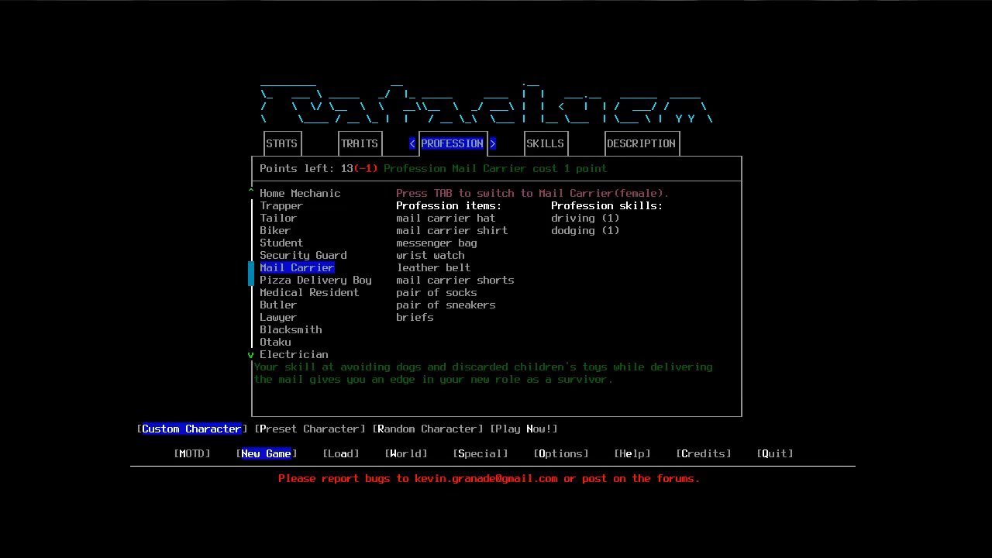
# Scroll the profession list past Mail Carrier and Farmer, then go to the Stats page.
pyautogui.scroll(-3)
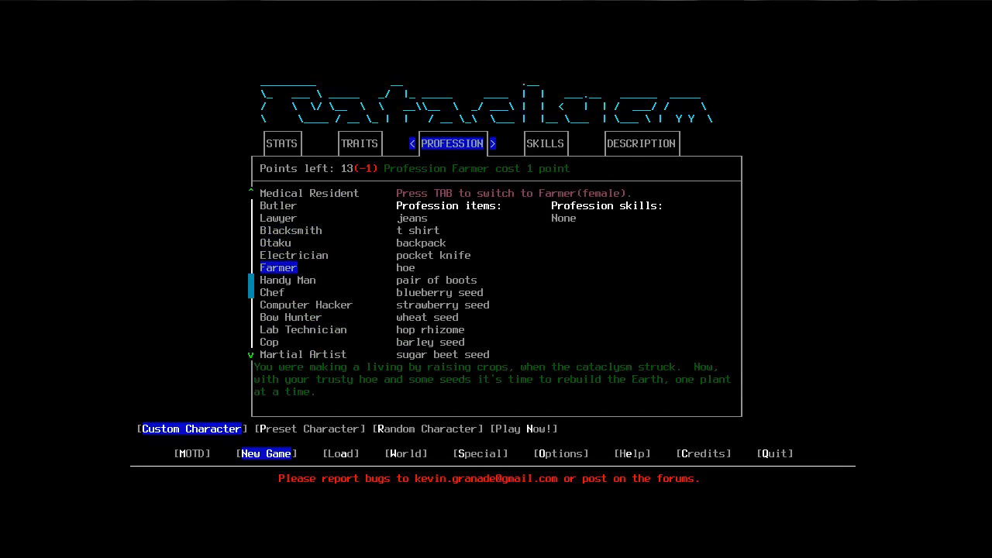
pyautogui.scroll(-3)
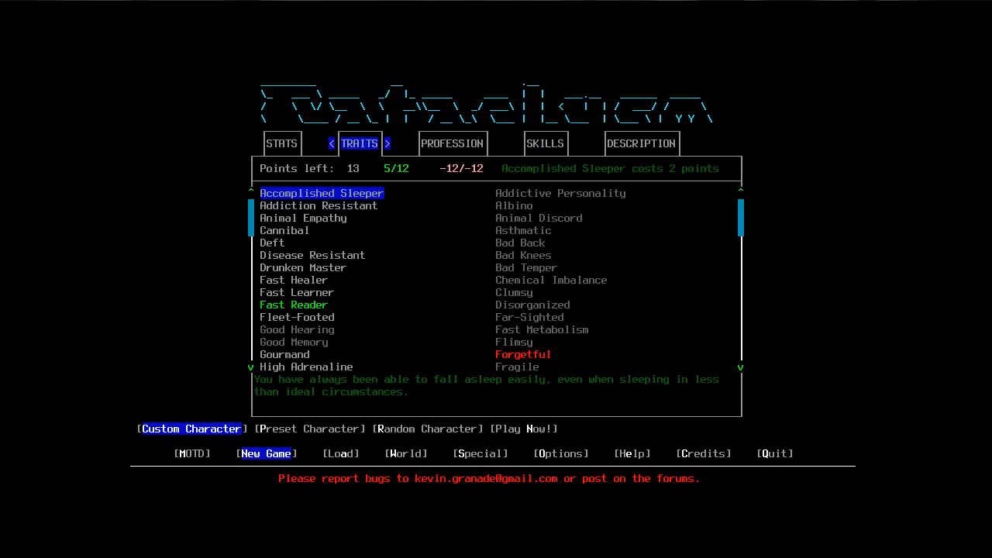
pyautogui.click(256, 143)
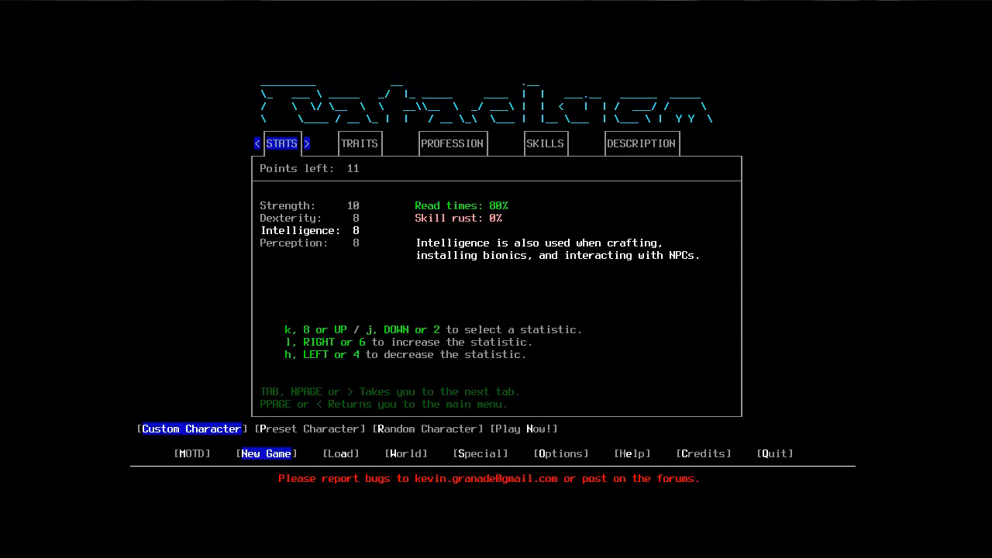
# Settle Strength at 12 and Dexterity at 9, glancing at the Profession and Skills pages.
pyautogui.press('l')
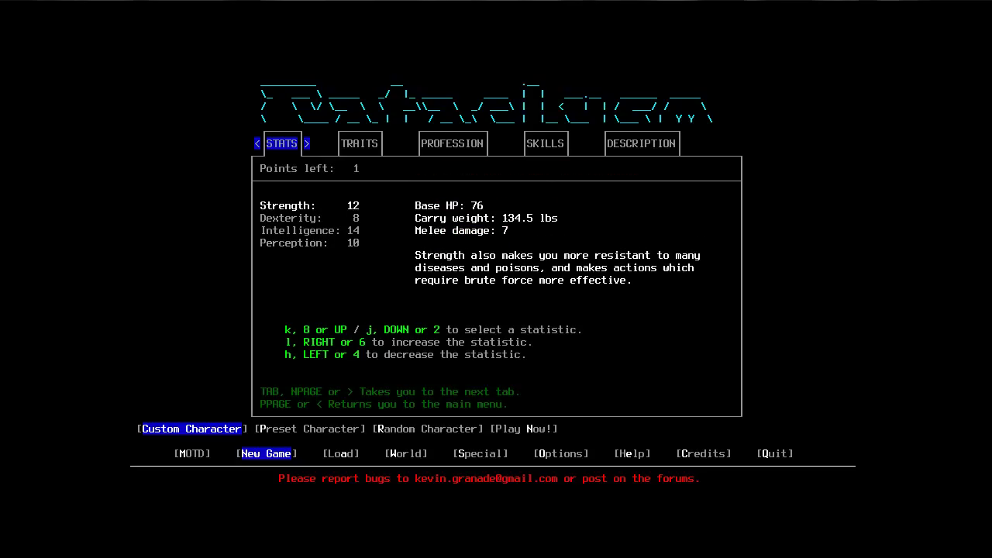
pyautogui.press('l')
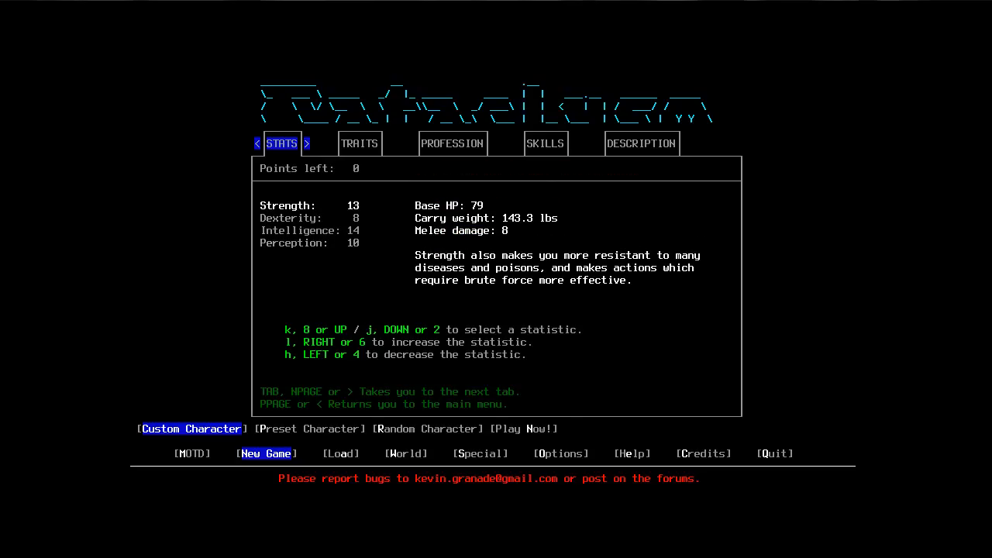
pyautogui.press('h')
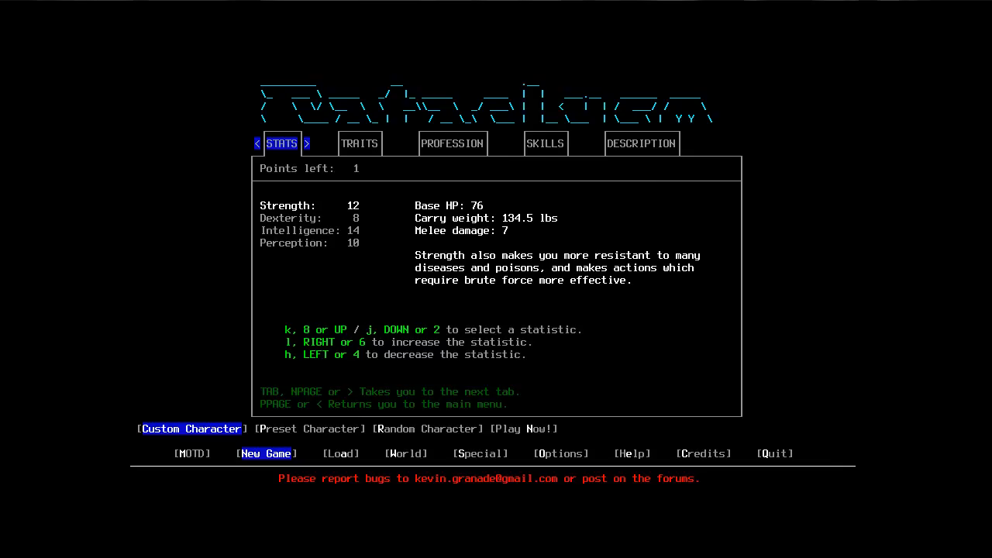
pyautogui.press('l')
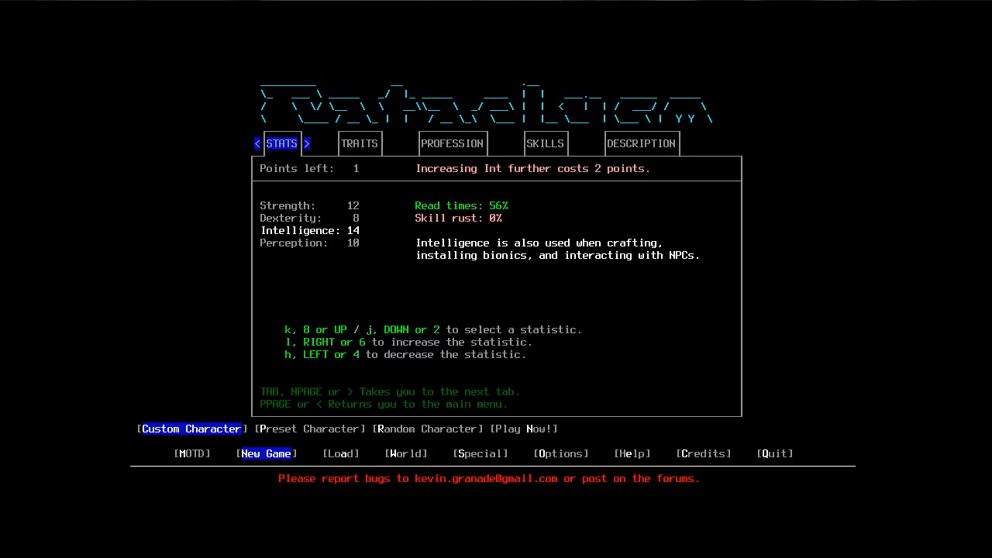
pyautogui.click(360, 142)
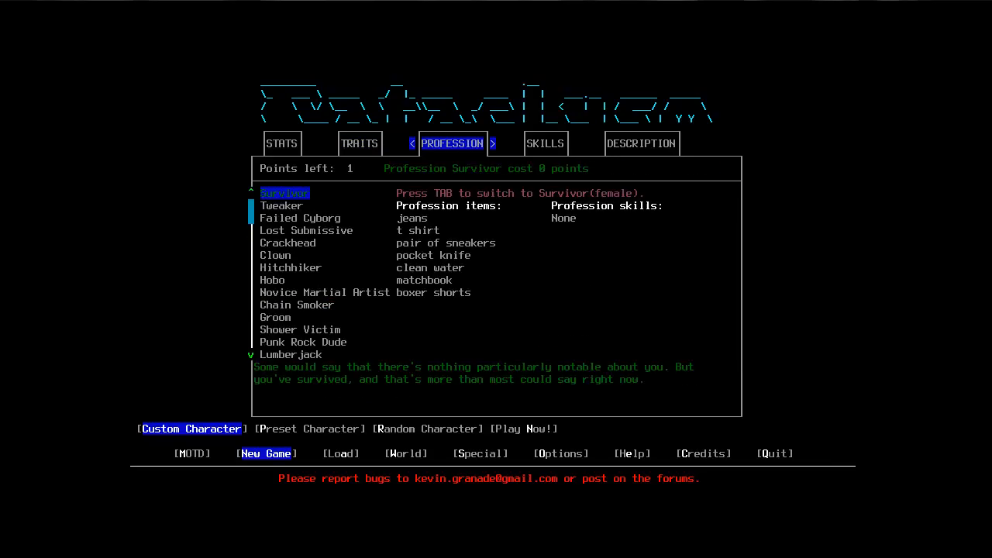
pyautogui.click(546, 143)
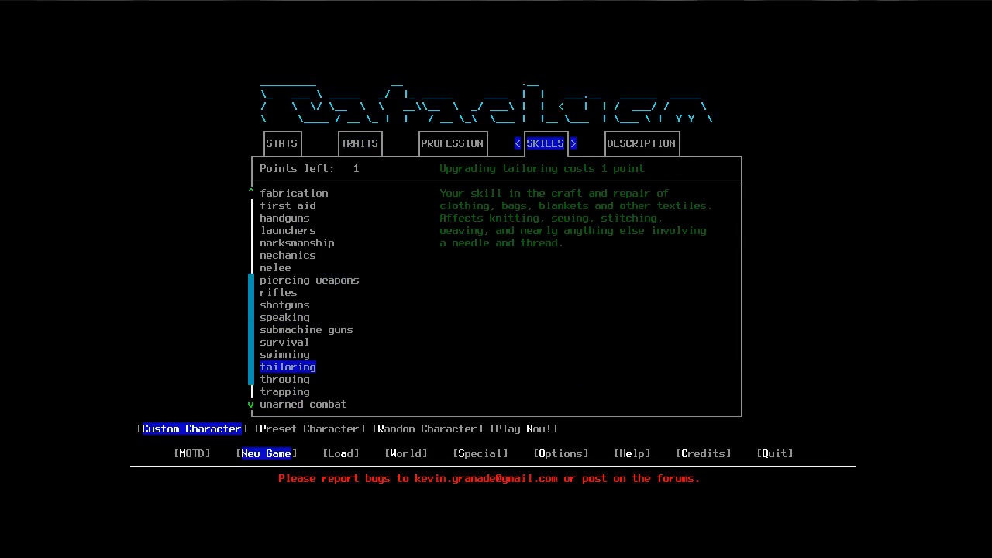
pyautogui.click(282, 142)
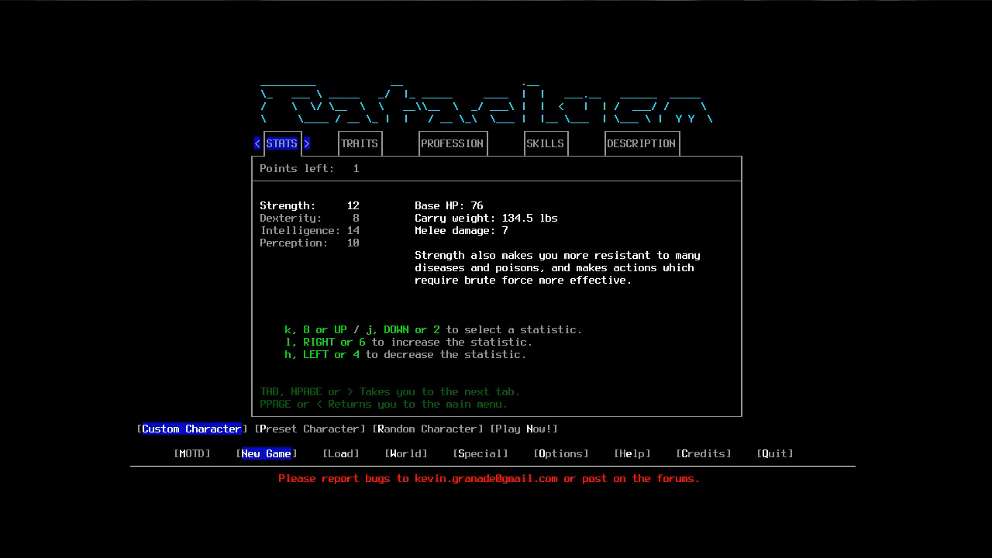
pyautogui.press('l')
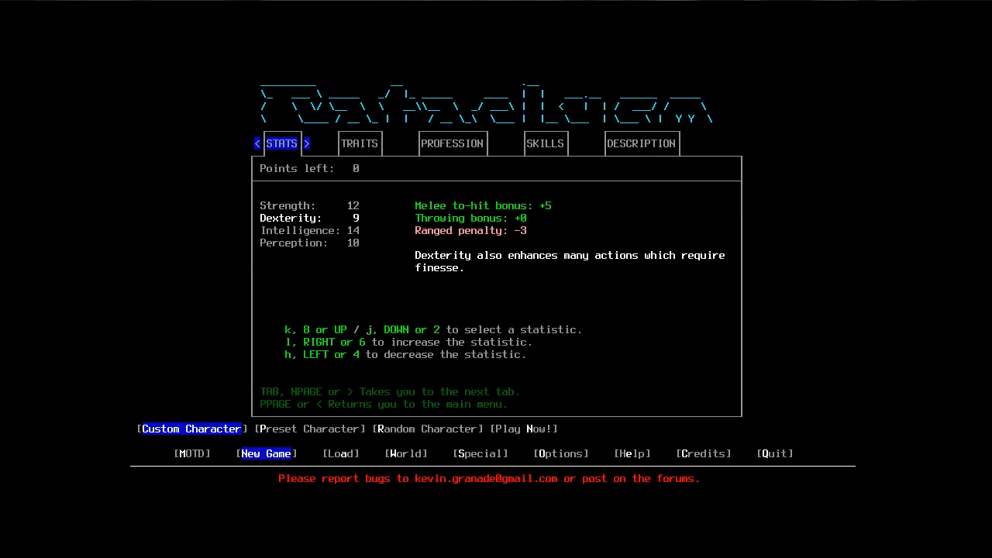
pyautogui.press('h')
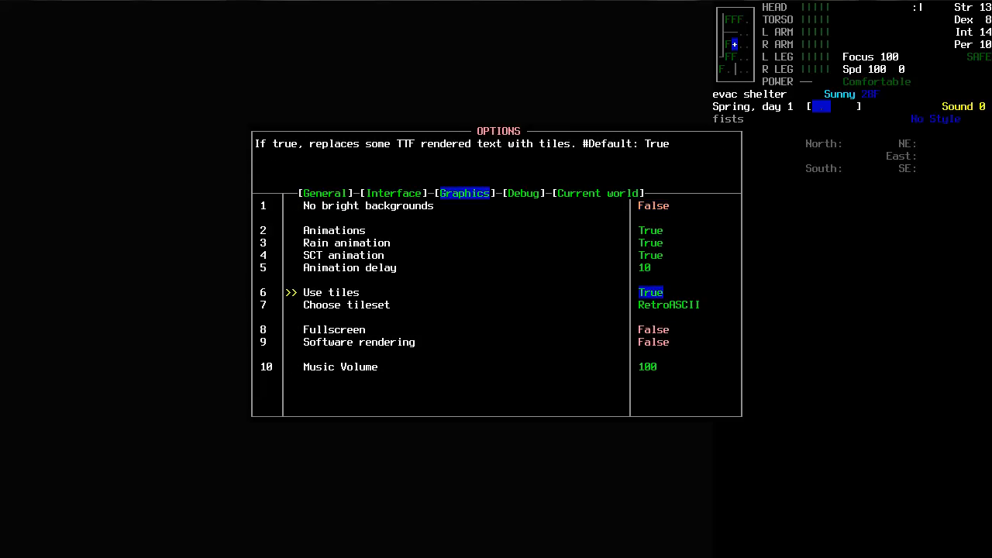
# Pick a different tileset in the Graphics options and confirm saving the change.
pyautogui.click(346, 303)
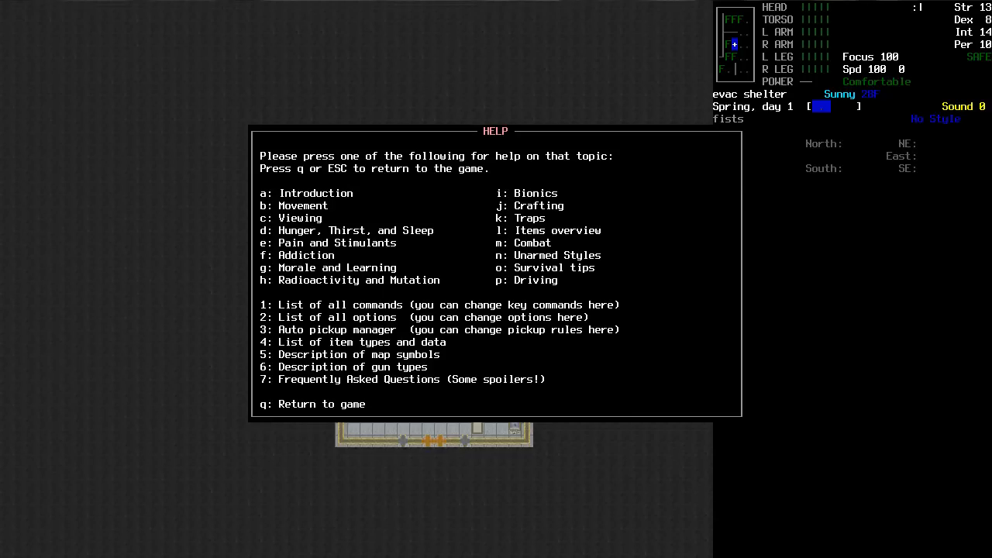
pyautogui.press('q')
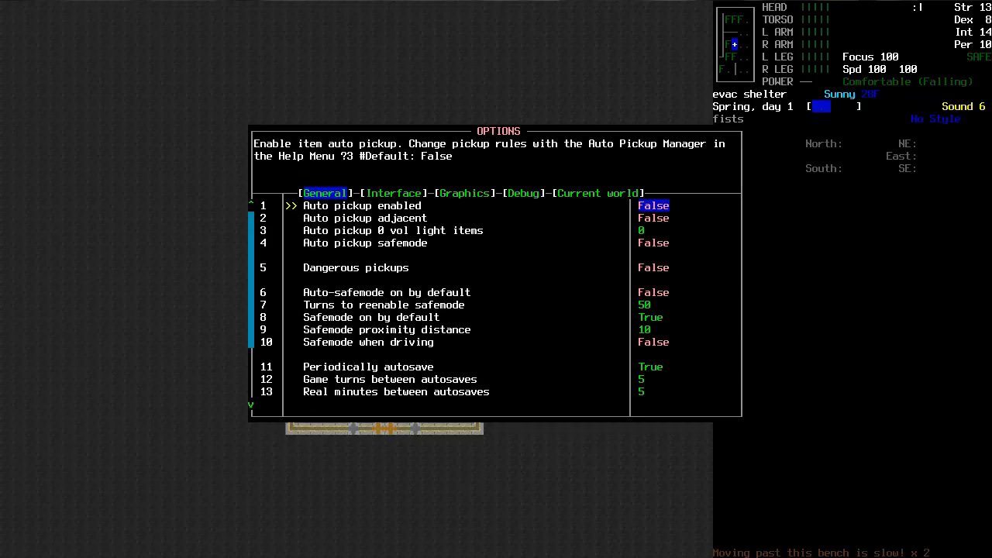
pyautogui.click(463, 192)
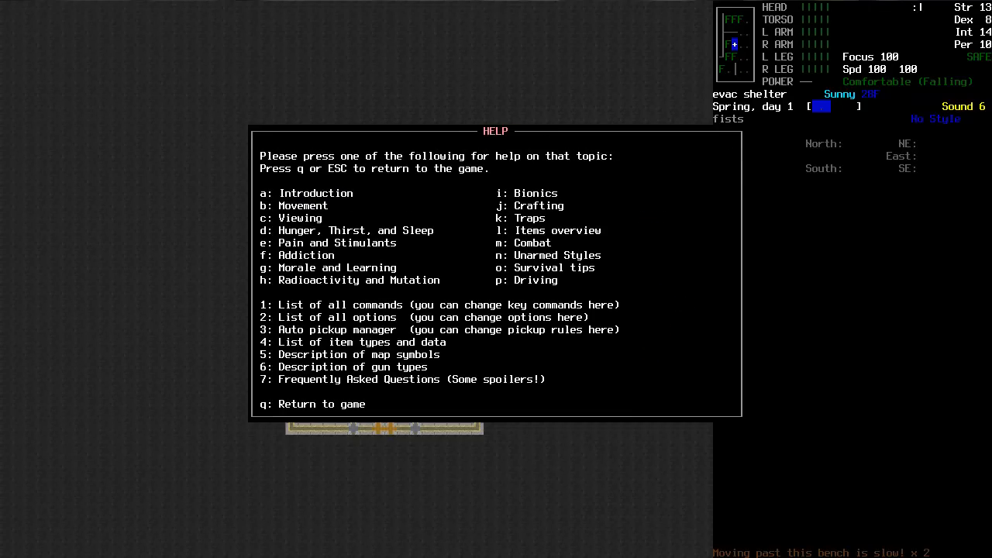
pyautogui.press('q')
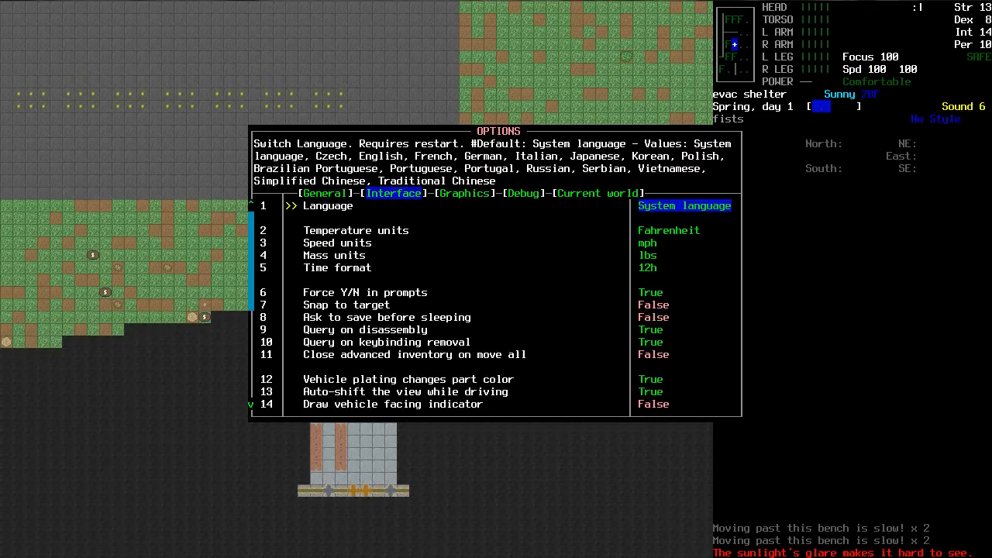
pyautogui.click(465, 192)
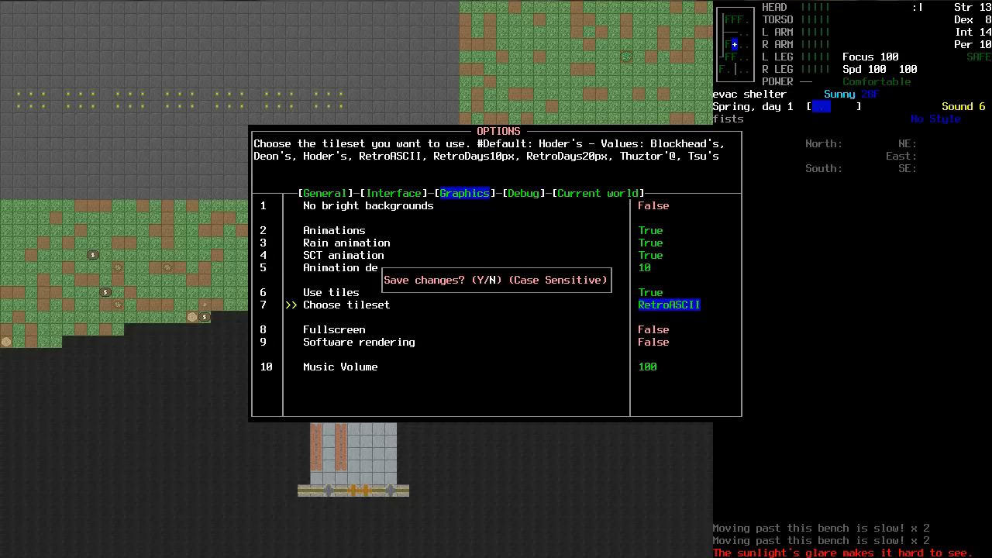
pyautogui.press('y')
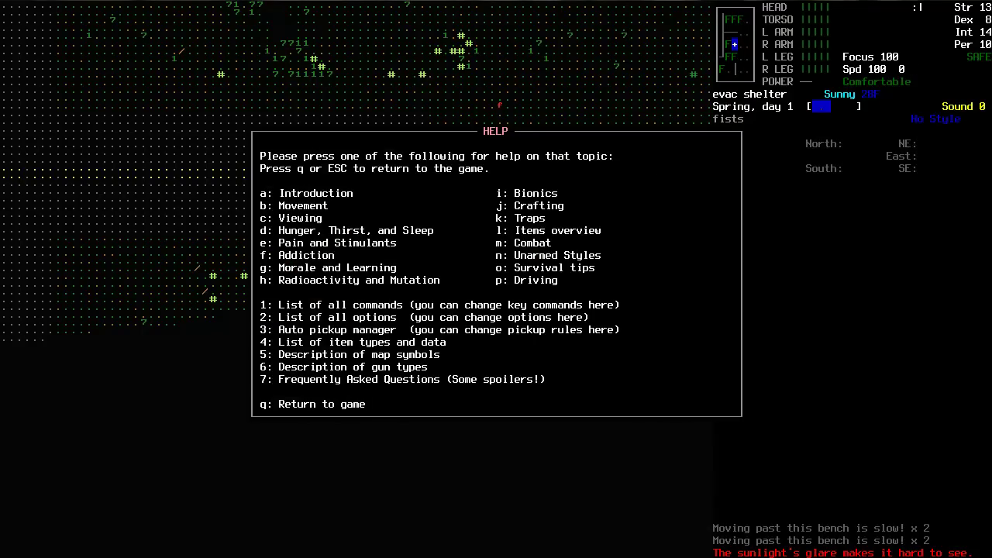
# Reopen the options from Help and try another tileset.
pyautogui.press('2')
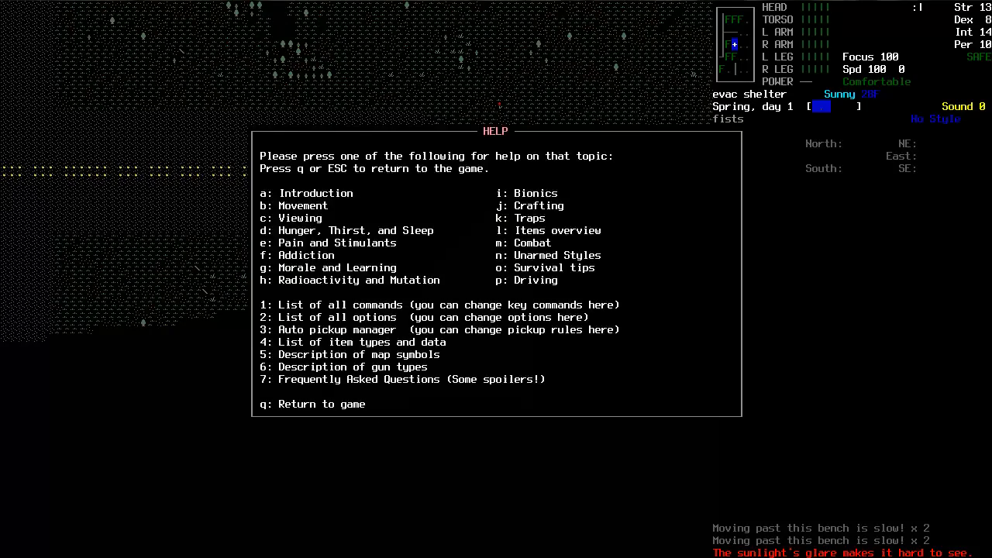
pyautogui.press('2')
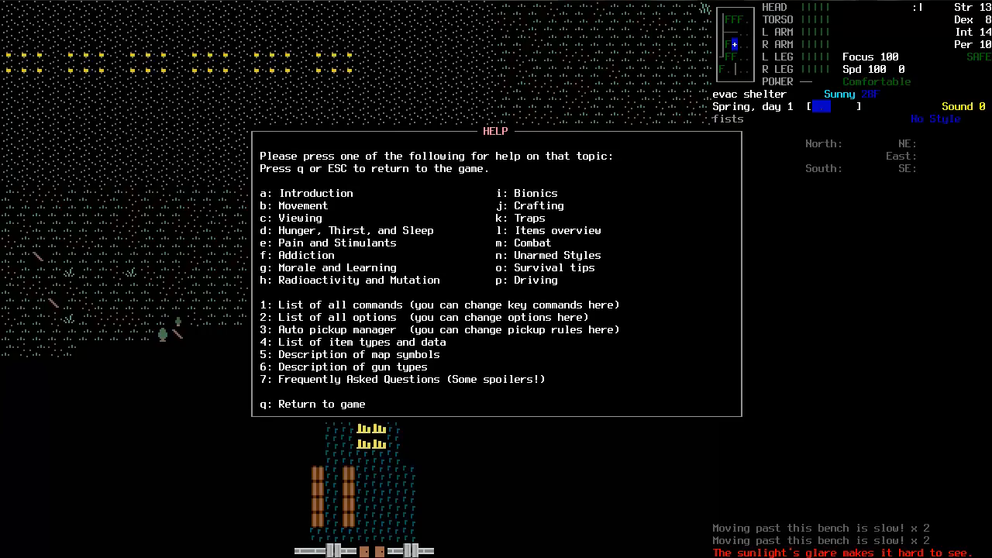
pyautogui.press('q')
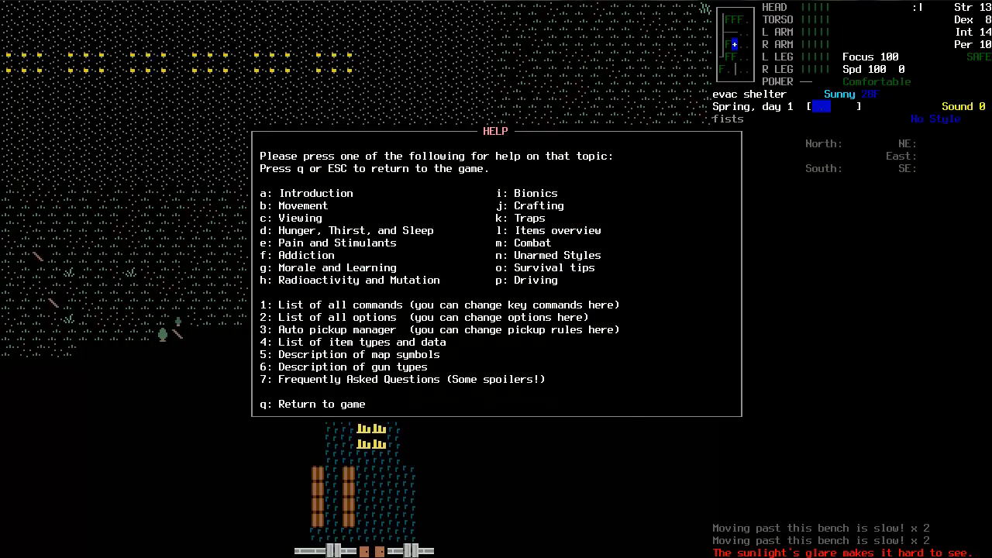
pyautogui.press('2')
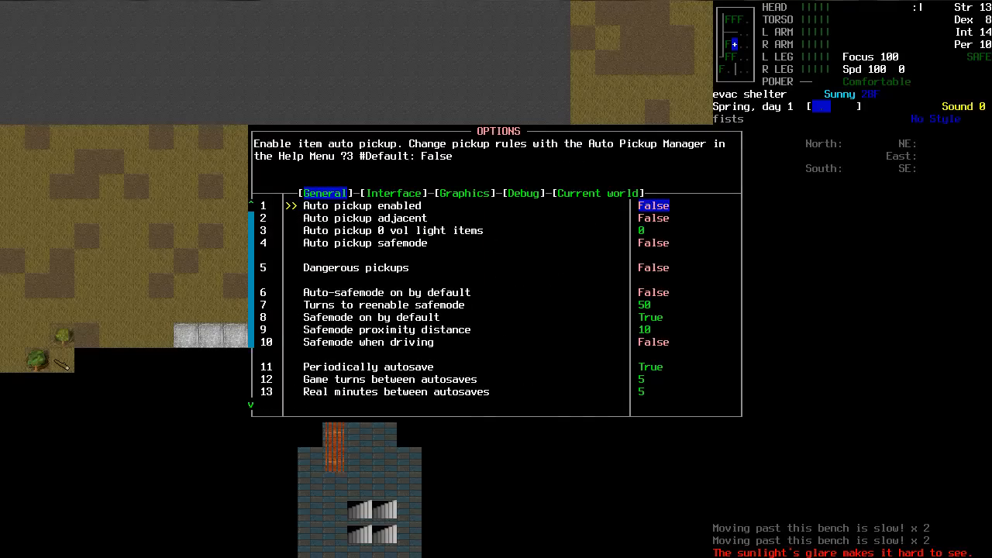
pyautogui.click(465, 192)
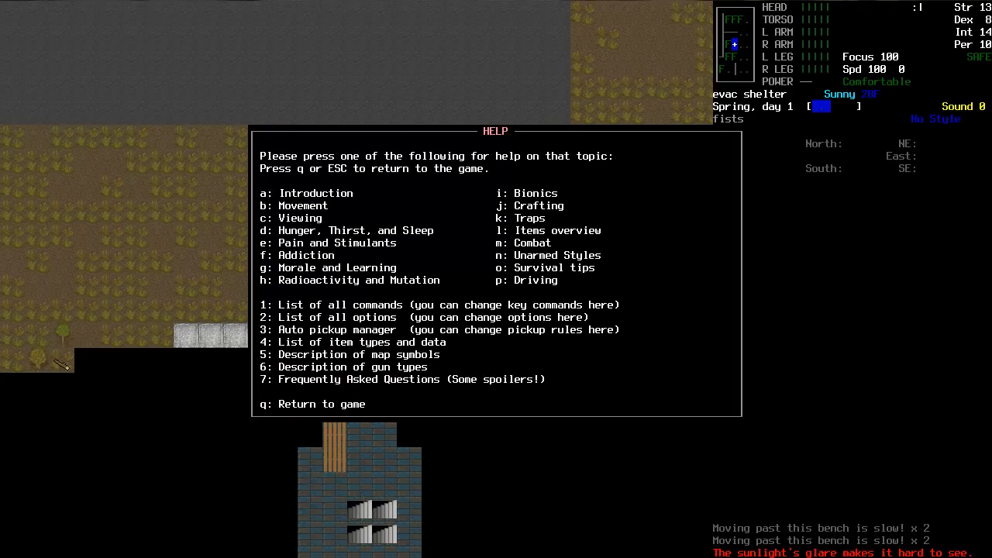
# Try one more tileset, answering the save-settings prompt to keep the saved one.
pyautogui.press('2')
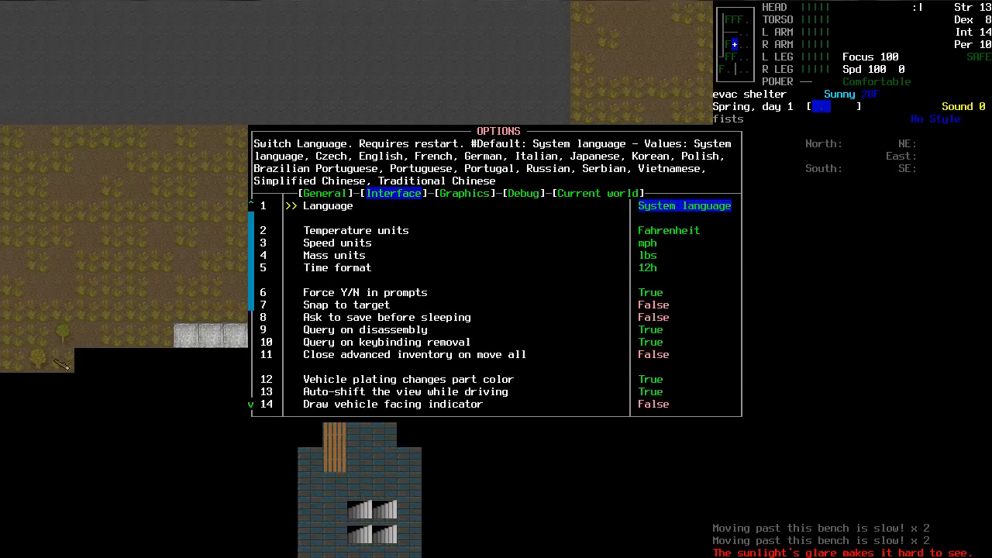
pyautogui.click(464, 192)
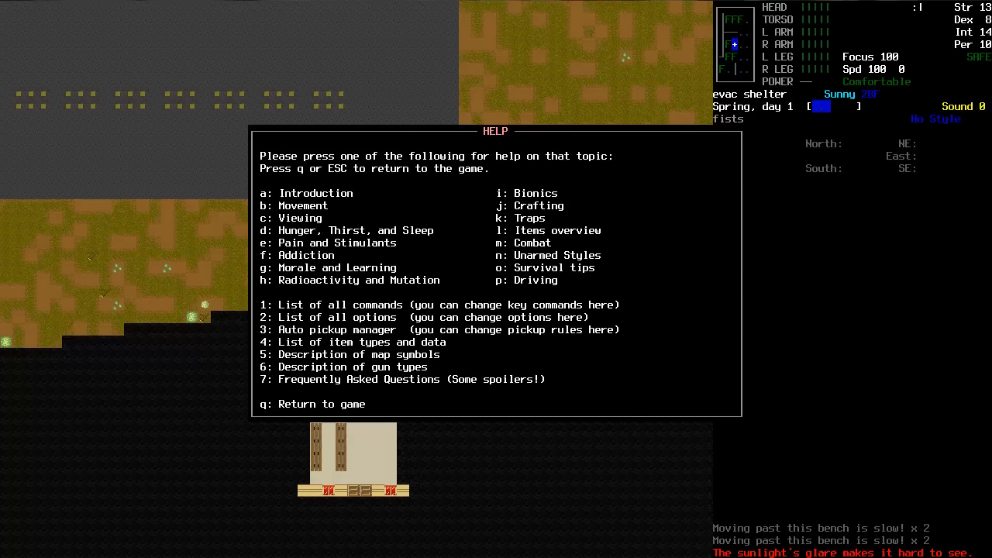
pyautogui.press('2')
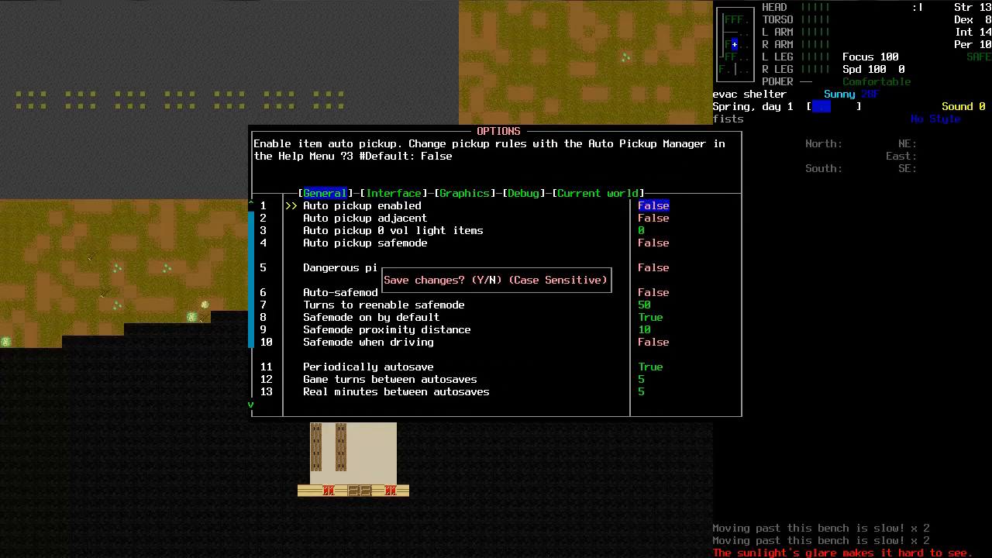
pyautogui.click(393, 192)
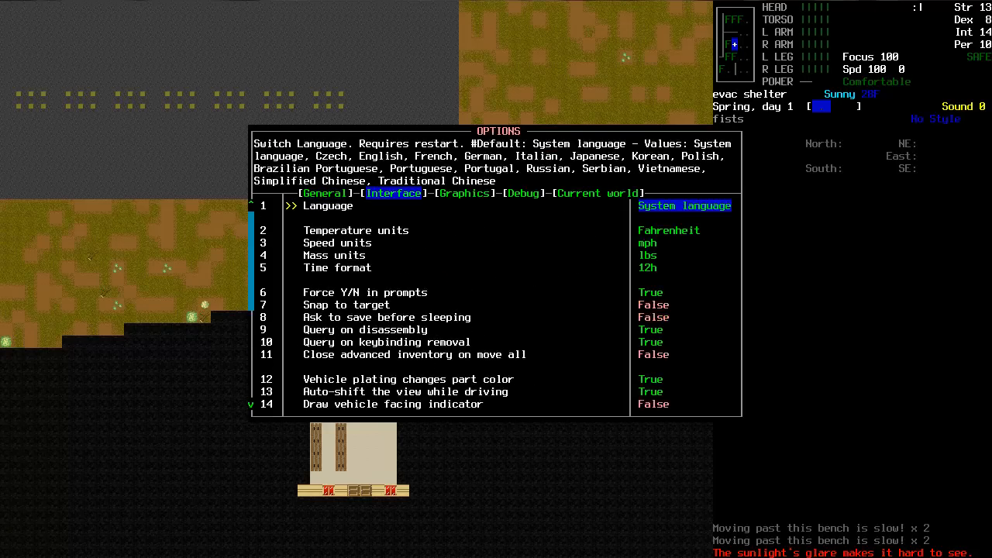
pyautogui.click(464, 192)
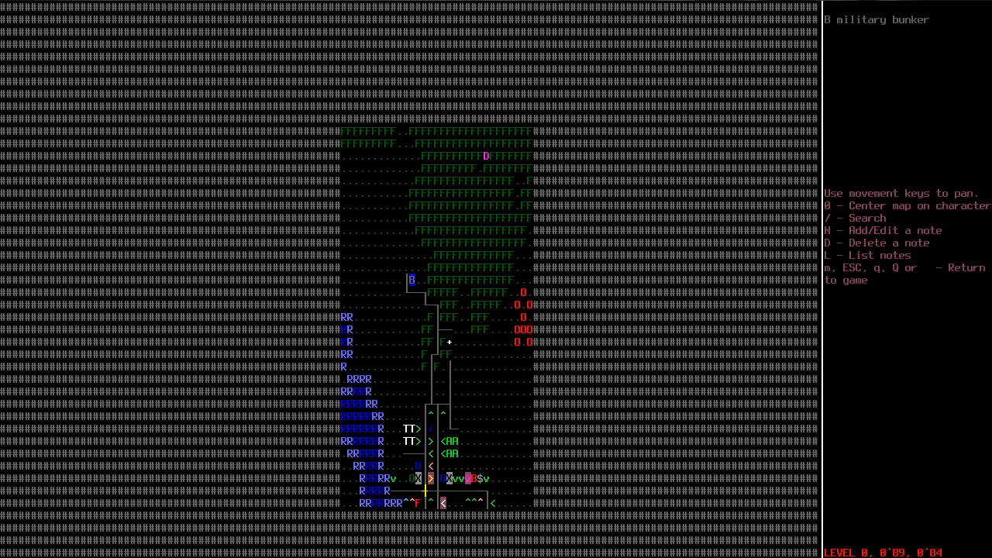
pyautogui.press('up')
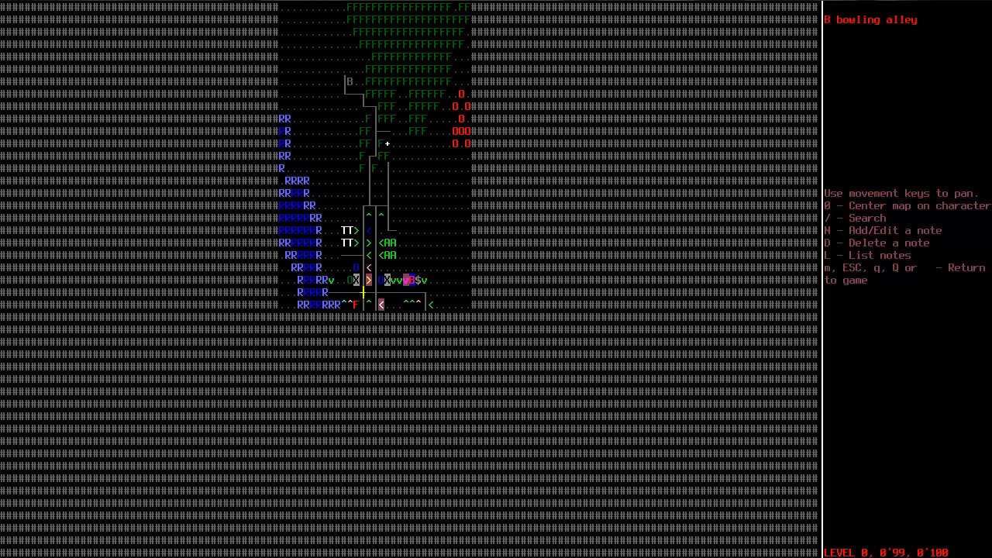
pyautogui.press('up')
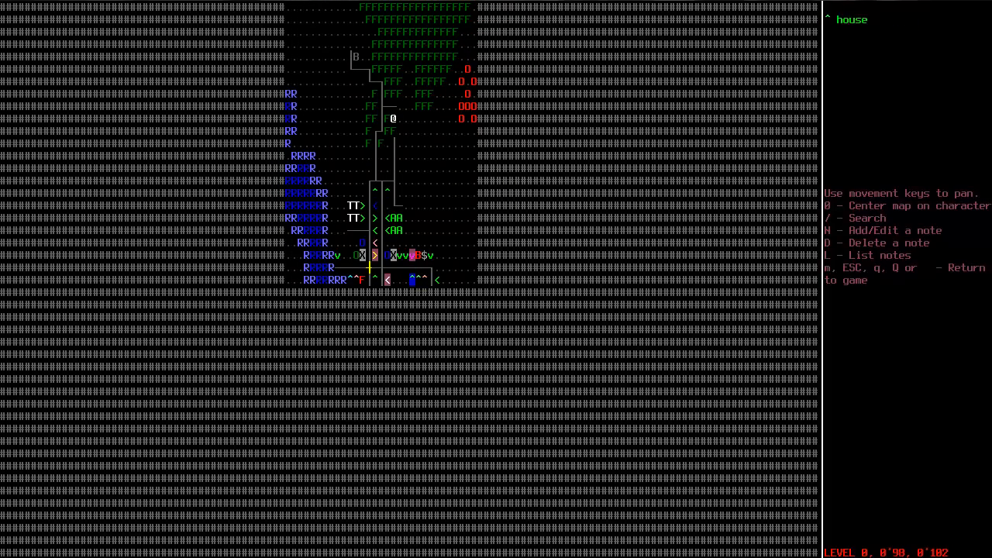
pyautogui.press('Right')
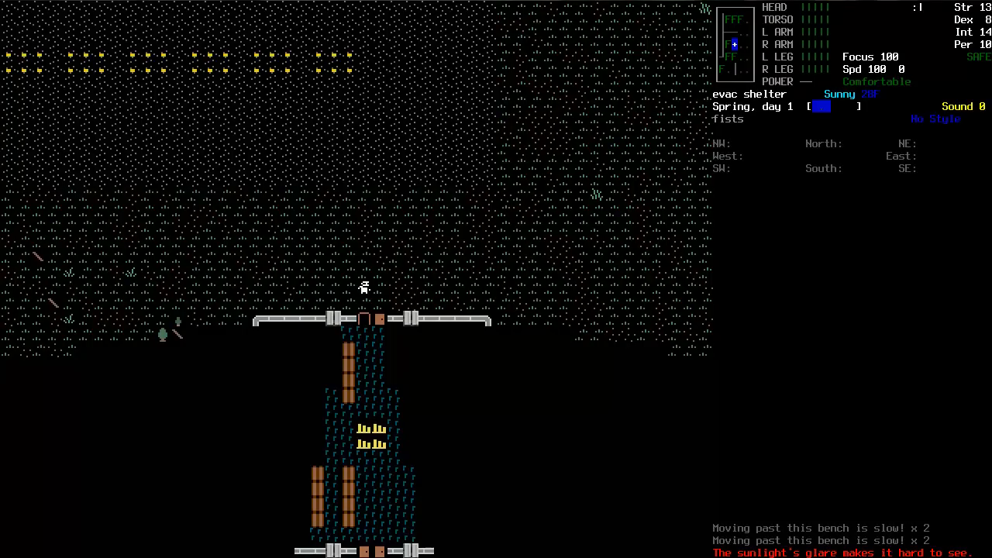
# Wield the pipe, craft a makeshift crowbar from memory, and pick up the crowbar and hammer.
pyautogui.press('down')
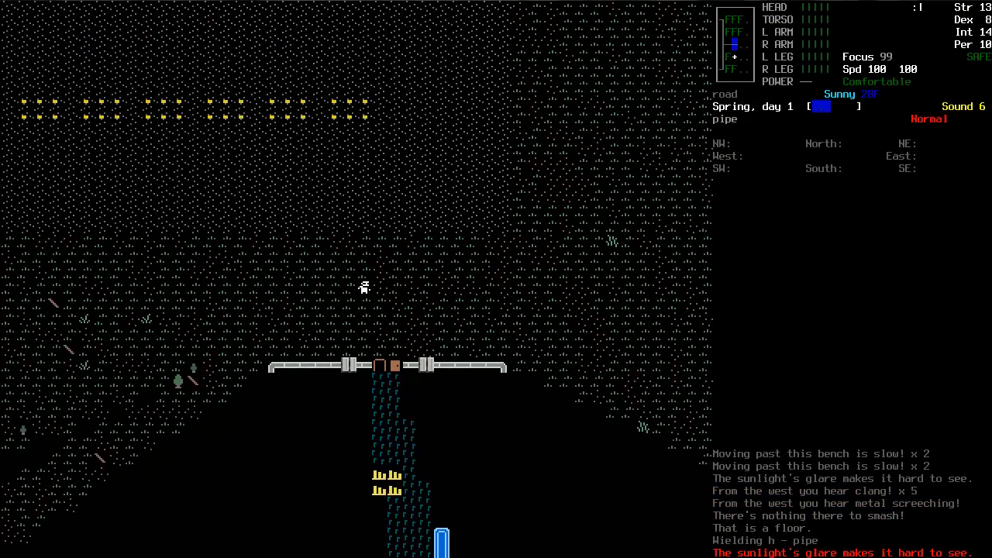
pyautogui.press('up')
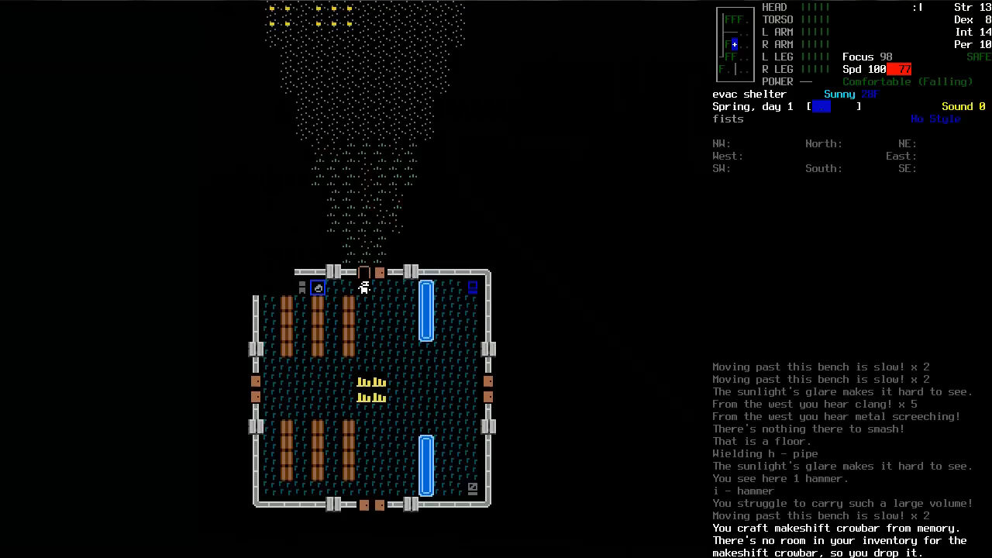
pyautogui.press('D')
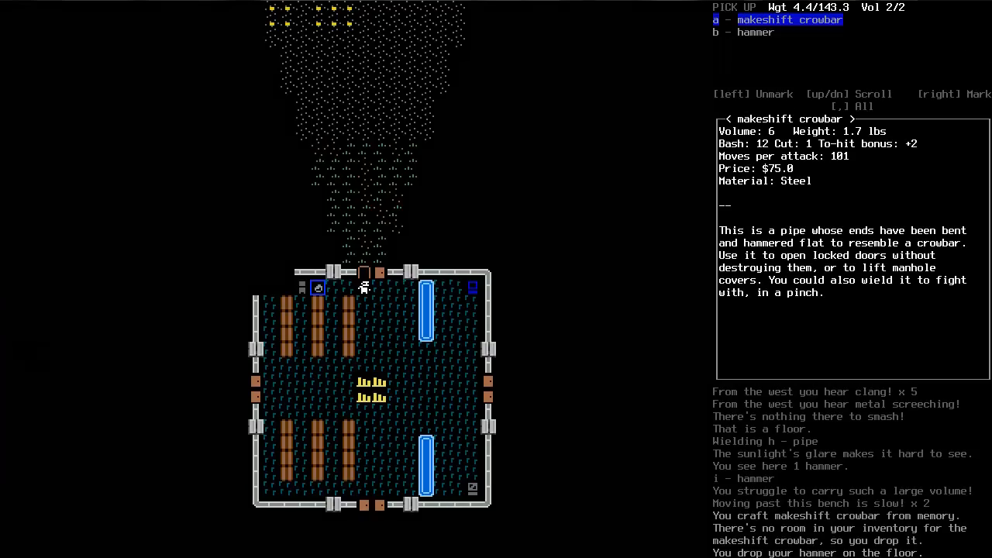
pyautogui.press('down')
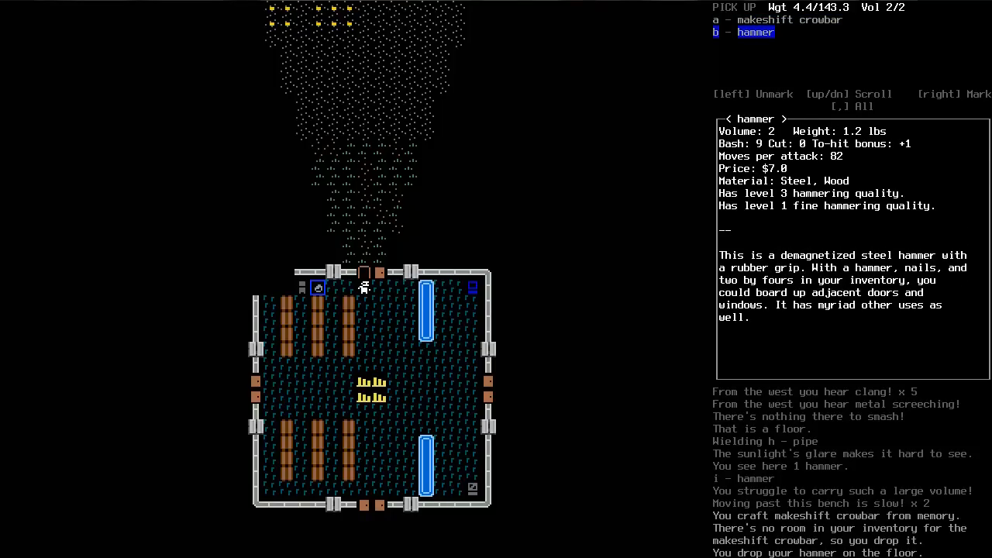
pyautogui.press('up')
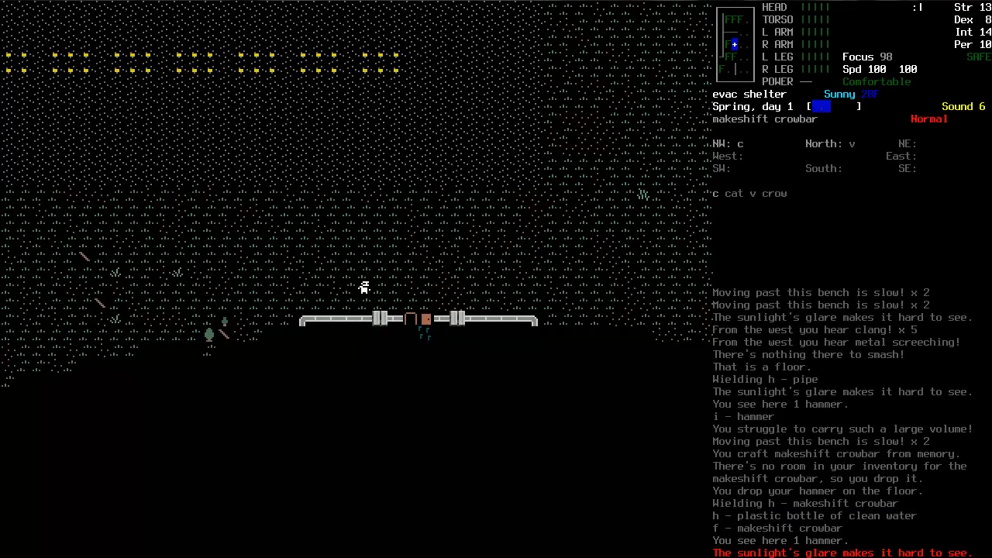
# List the rocks lying nearby with V and close the list.
pyautogui.press('up')
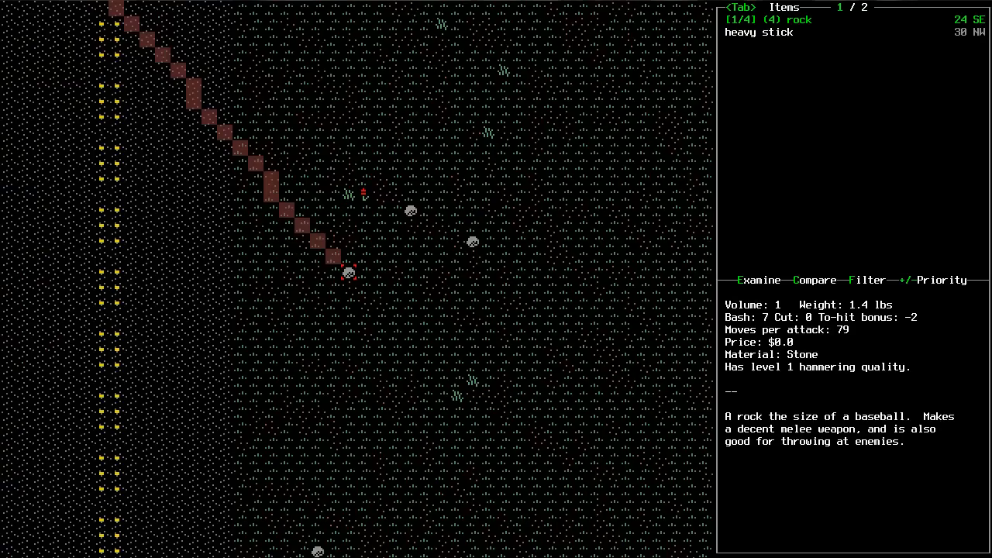
pyautogui.press('Tab')
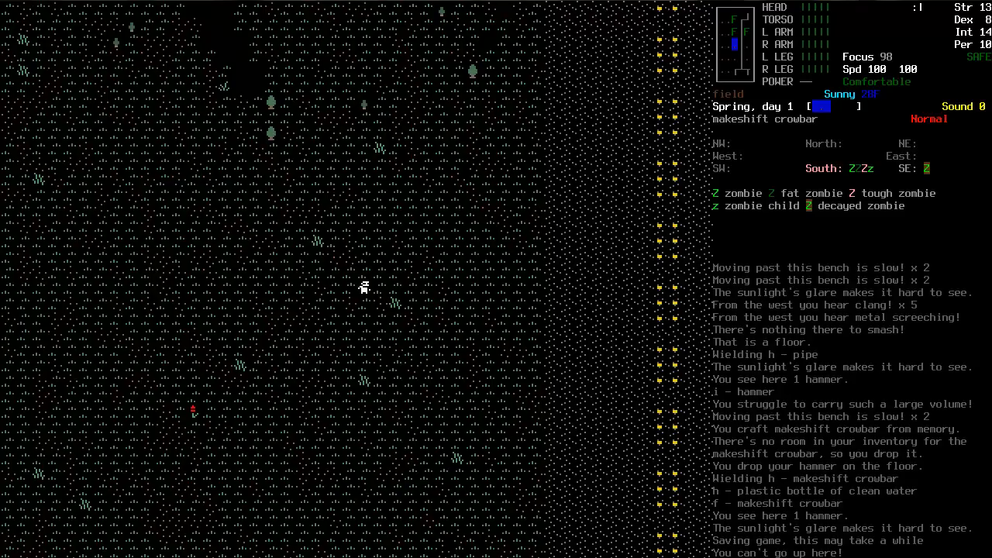
# Melee the tough zombie to death with the crowbar and keep hitting the fat zombie.
pyautogui.press('Tab')
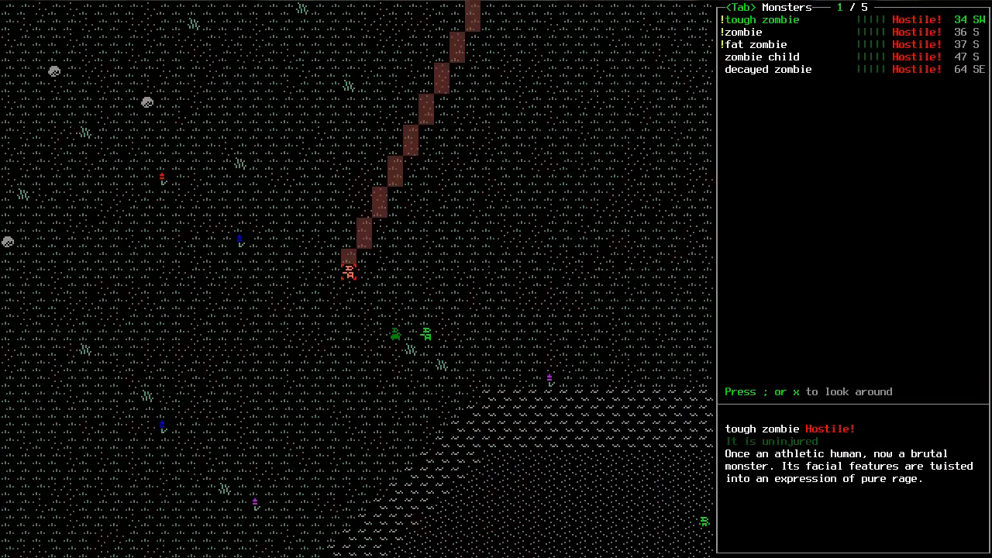
pyautogui.press('Tab')
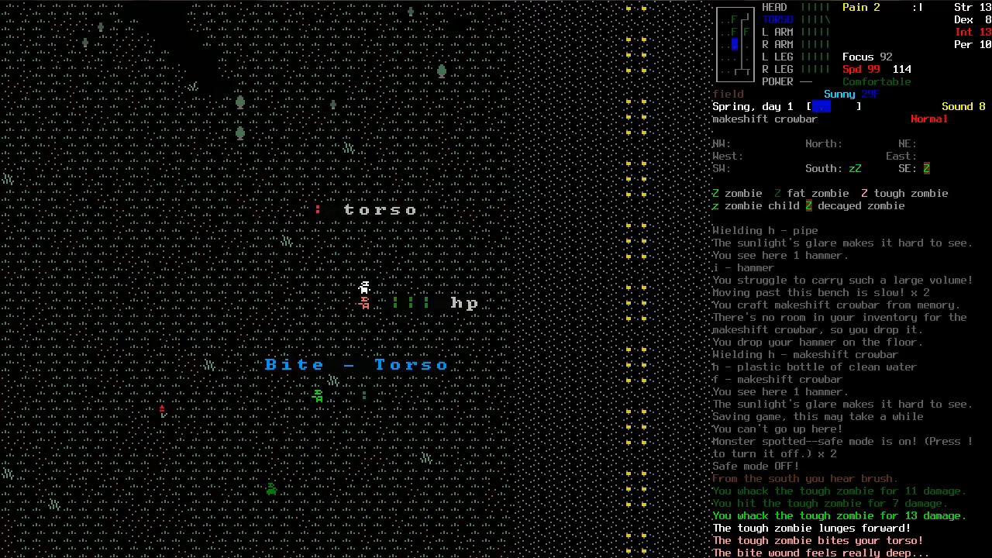
pyautogui.press('space')
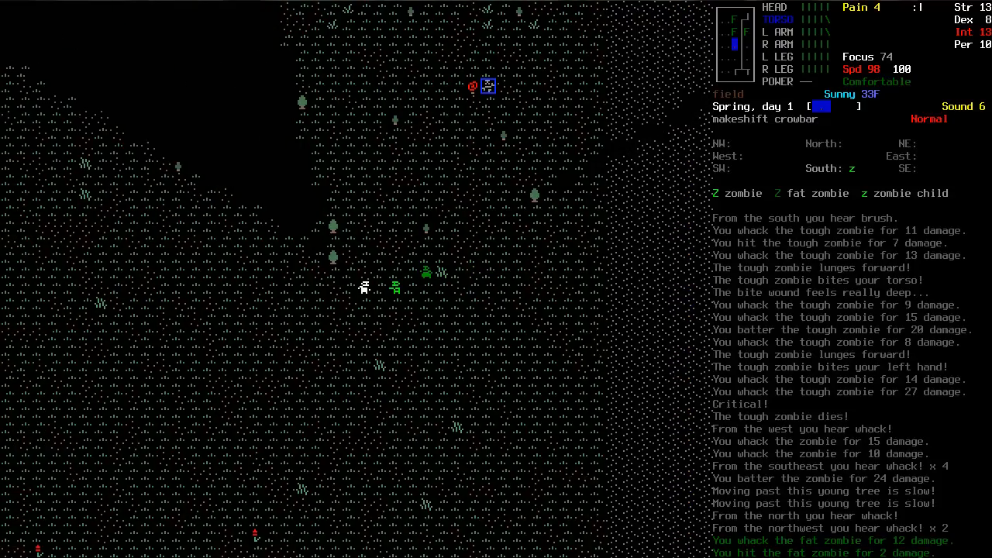
pyautogui.press('up')
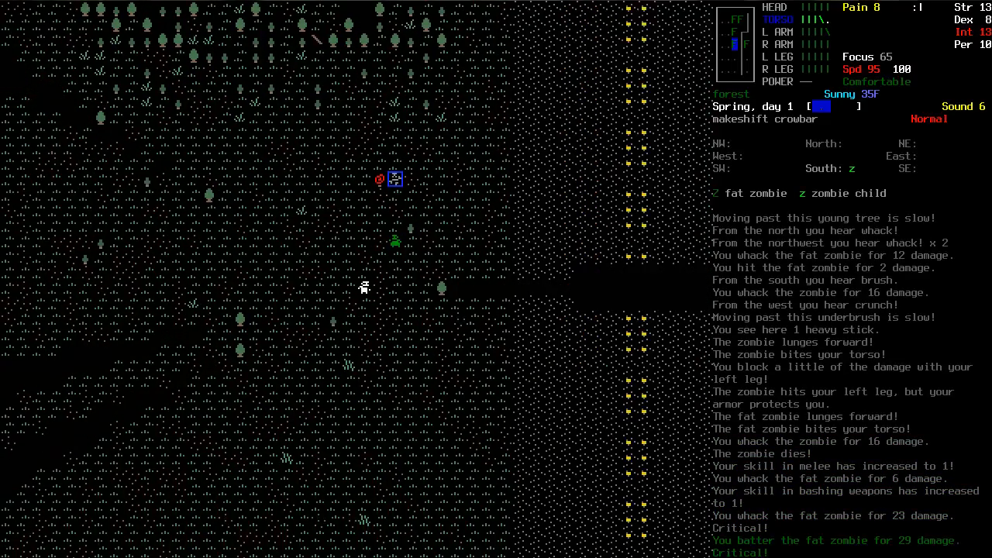
pyautogui.press('s')
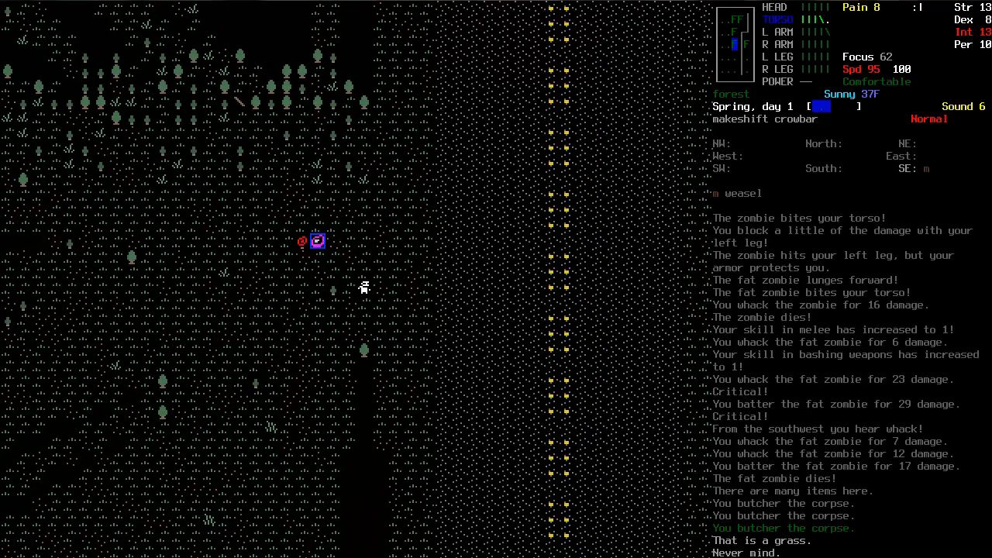
# Review the character stats sheet and the worn clothing layers.
pyautogui.press('@')
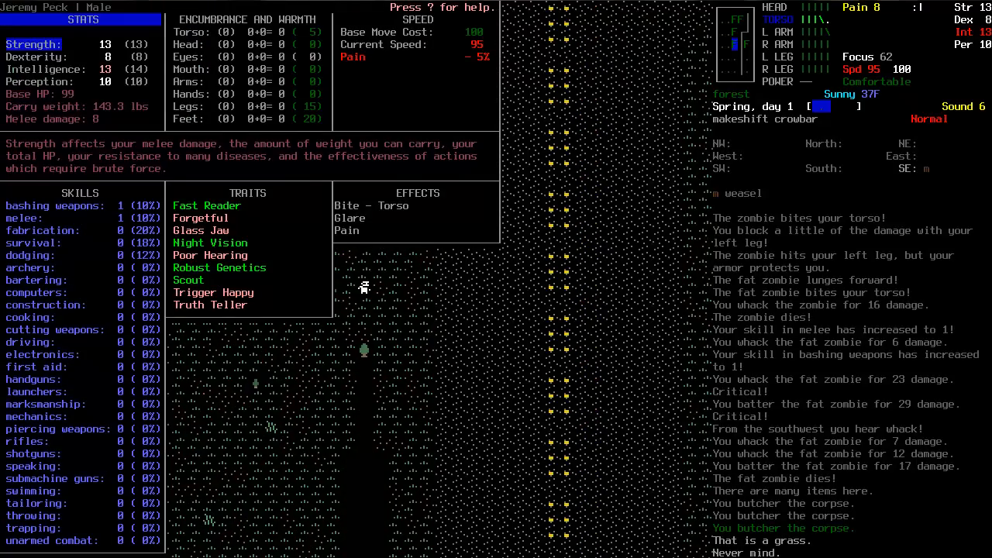
pyautogui.press('Escape')
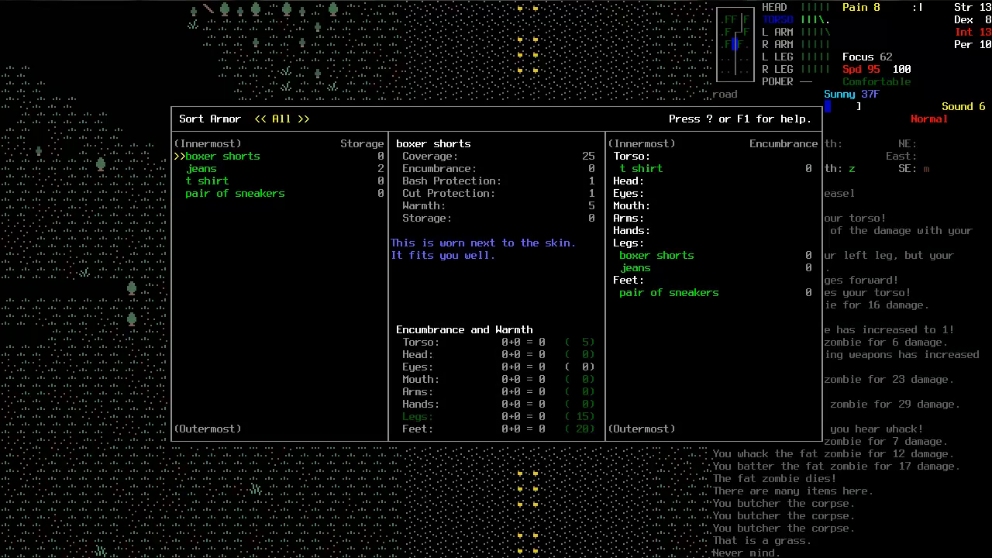
pyautogui.press('Escape')
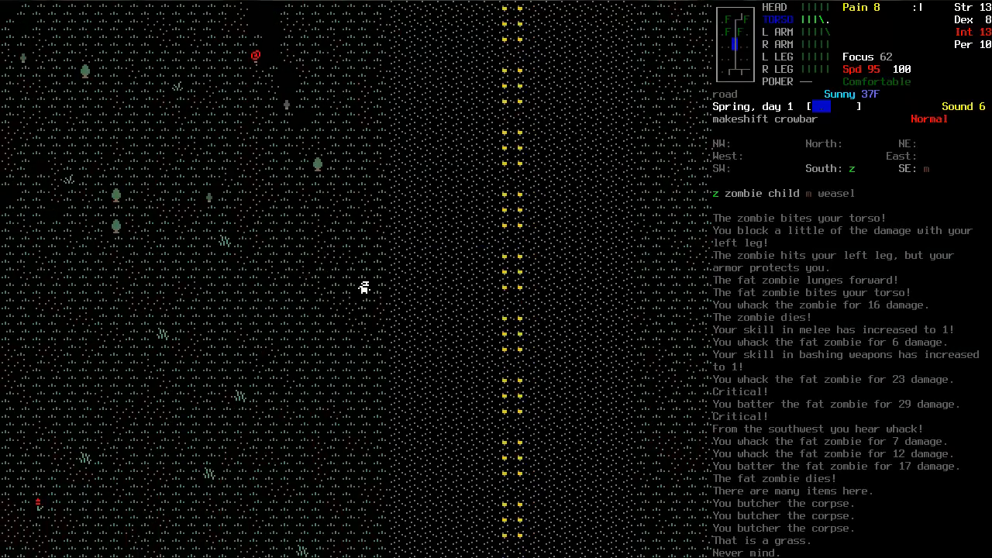
# Wear the shredded leather belt from the use-item list.
pyautogui.press('tab')
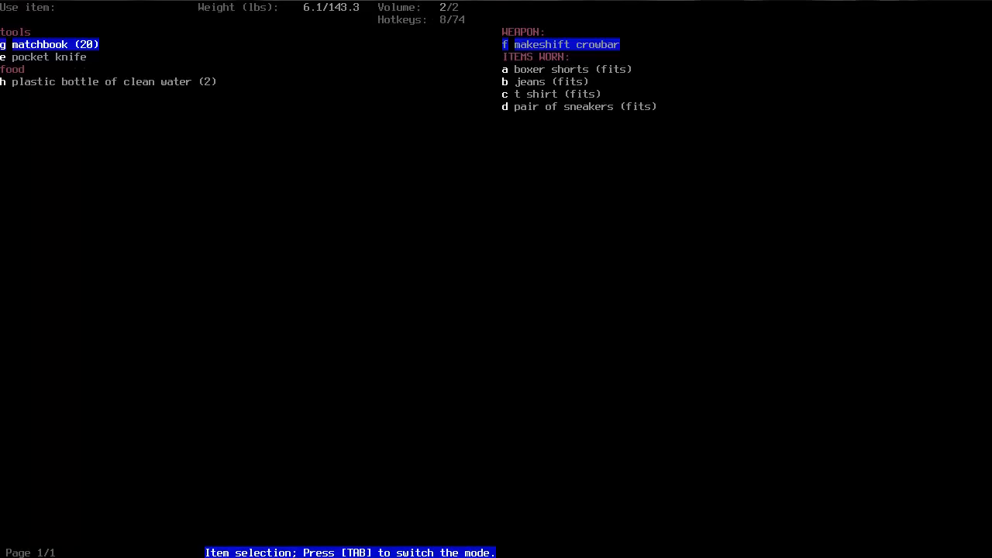
pyautogui.press('e')
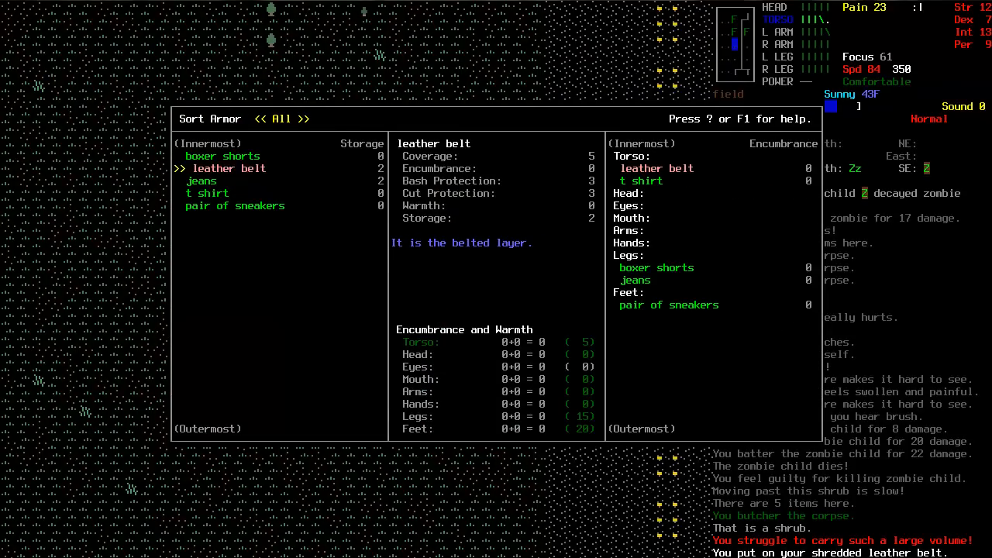
pyautogui.press('Escape')
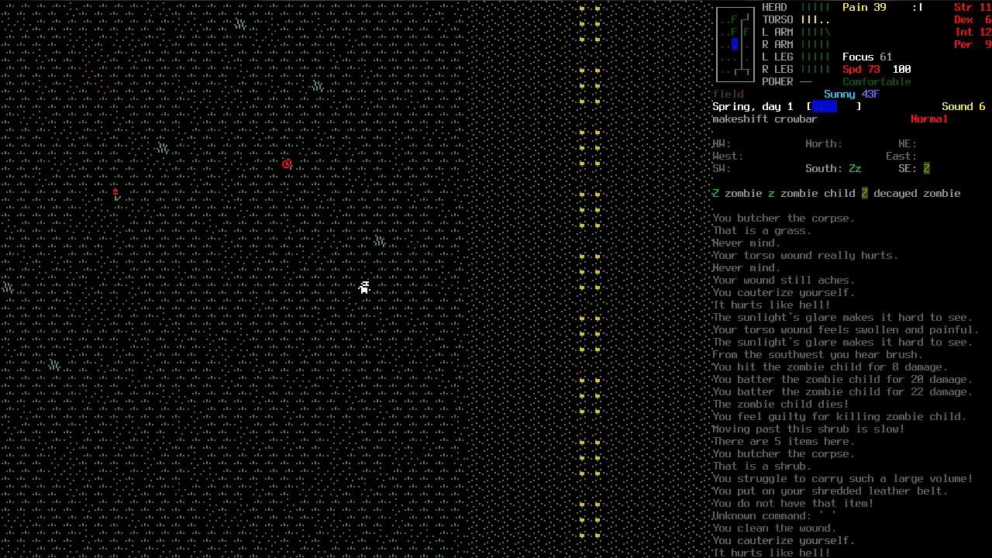
# Tend the torso wound, then check the overmap of the area and resume play.
pyautogui.press('Tab')
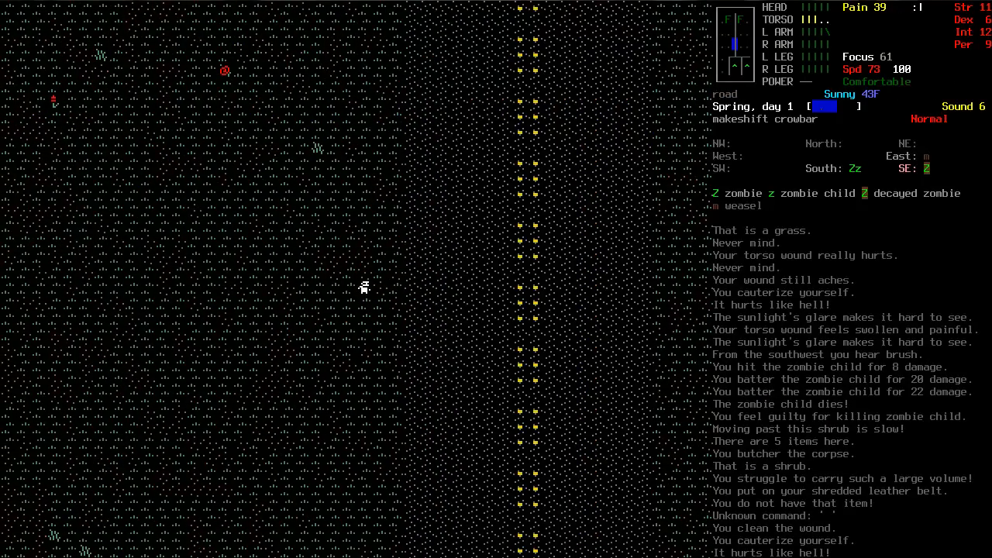
pyautogui.press('m')
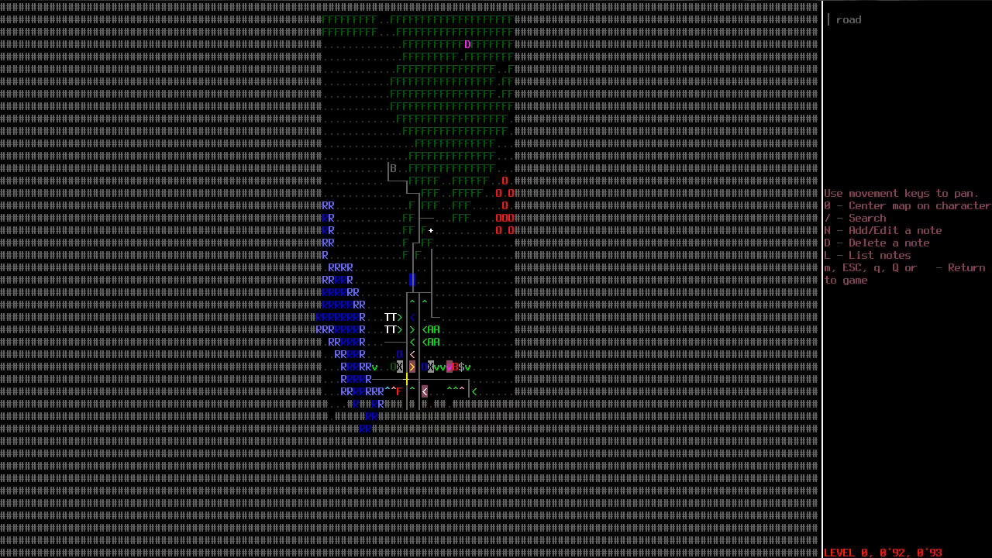
pyautogui.press('escape')
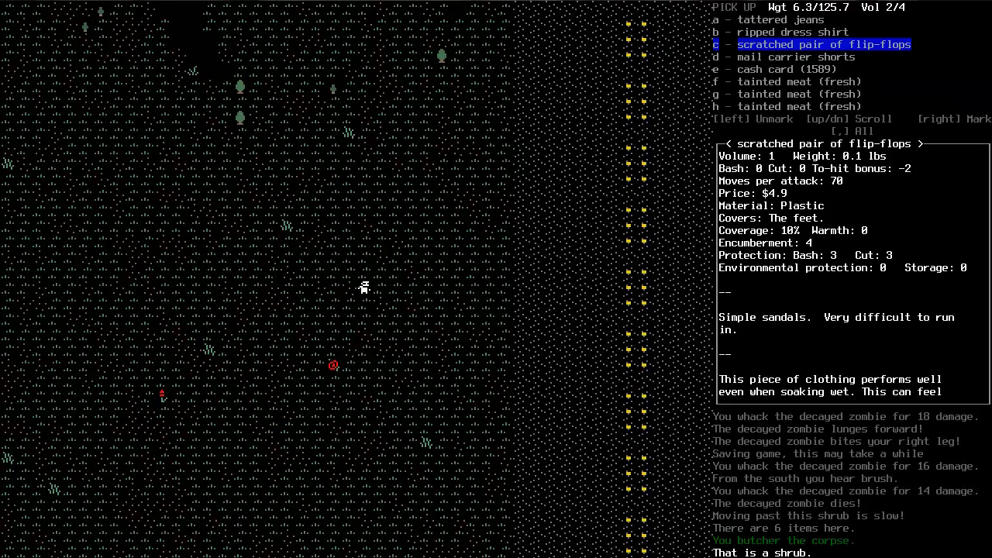
# Dismiss the ground item list and close the overmap to resume play.
pyautogui.press('Down')
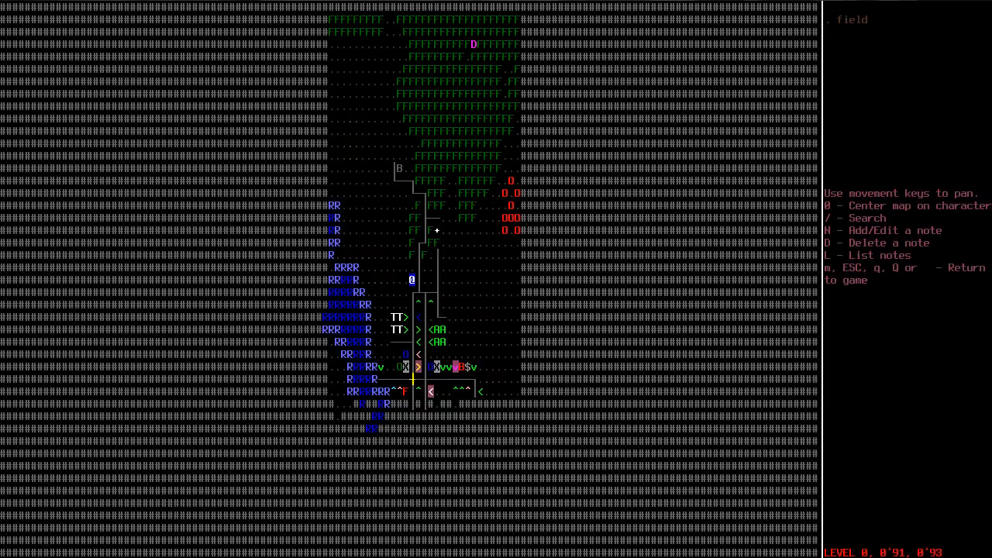
pyautogui.press('Escape')
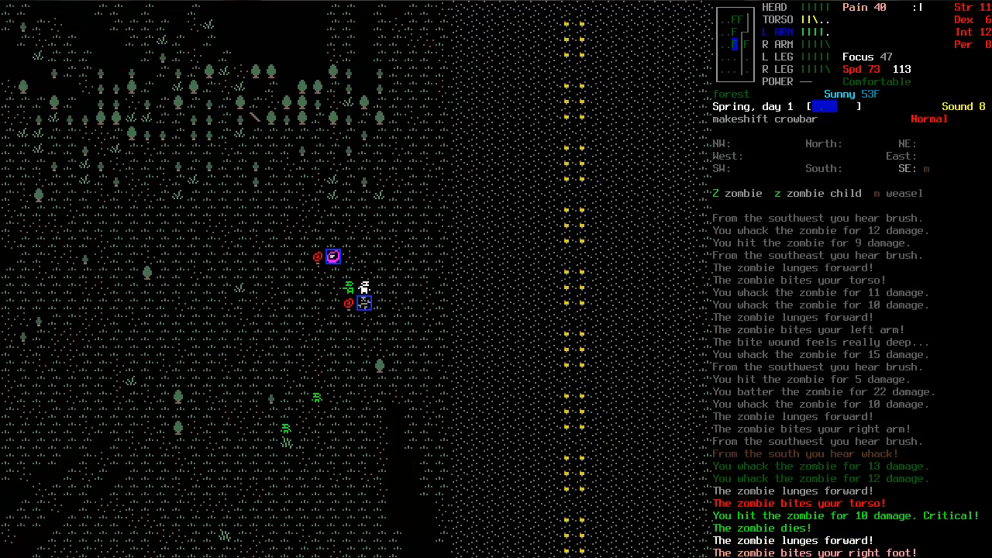
# Kill the zombie and zombie child with the crowbar and look over the dropped clothing pile.
pyautogui.press('@')
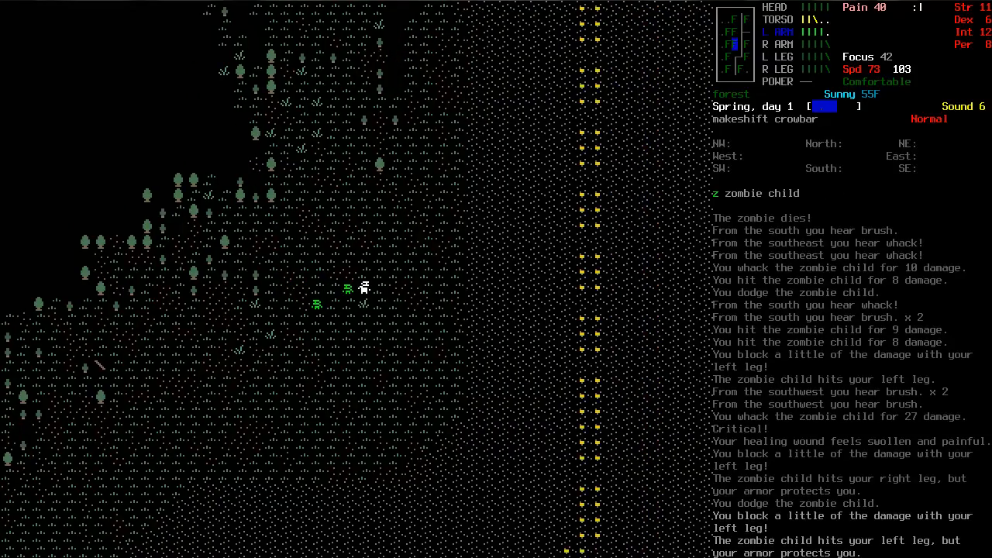
pyautogui.press('up')
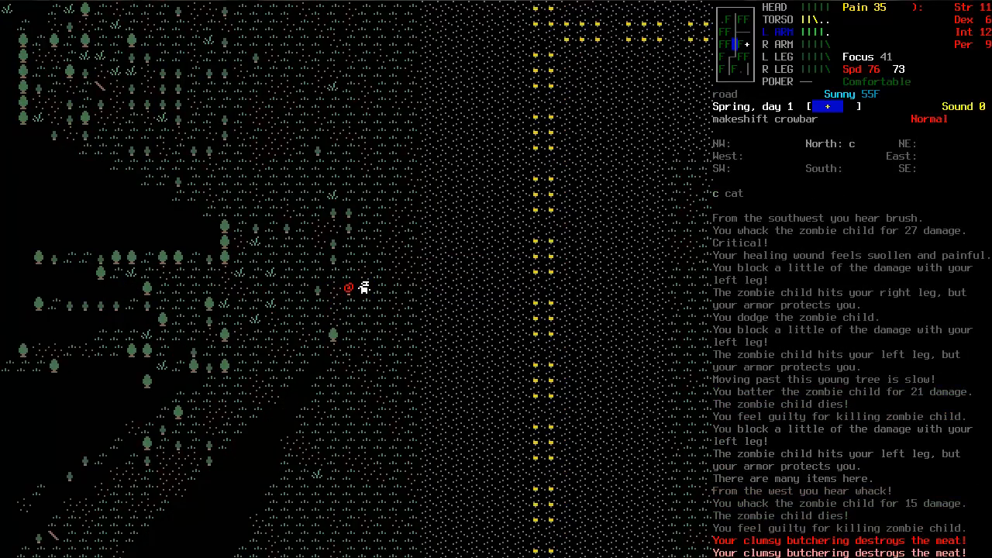
pyautogui.press('g')
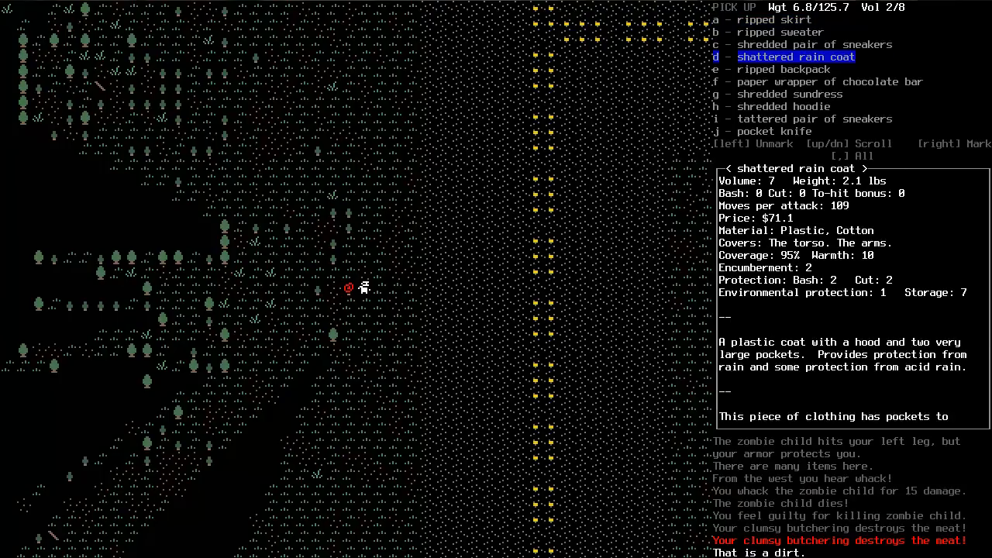
pyautogui.press('up')
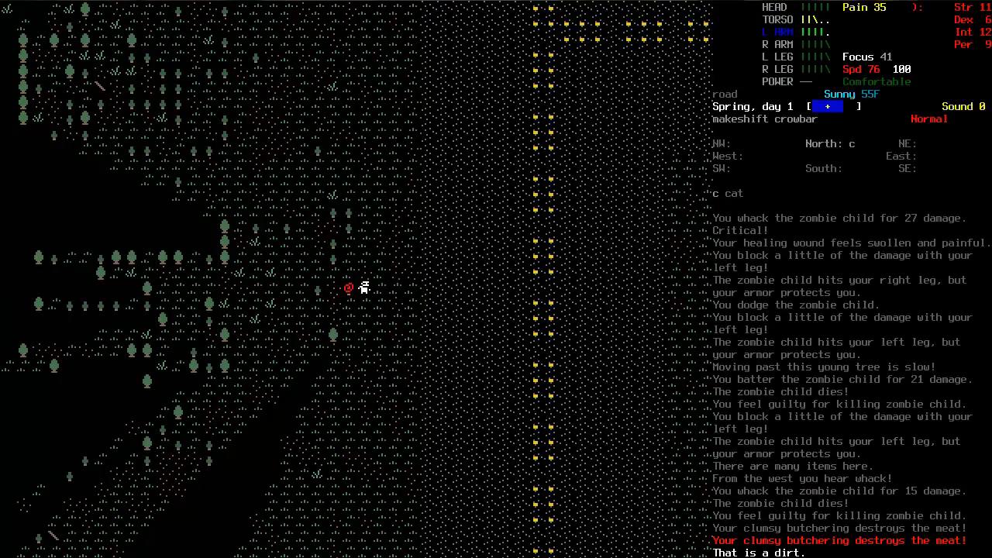
# Eat the chocolate bar and tend the swollen healing wound.
pyautogui.press('d')
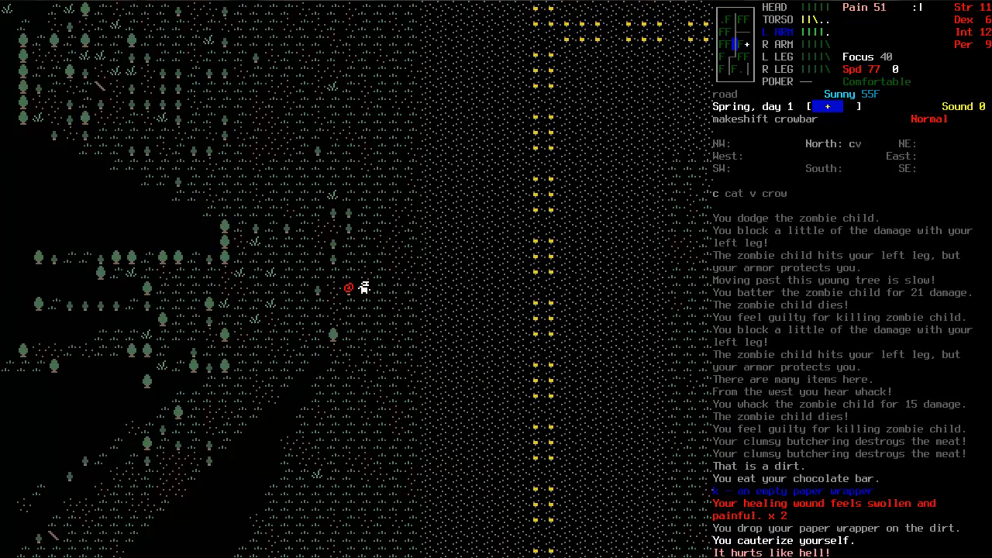
pyautogui.press('@')
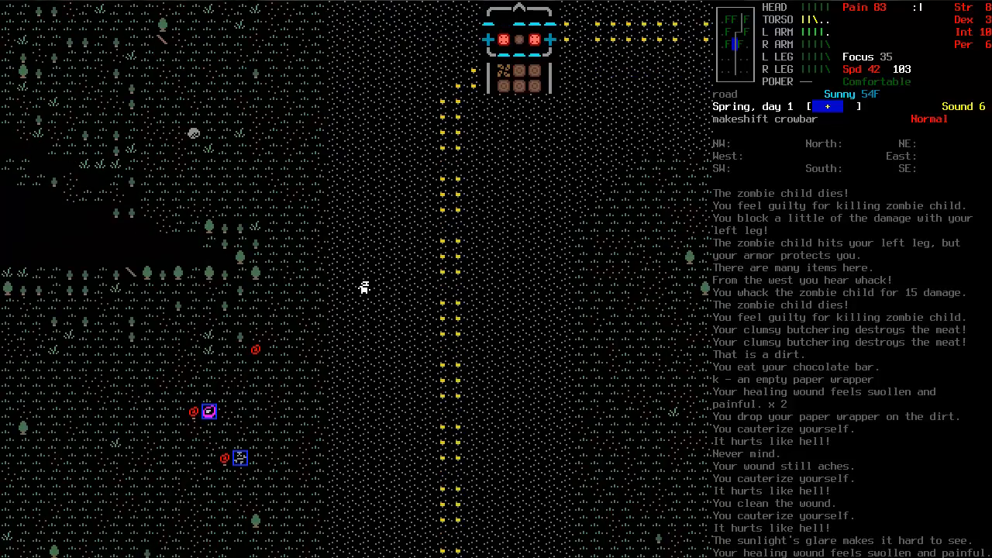
# Walk on through the field past the rattlesnake and bring up the overmap.
pyautogui.press('@')
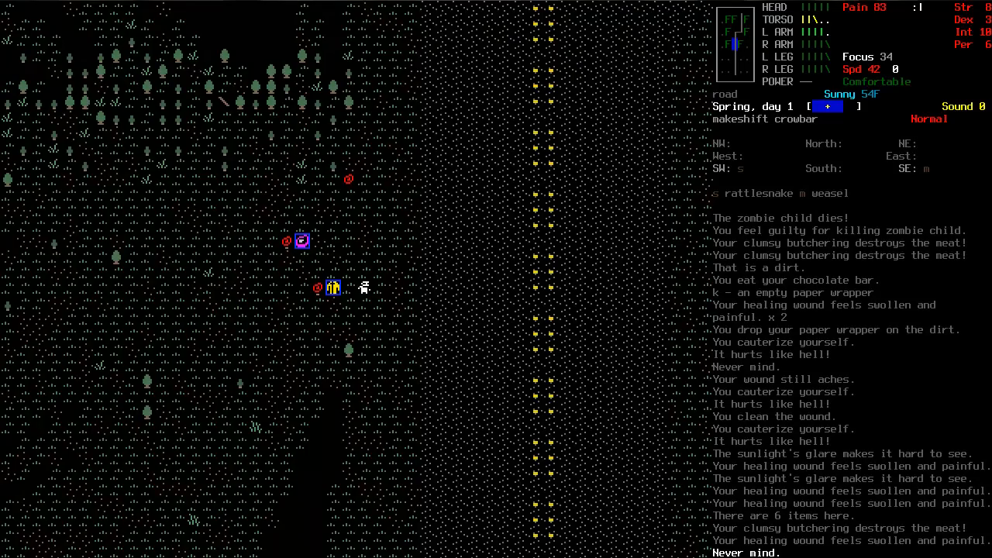
pyautogui.press('up')
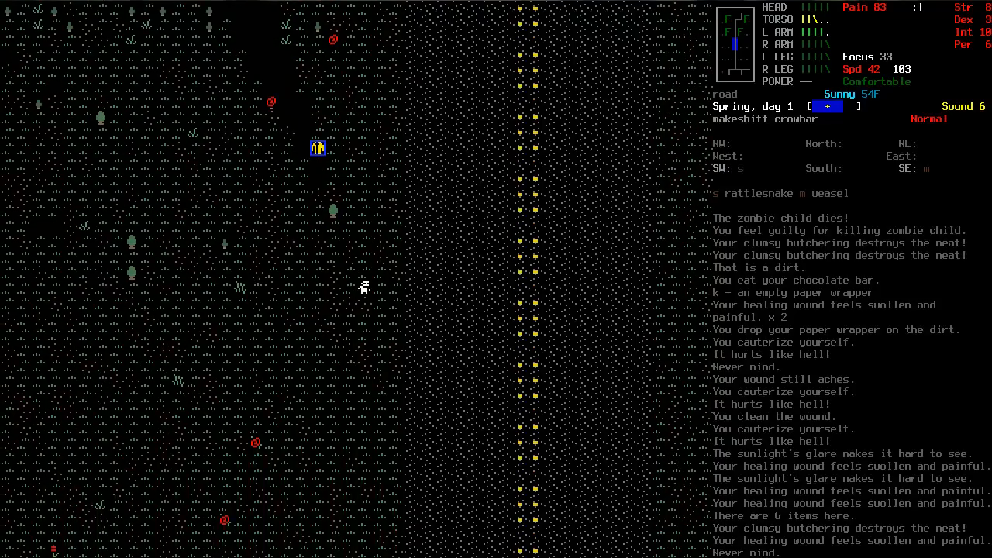
pyautogui.press('m')
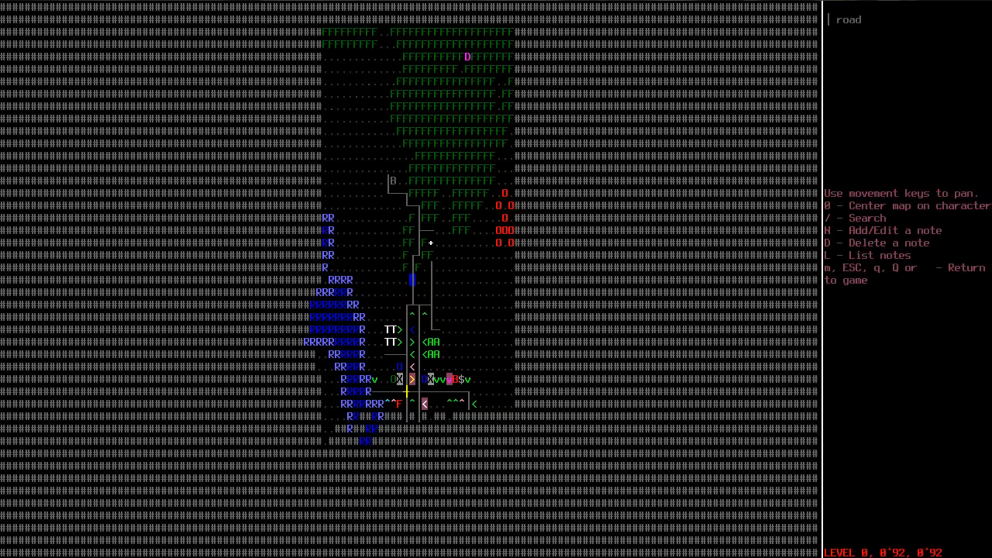
# Close the overmap, engage the spitter zombie and move toward its acid streak.
pyautogui.press('Escape')
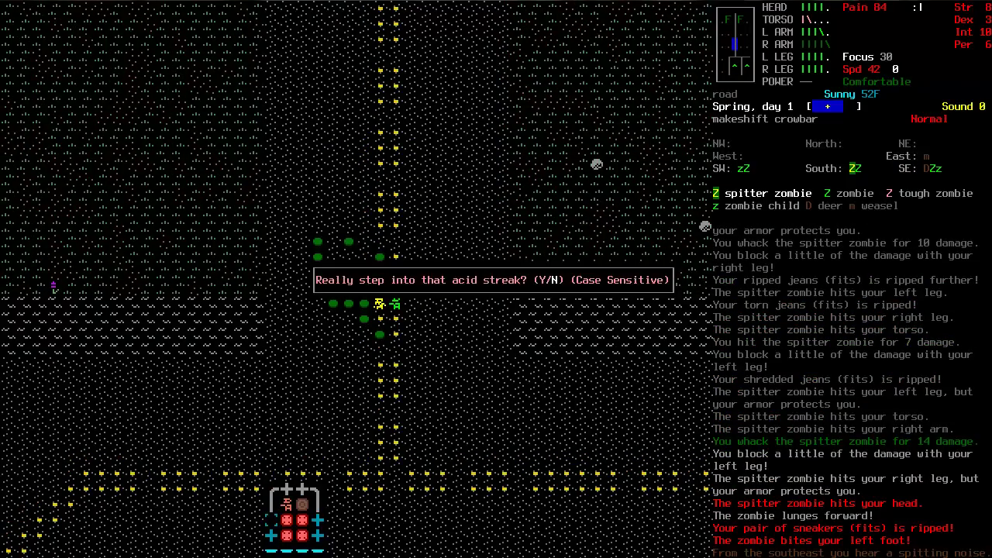
# Confirm stepping into the acid and finish off the spitter zombie.
pyautogui.press('y')
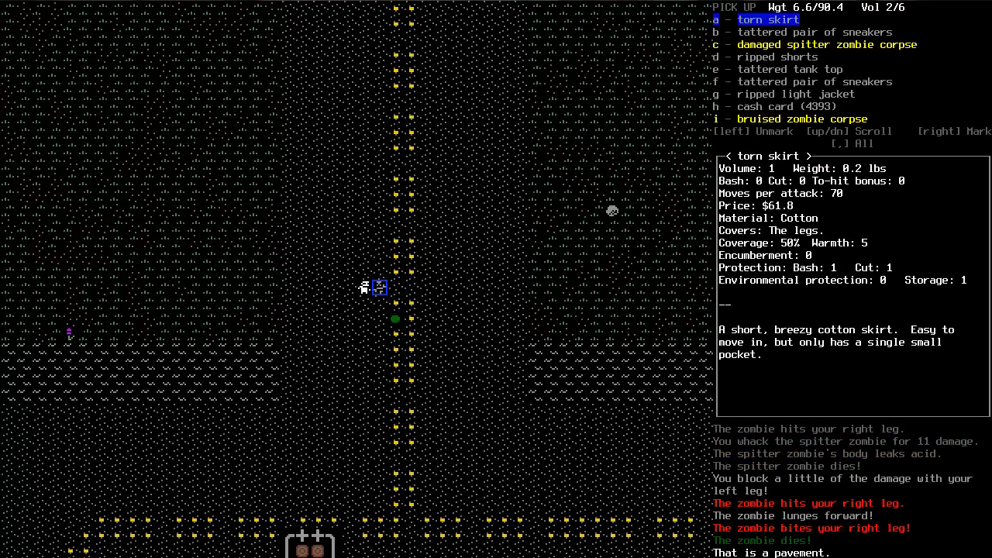
# Browse the dropped clothing and cash card in the Pick Up list without taking anything.
pyautogui.press('down')
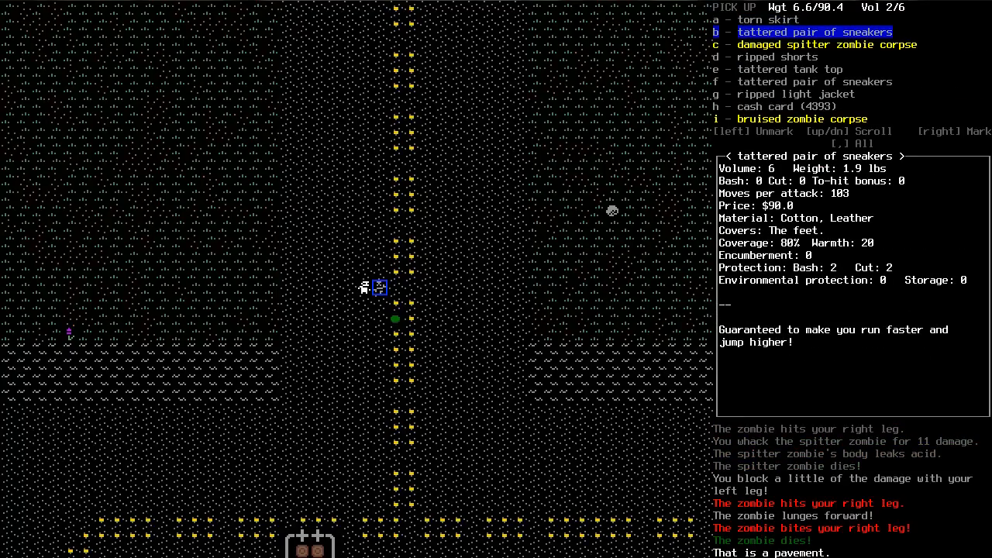
pyautogui.press('down')
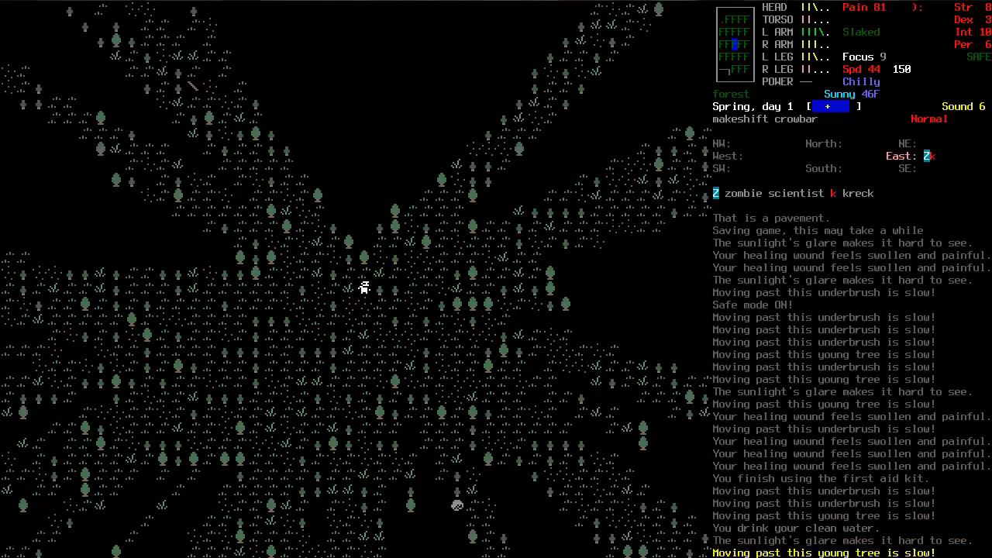
# Butcher the zombie scientist corpse, eat cranberries and walk on through the forest.
pyautogui.press('Tab')
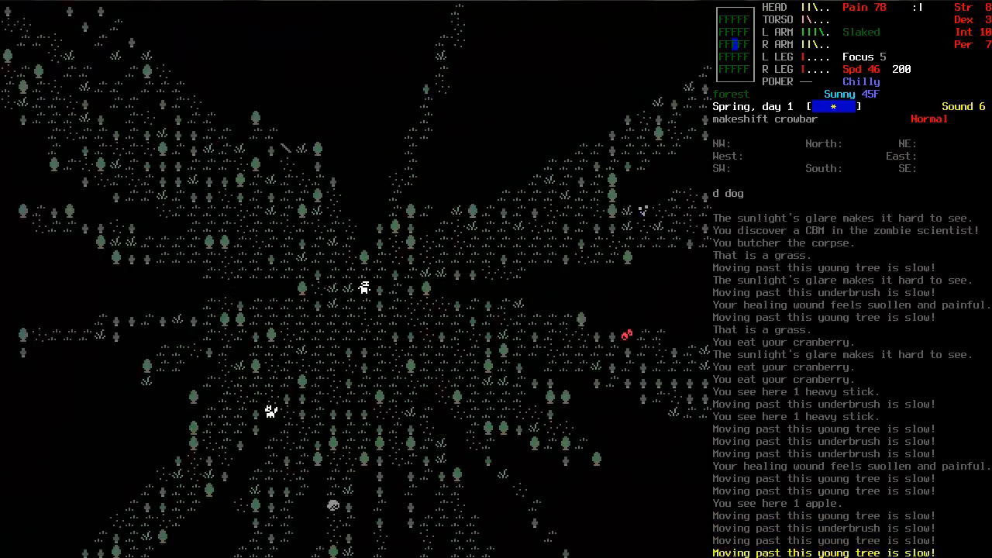
pyautogui.press('up')
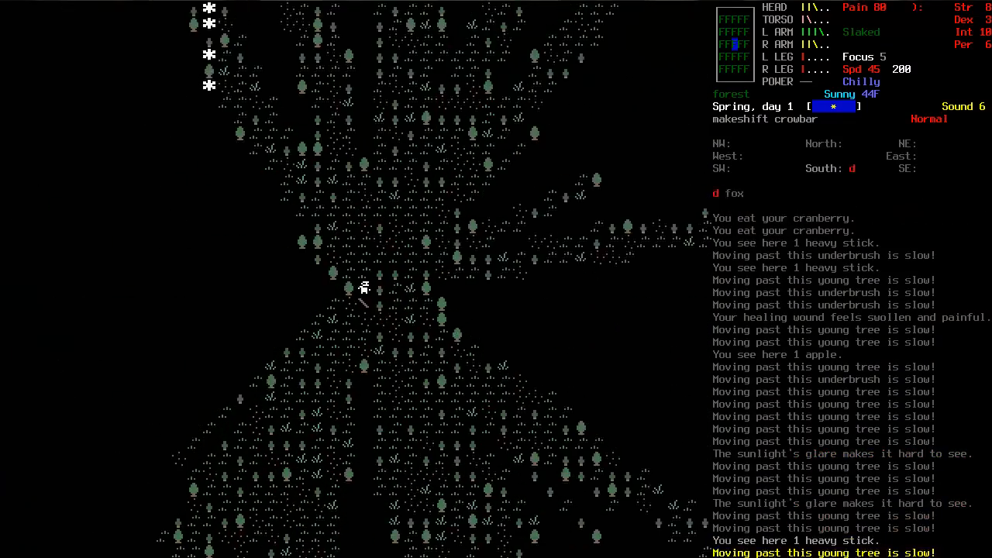
# Travel through the forest and across the open field to the building.
pyautogui.press('s')
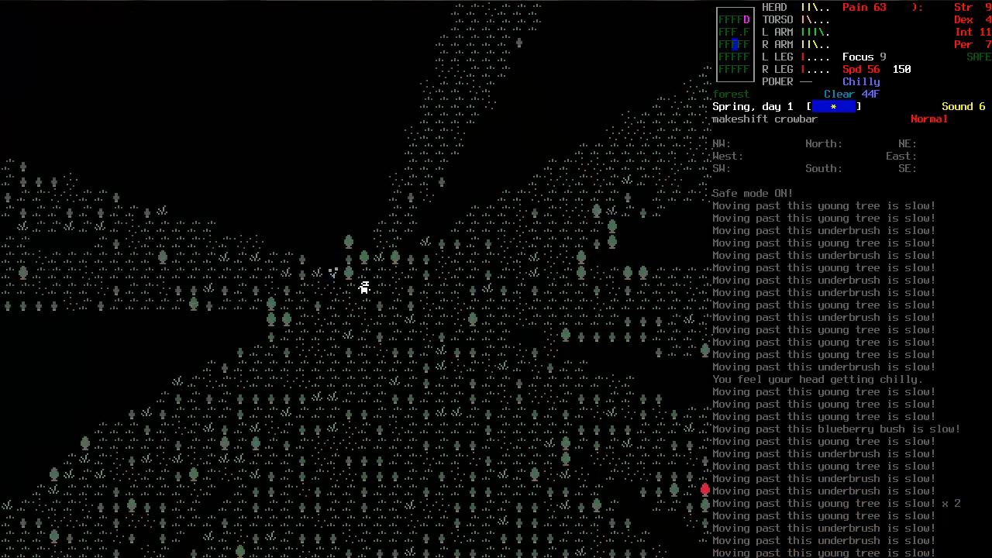
pyautogui.press('up')
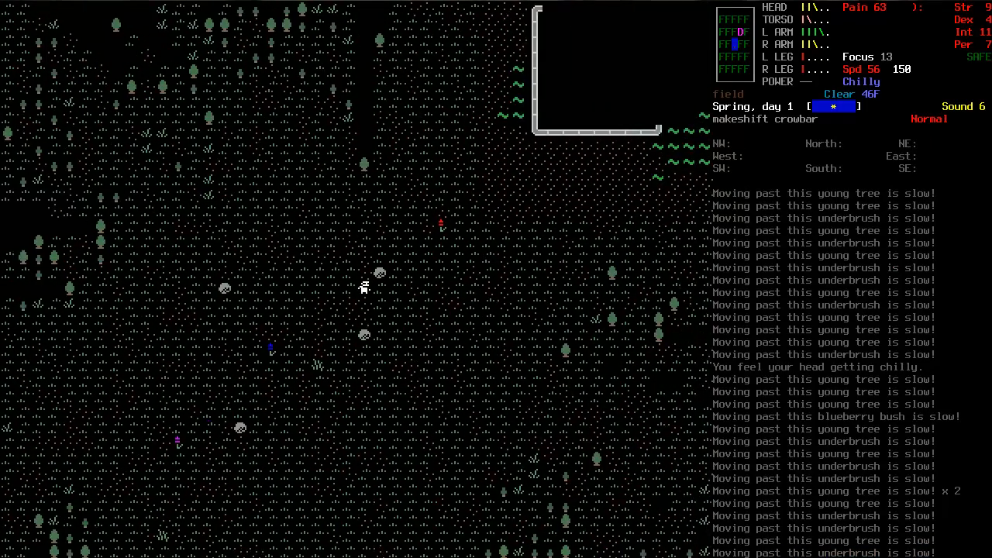
pyautogui.press('up')
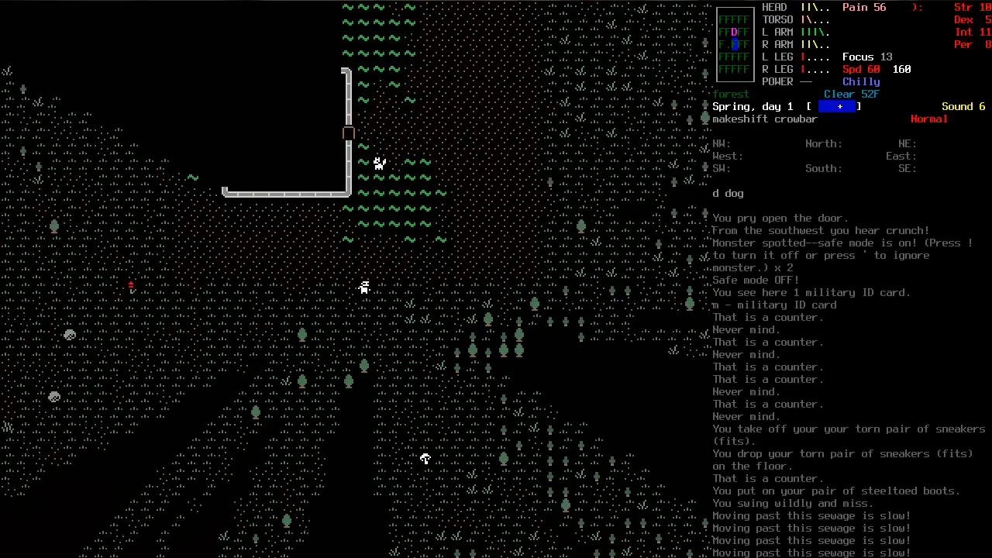
# Leave the building in the steeltoed boots and head back into the forest.
pyautogui.press('up')
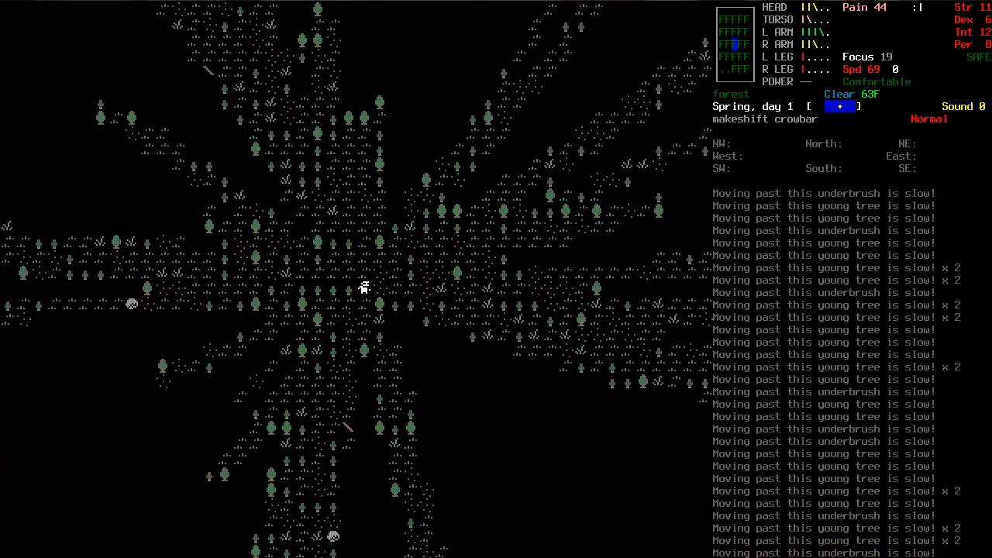
pyautogui.press('up')
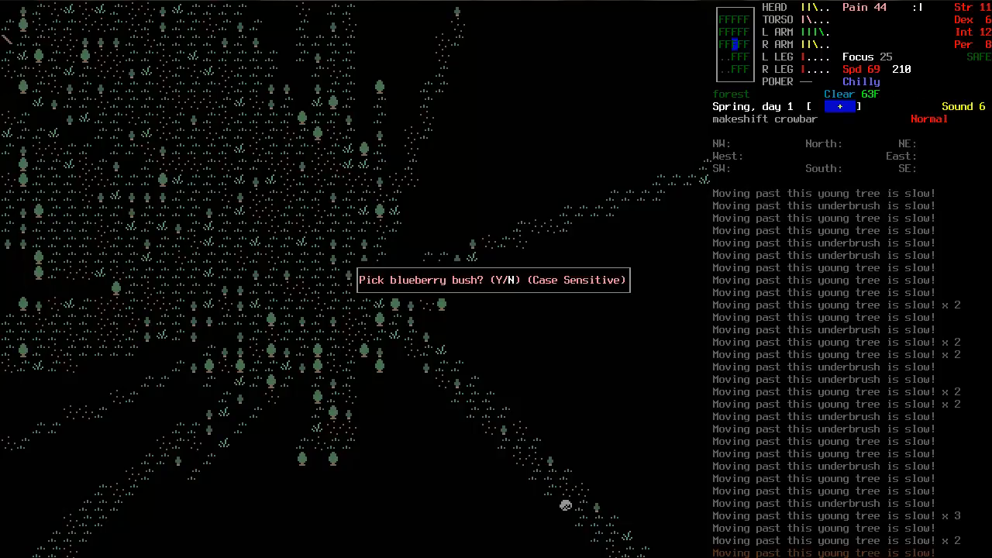
# Pick the blueberry bush and move on through the underbrush toward the crate.
pyautogui.press('y')
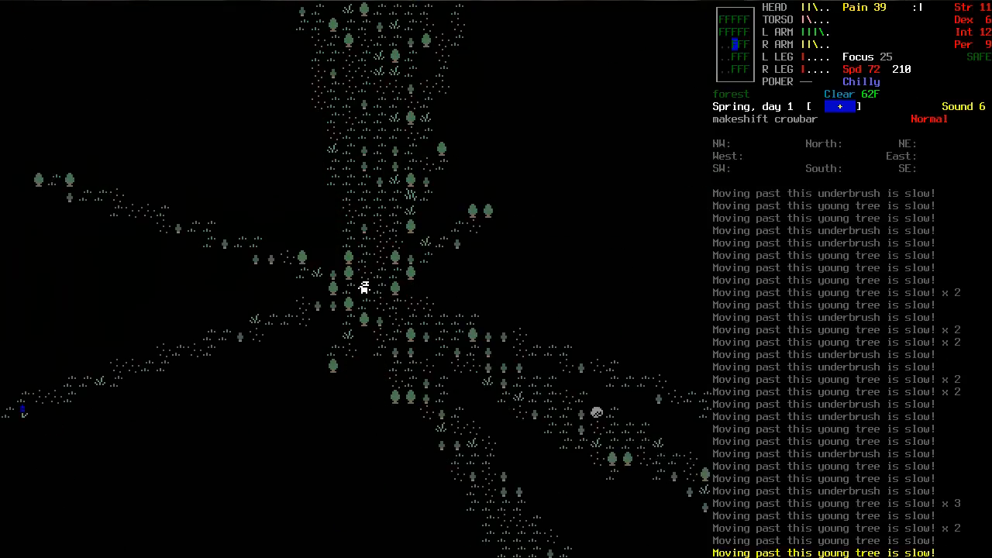
pyautogui.press('m')
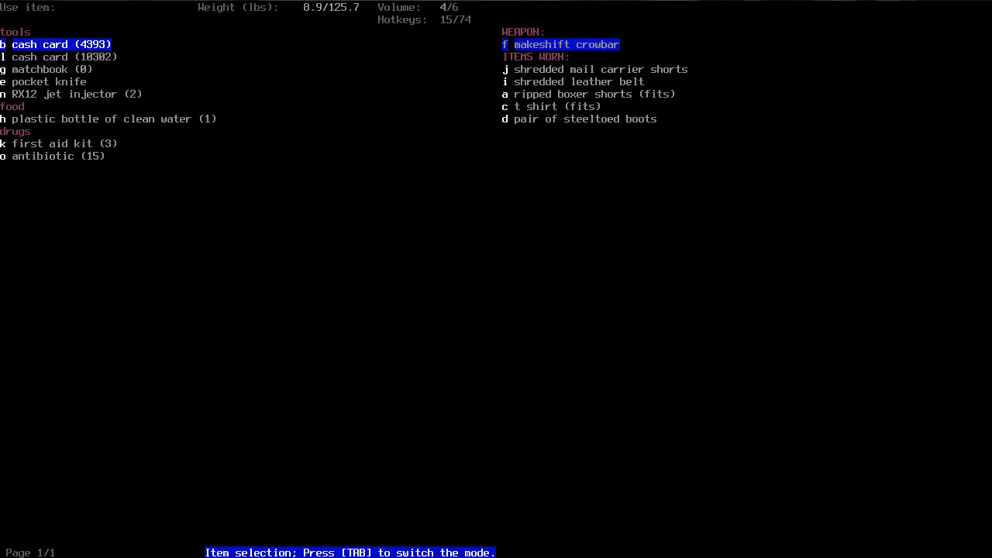
# Inject the RX12 jet injector and drop the emptied injector.
pyautogui.press('Escape')
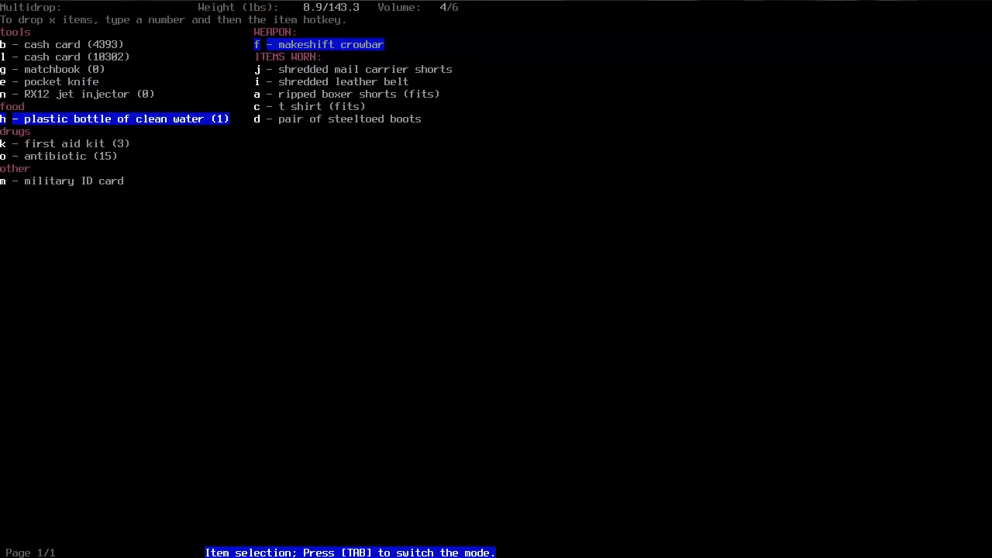
pyautogui.press('Escape')
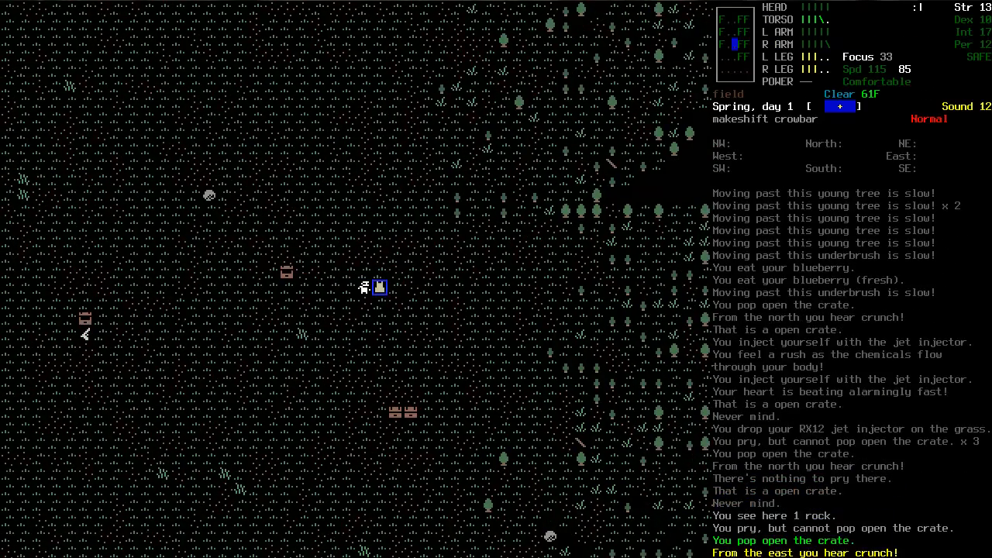
# Take the army pants and Kevlar vest from the crate and drop the ripped boxer shorts.
pyautogui.press('g')
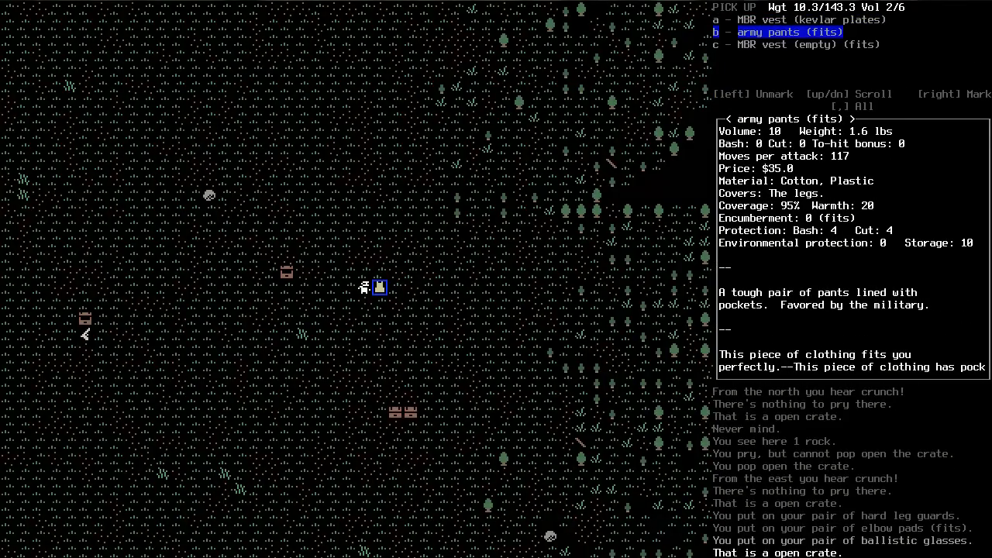
pyautogui.press('up')
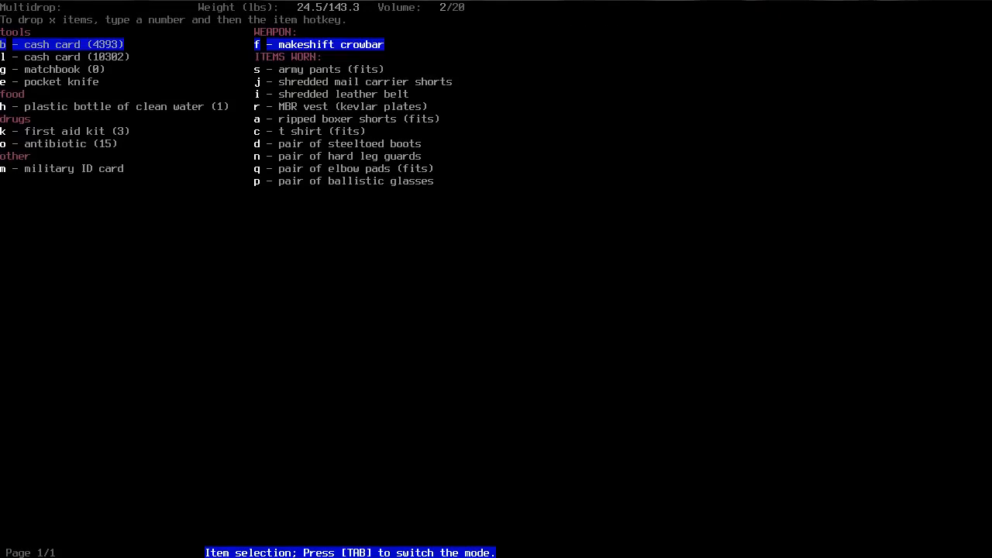
pyautogui.press('c')
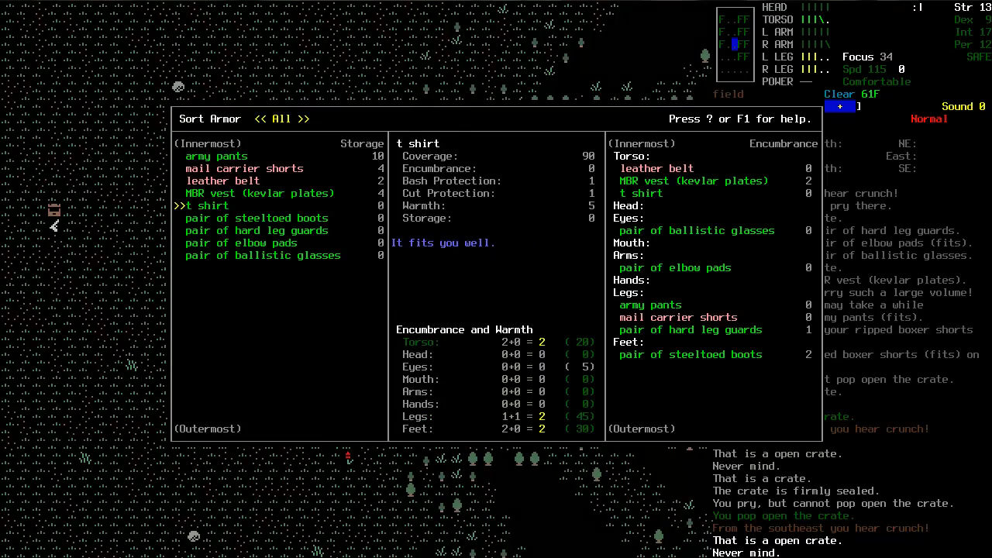
# Leave the Sort Armor overview and walk to the next crate of supplies.
pyautogui.press('up')
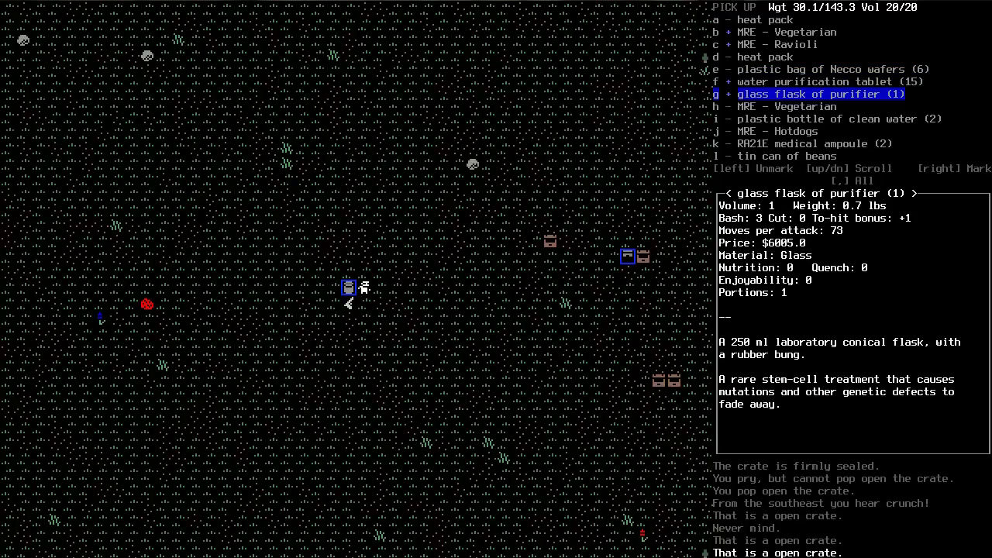
# Mark the MREs, water, purifier flask and RX21E ampoules and take them from the crate.
pyautogui.press('down')
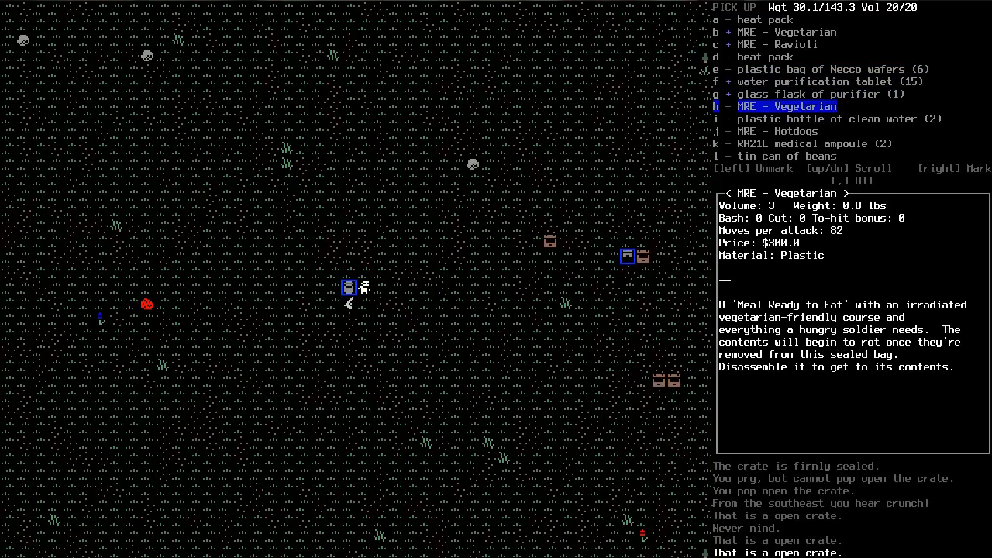
pyautogui.press('up')
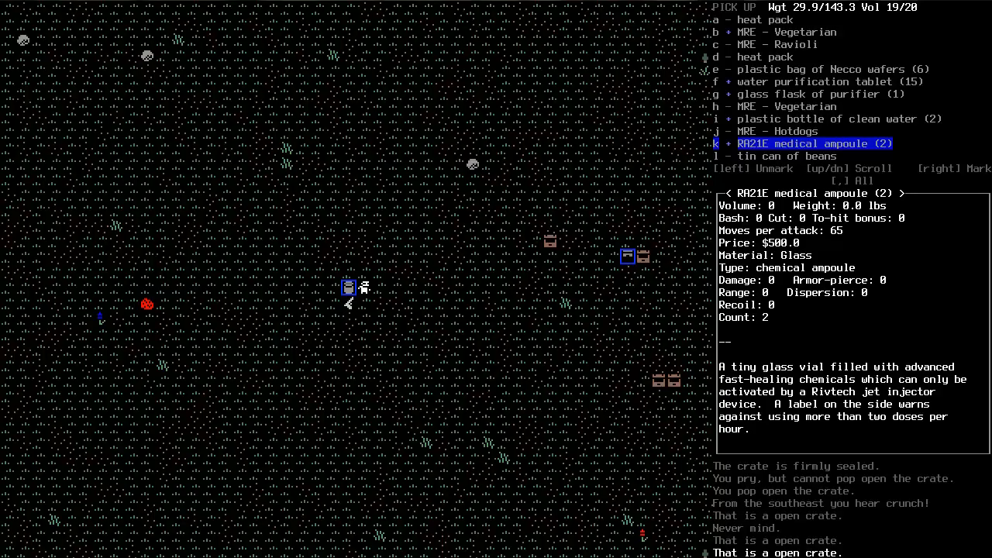
pyautogui.press('down')
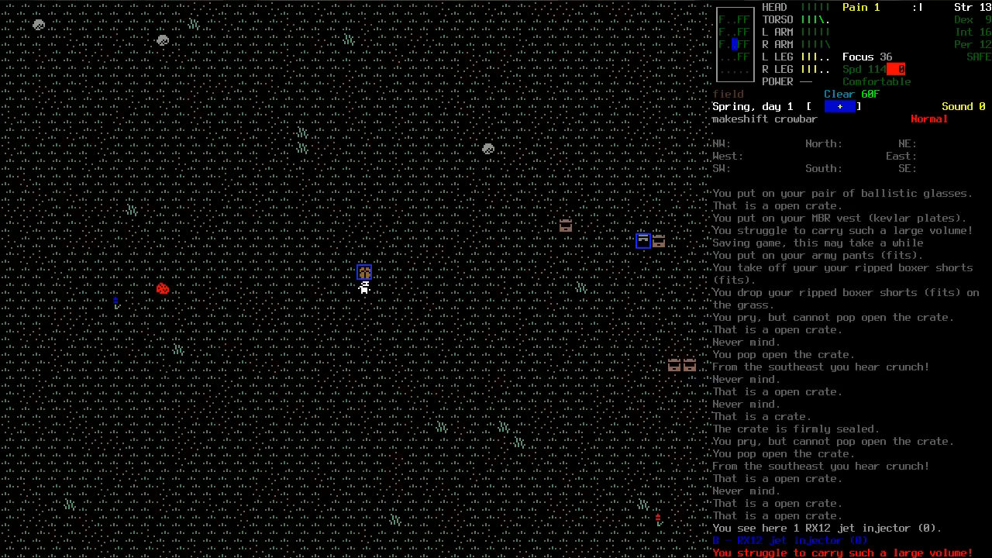
# Put the tin of beans and other marked food items into the open crate.
pyautogui.press('d')
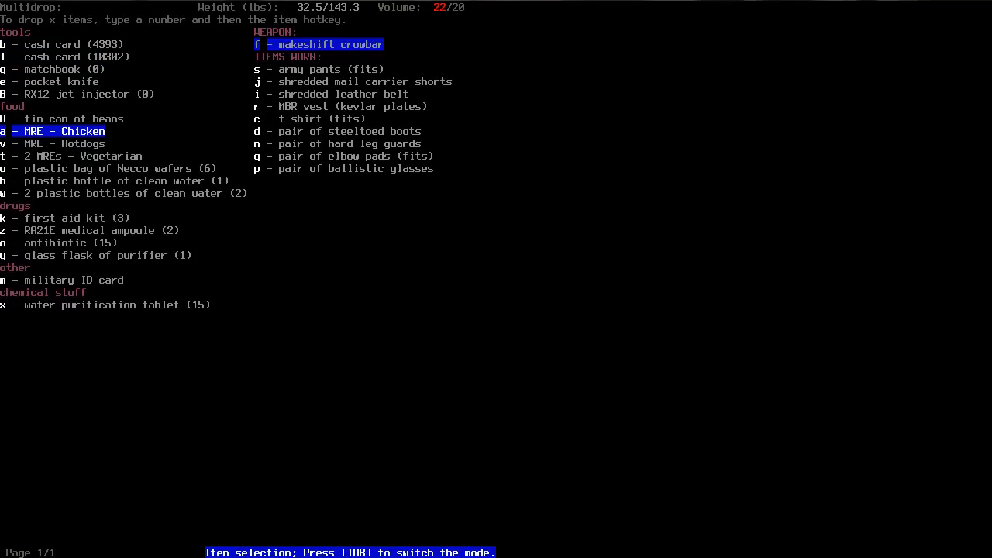
pyautogui.press('A')
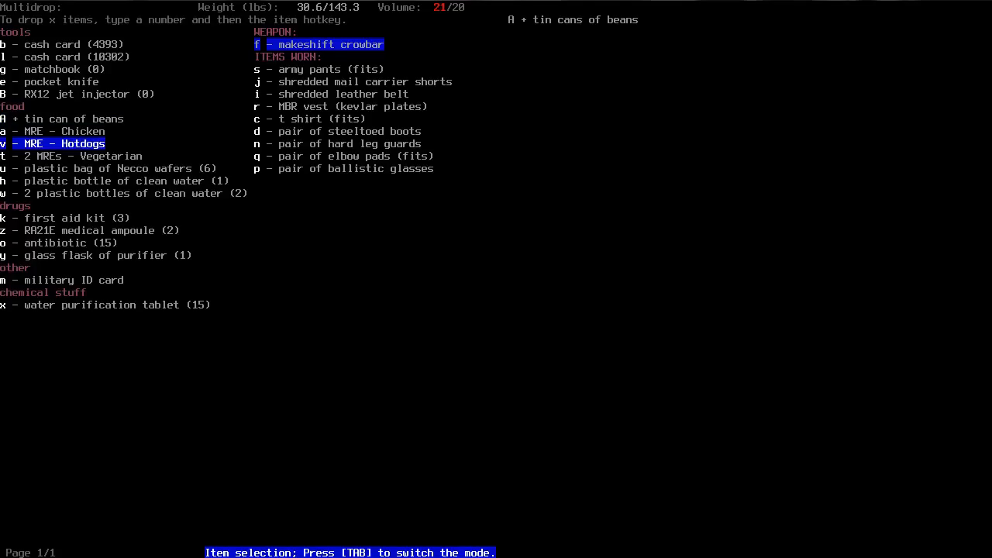
pyautogui.press('u')
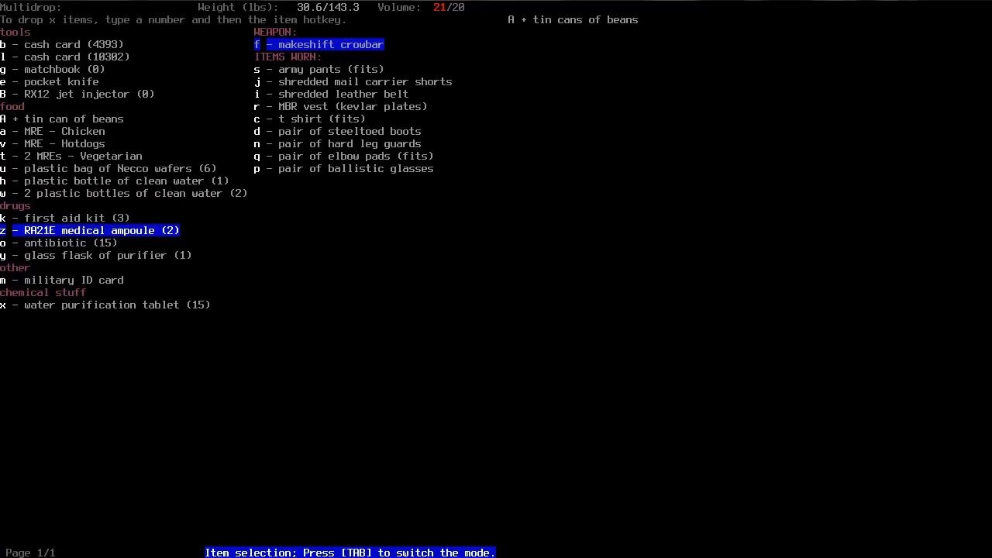
pyautogui.press('y')
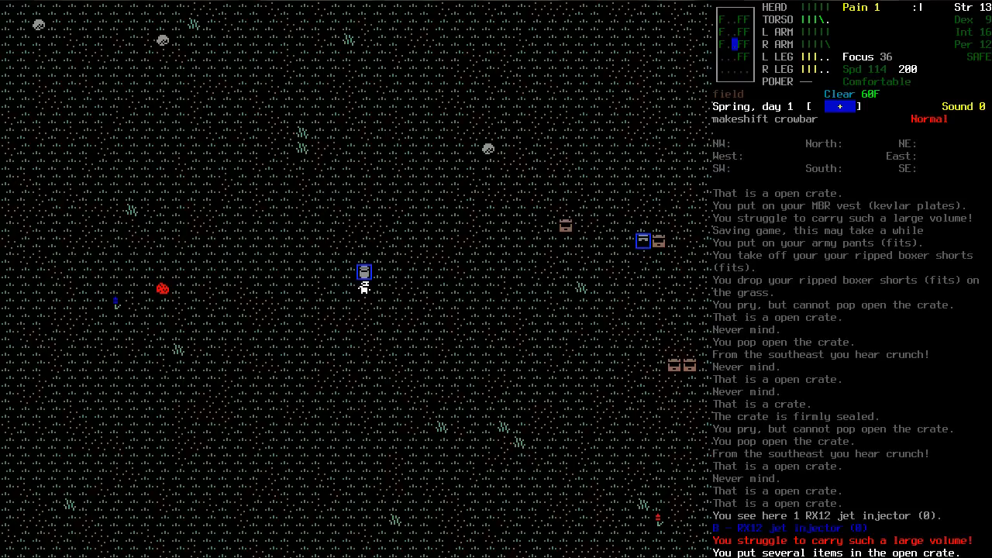
# Review the inventory (volume 20/20) and bring up the world map.
pyautogui.press('i')
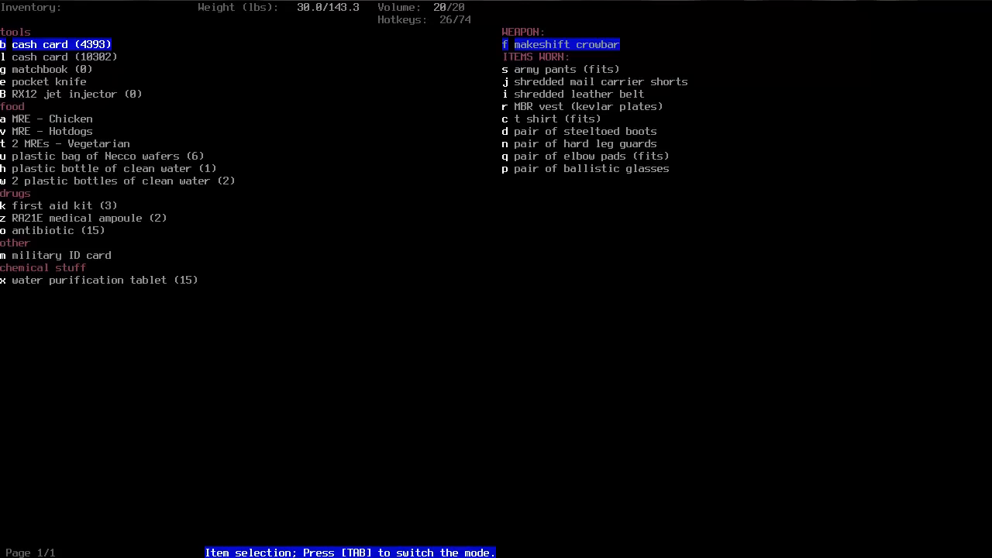
pyautogui.press('escape')
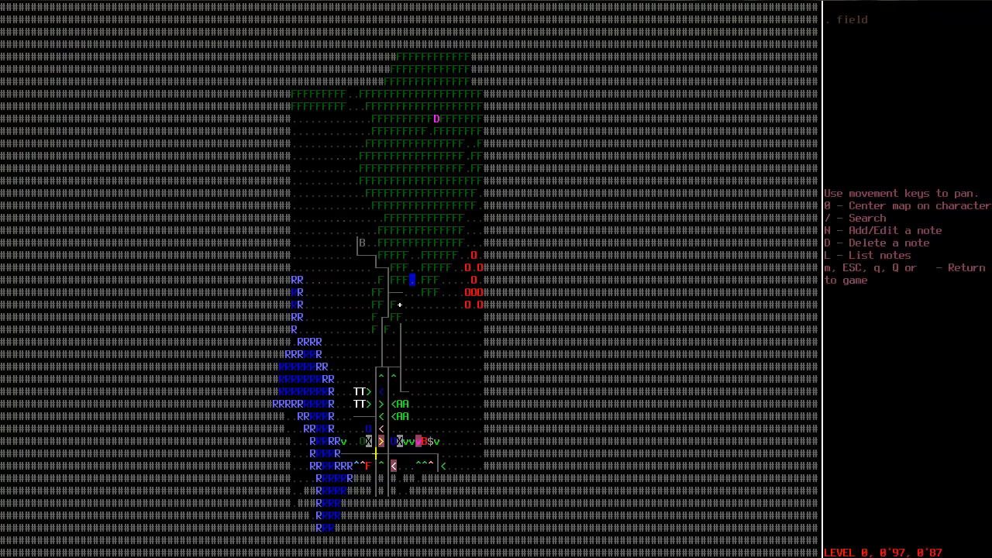
# Survey nearby buildings on the world map, then return to the game and head to the evac shelter.
pyautogui.press('Escape')
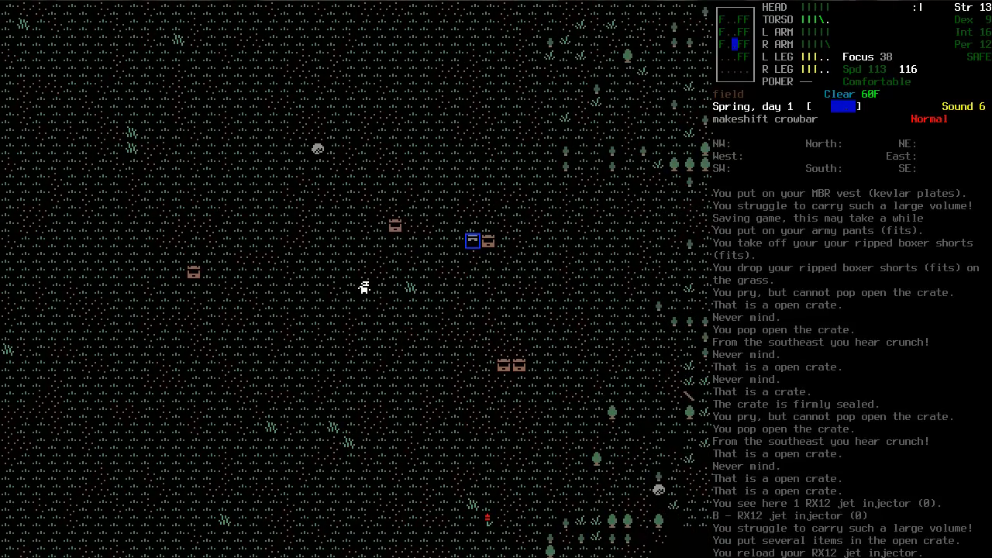
pyautogui.press('N')
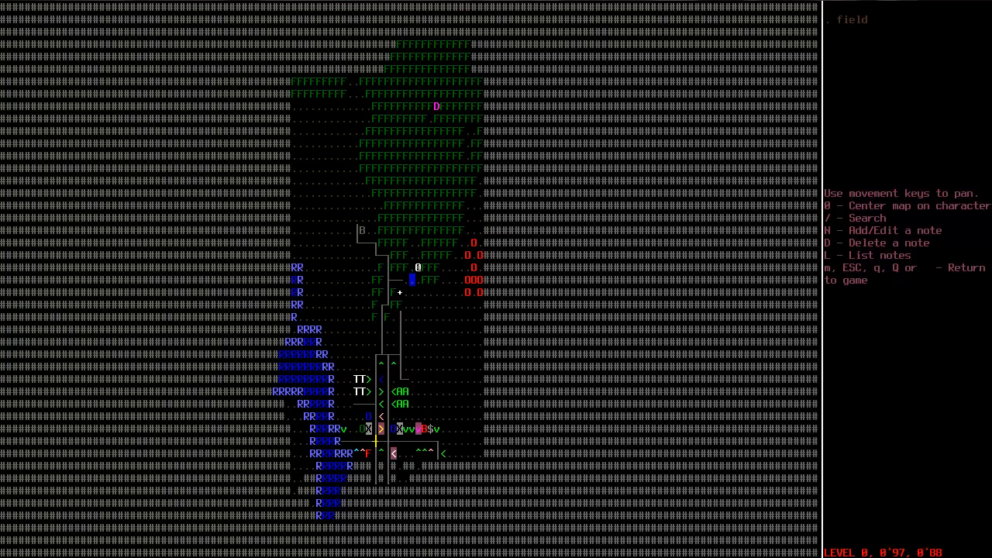
pyautogui.press('Escape')
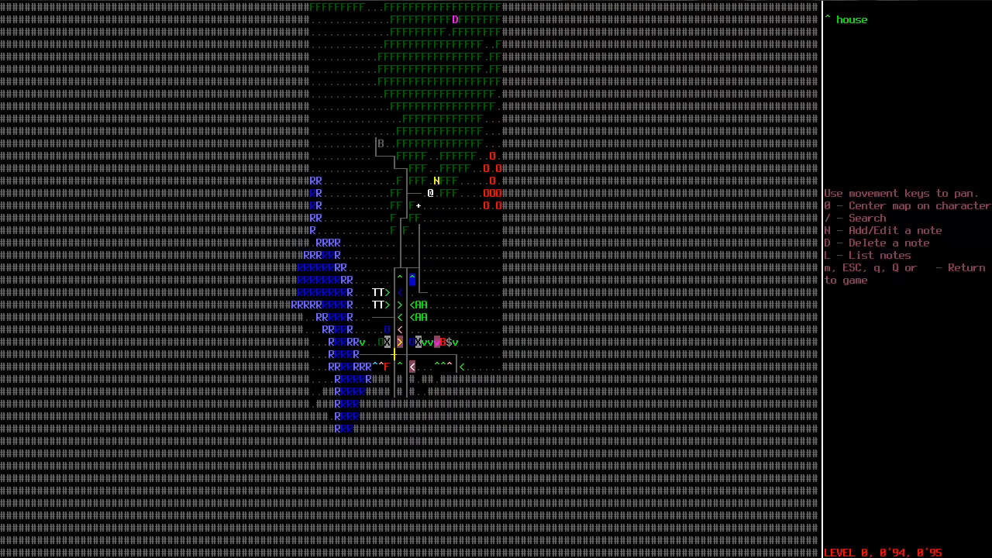
pyautogui.press('Escape')
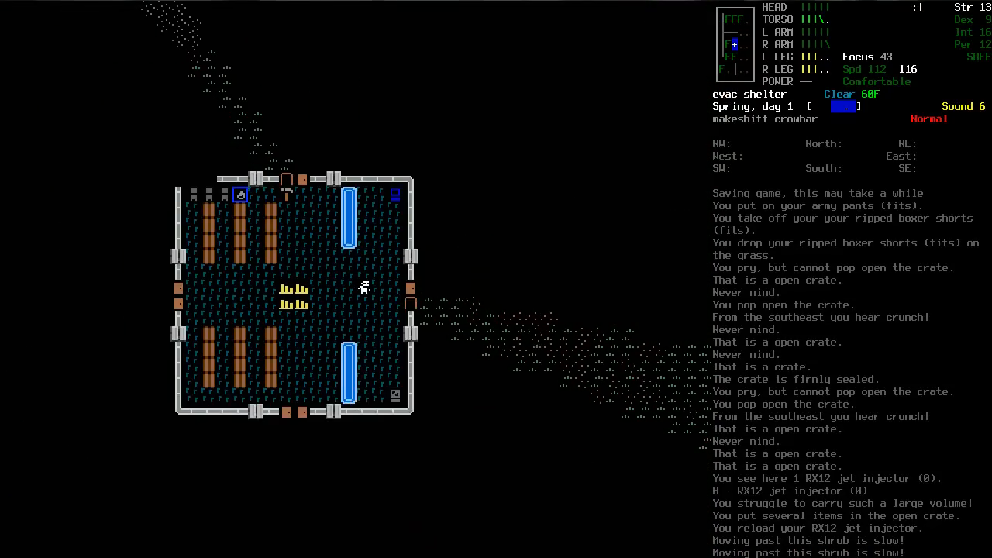
# Drop the matchbooks, MREs and Necco wafers onto the shelter counter.
pyautogui.press('d')
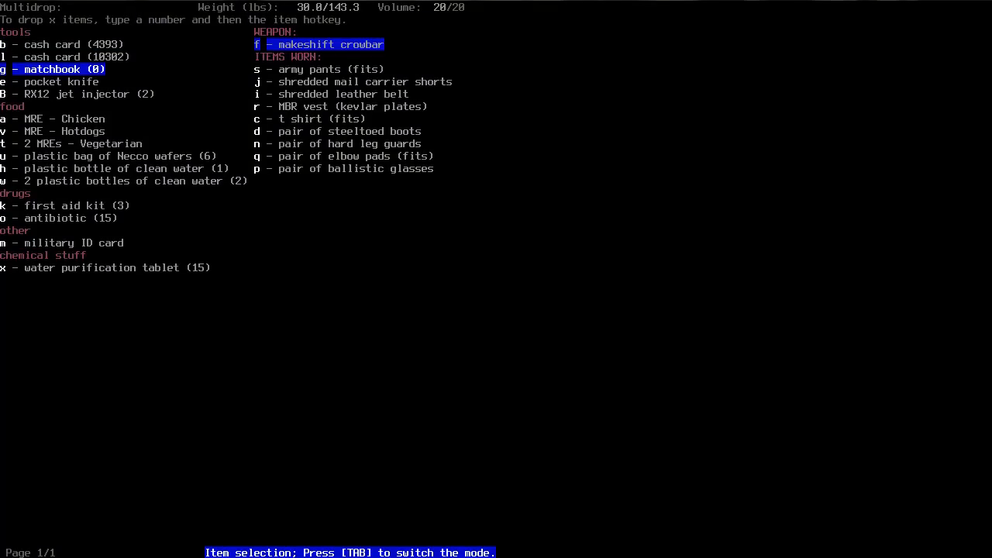
pyautogui.press('g')
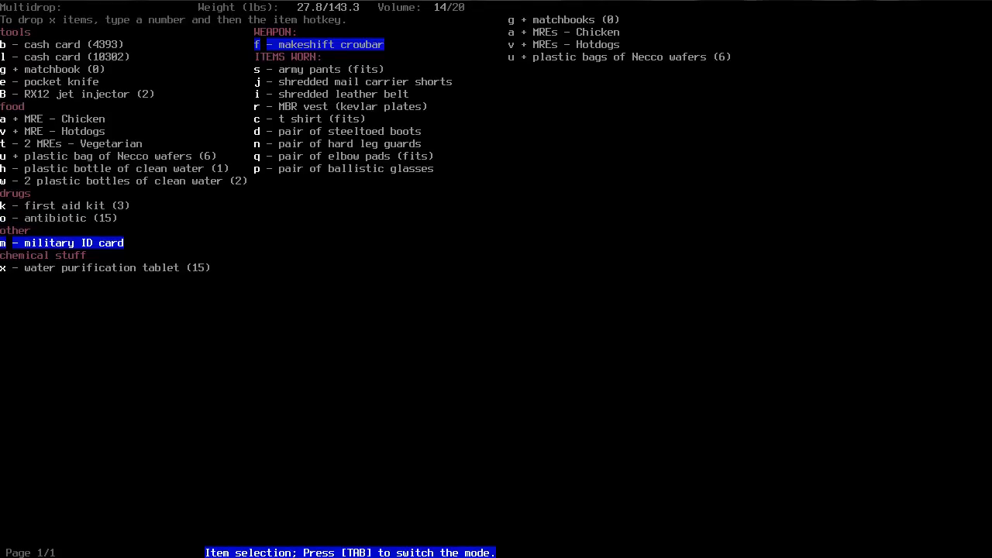
pyautogui.press('up')
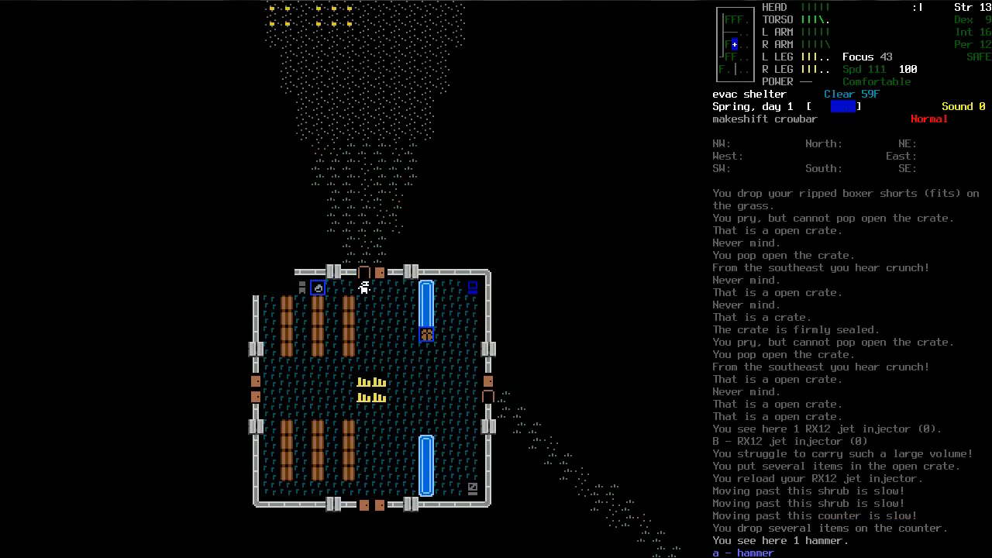
pyautogui.press('d')
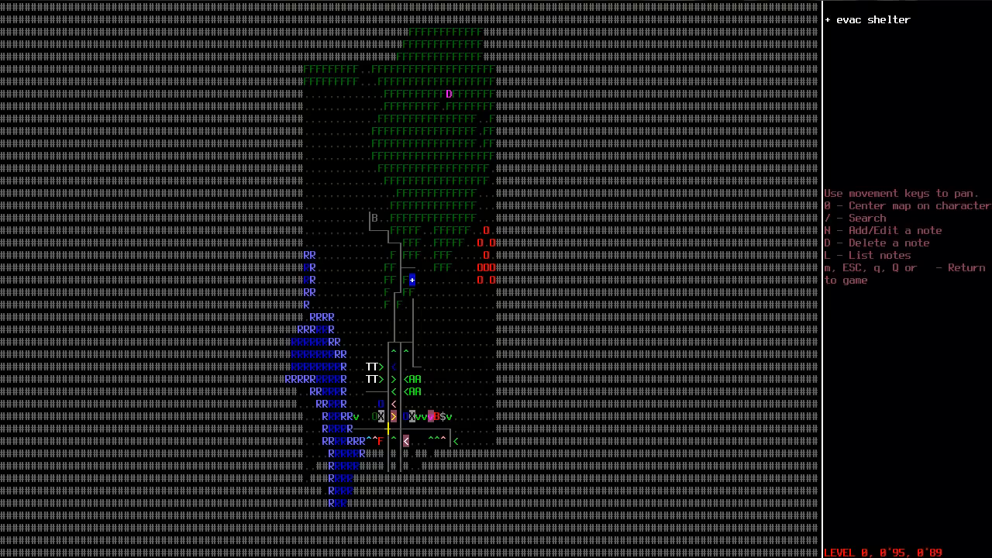
# Close the map and batter the field zombie to death with the makeshift crowbar.
pyautogui.press('Escape')
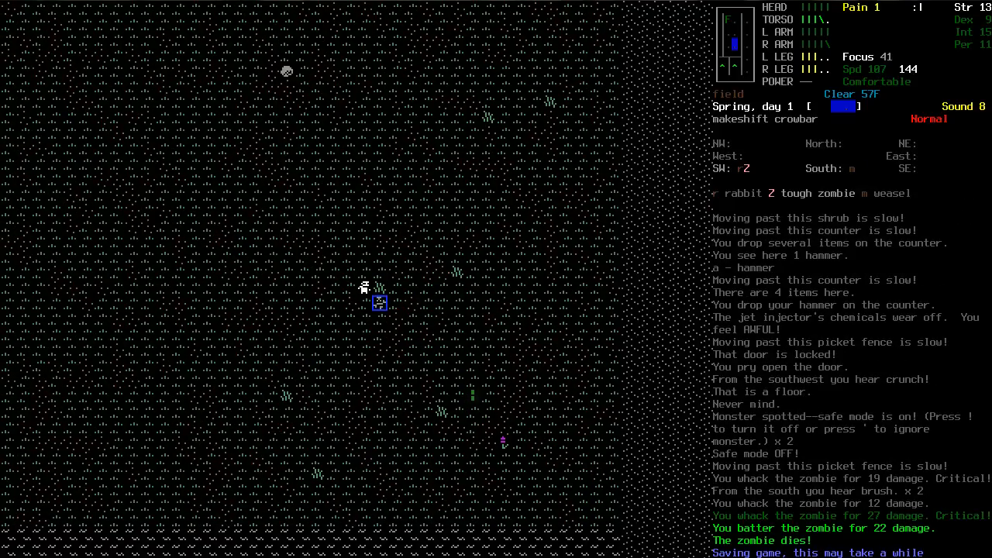
# Inspect the zombie corpse's shredded hoodie and clothing and leave them behind.
pyautogui.press('g')
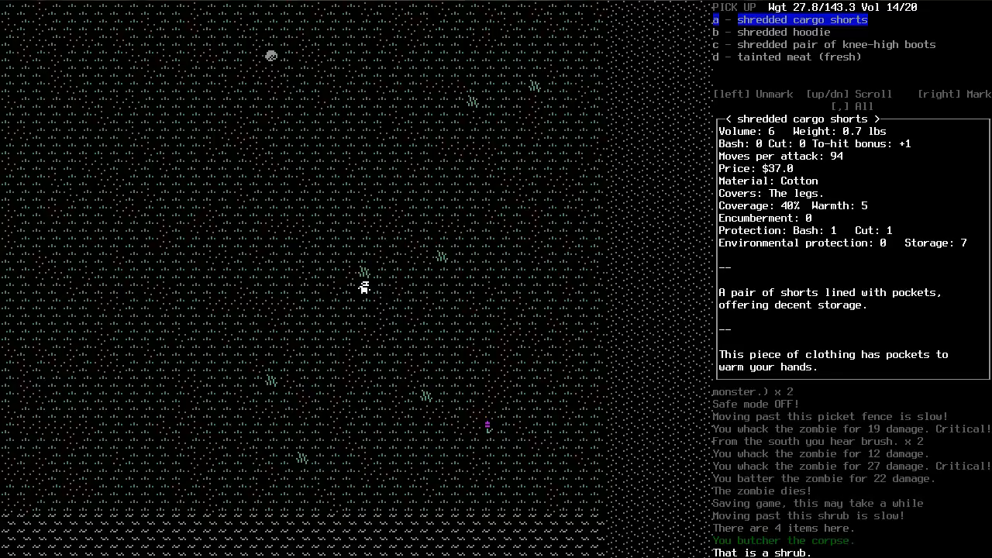
pyautogui.press('down')
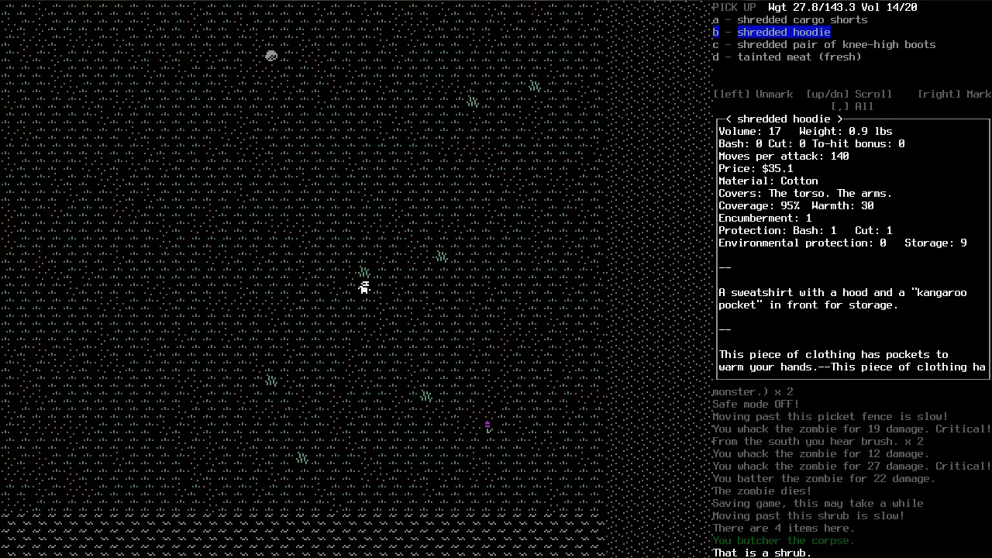
pyautogui.press('Escape')
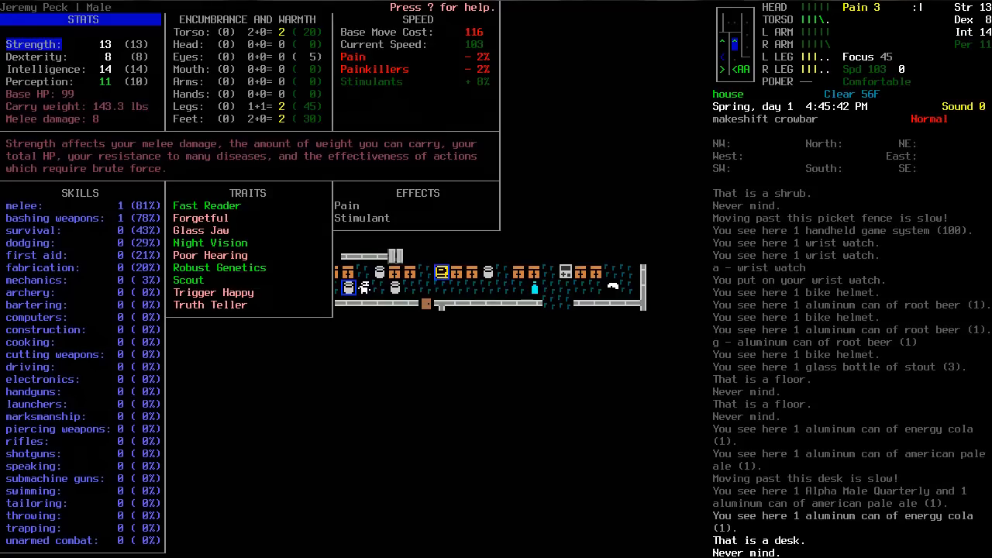
# Close the character sheet, check carried items and read Alpha Male Quarterly.
pyautogui.press('Escape')
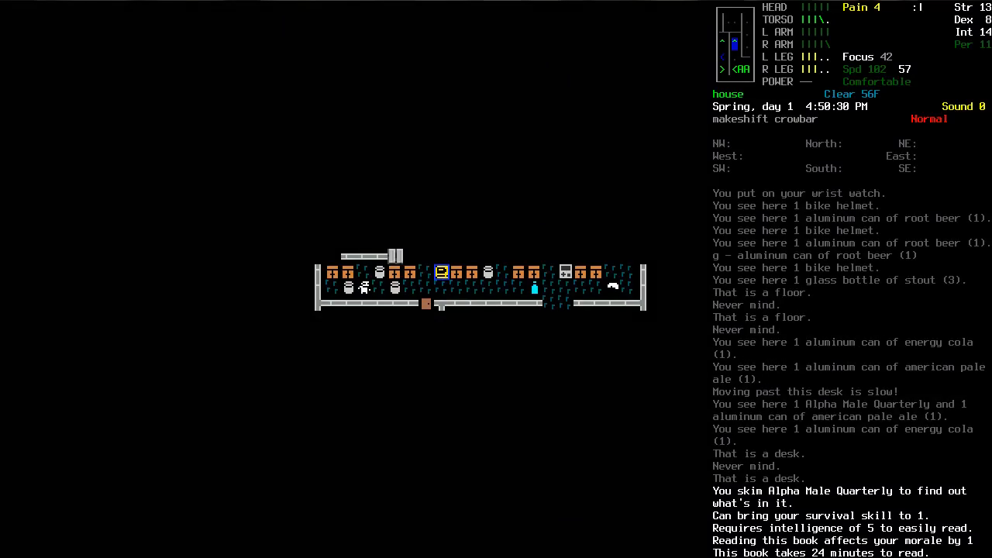
pyautogui.press('i')
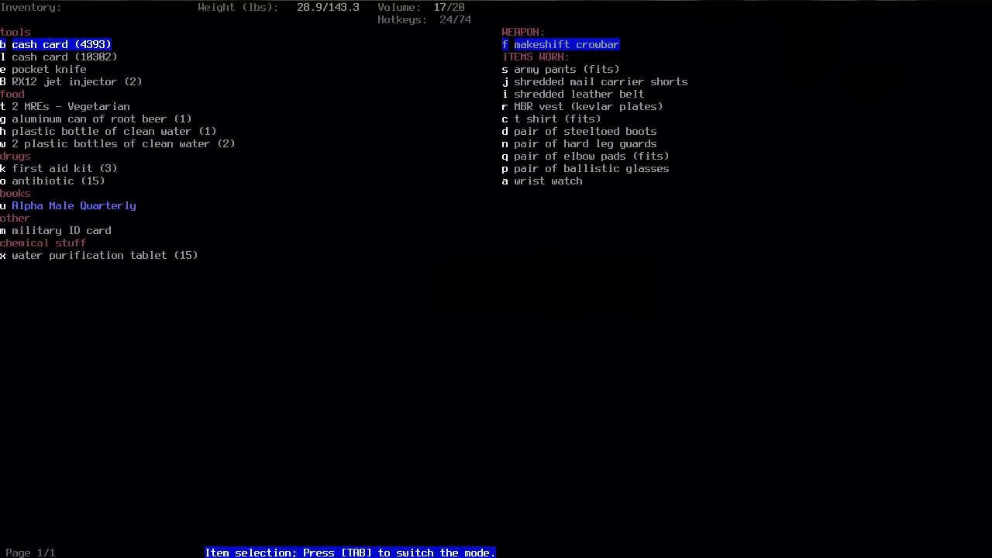
pyautogui.press('u')
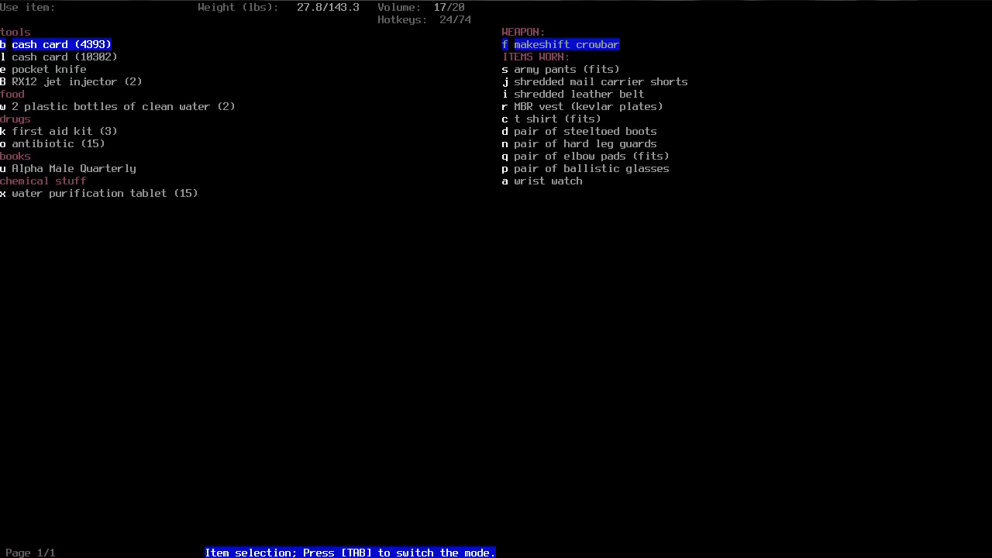
# Disassemble the vegetarian MRE and pick up its components.
pyautogui.press('Tab')
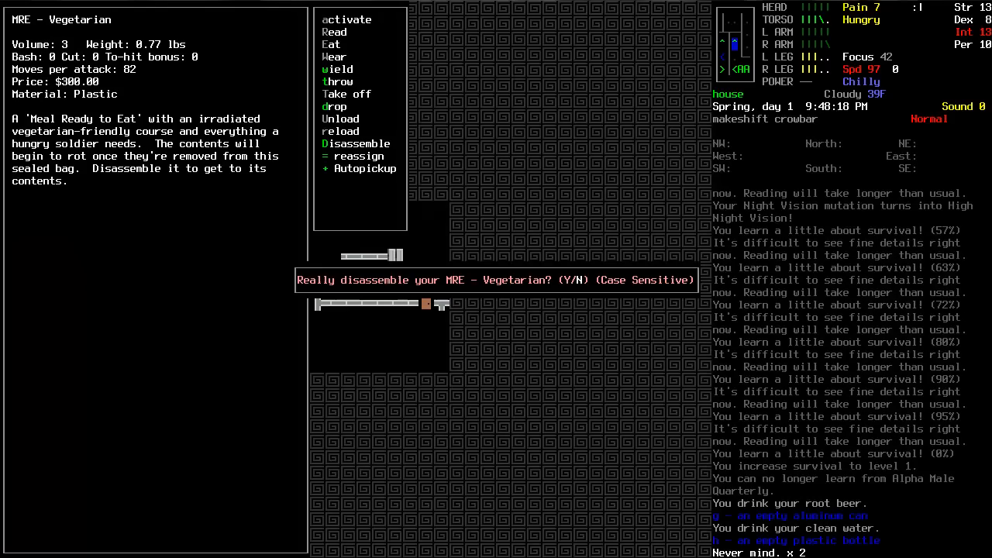
pyautogui.press('Y')
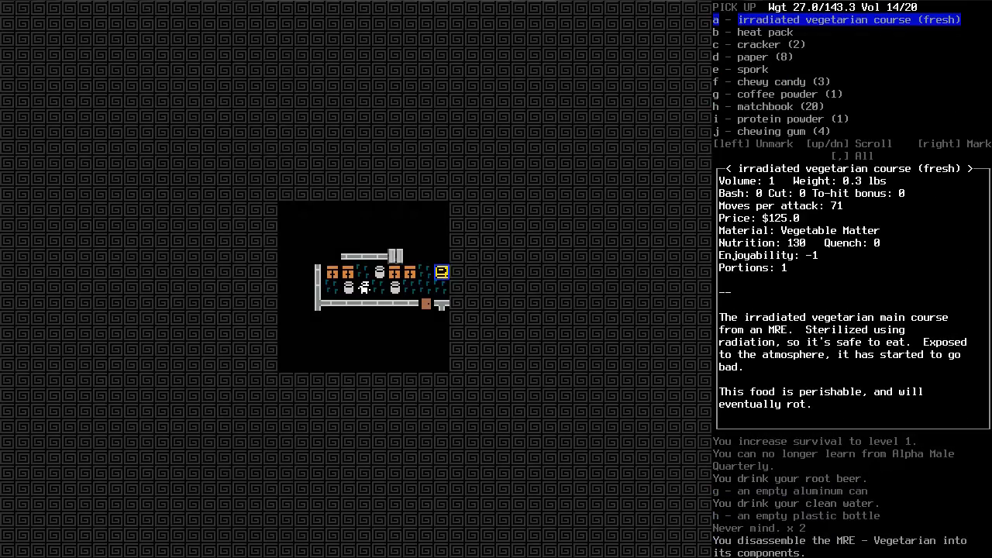
pyautogui.press('down')
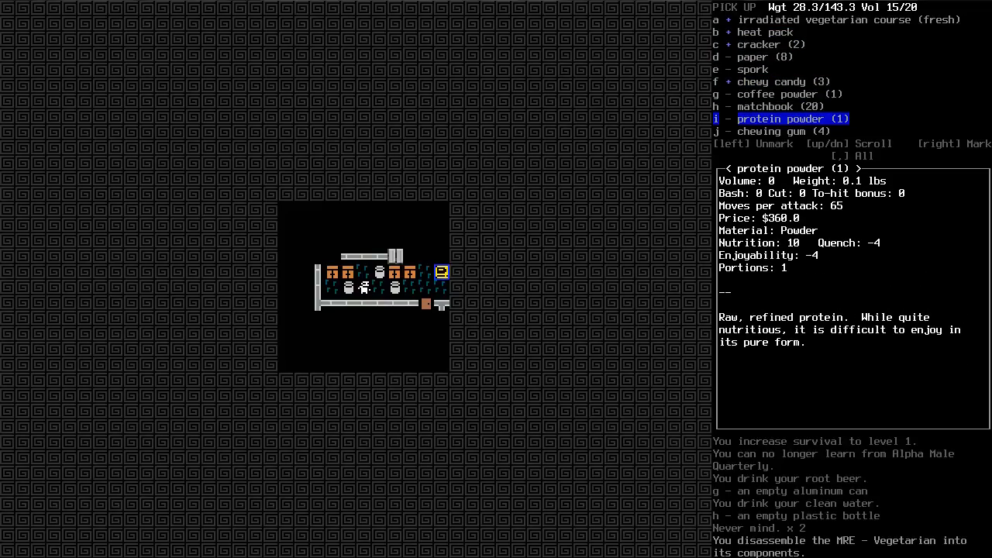
pyautogui.press('Escape')
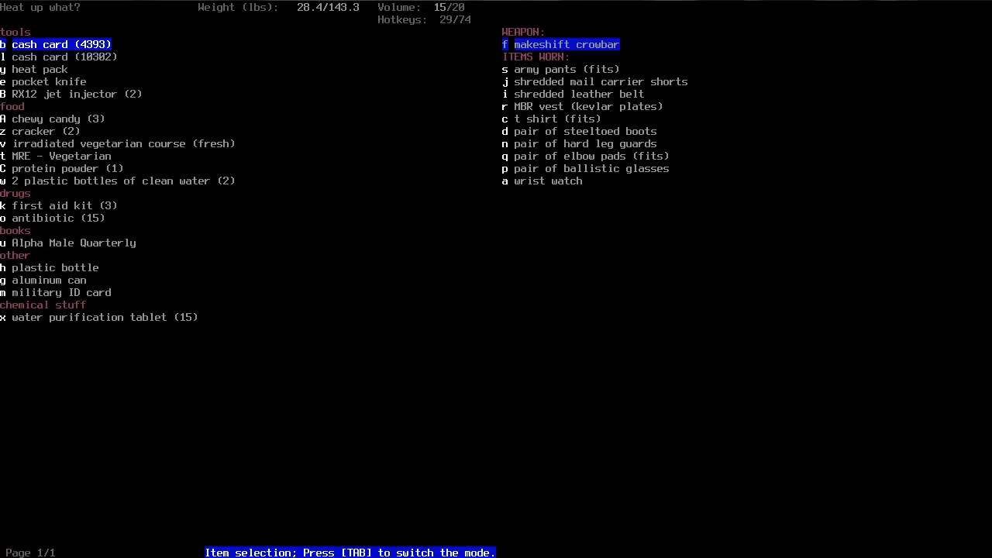
# Heat and eat the irradiated vegetarian course, then drop the used heat pack.
pyautogui.press('Tab')
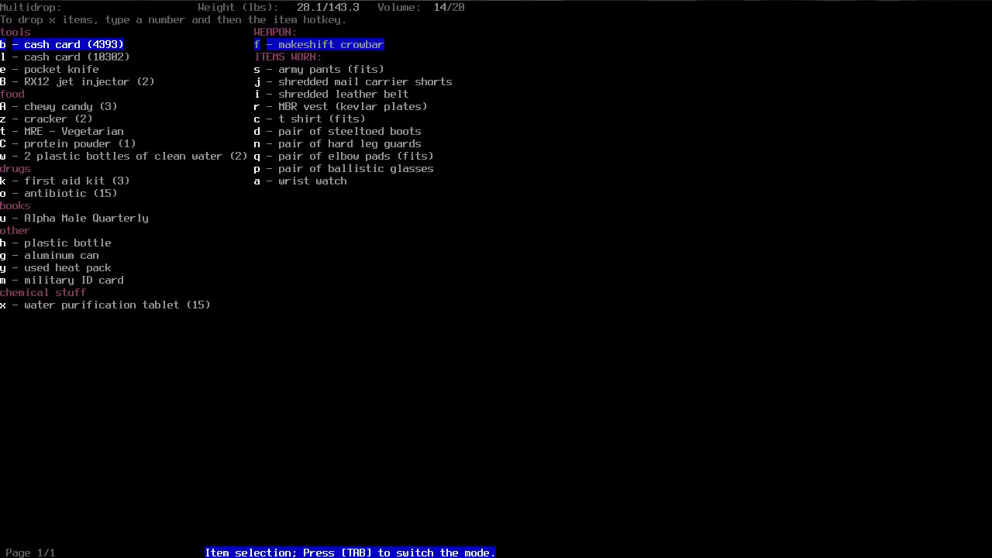
pyautogui.press('C')
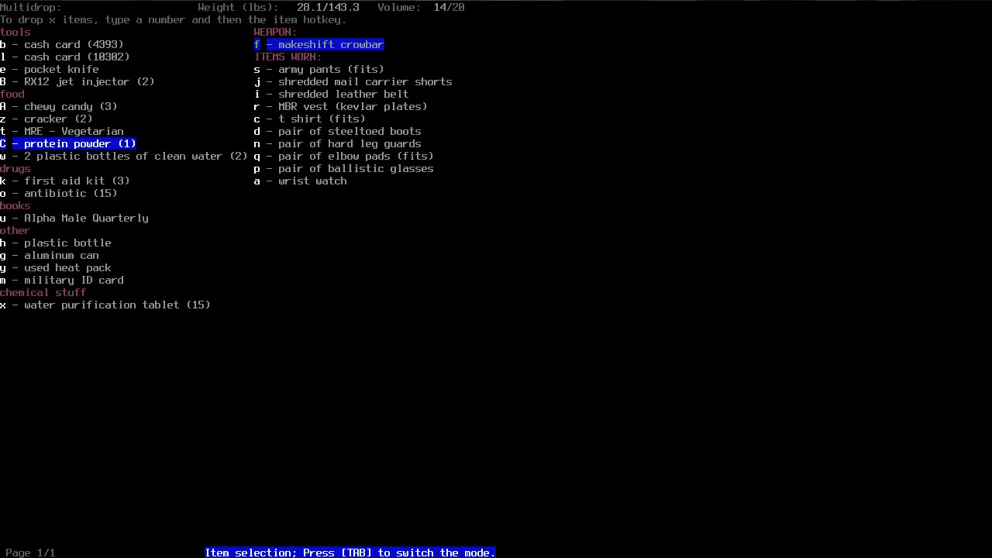
pyautogui.press('h')
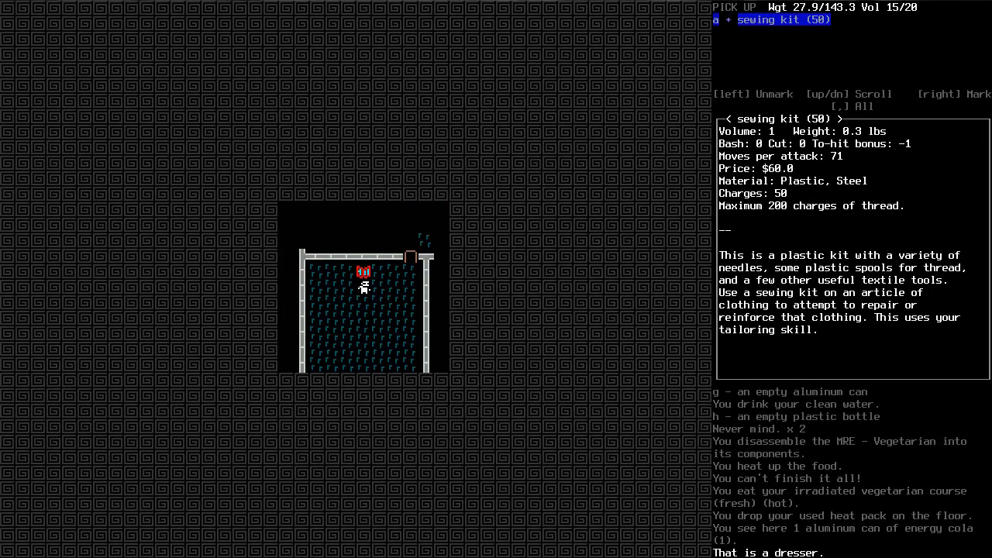
# Take the sewing kit from the dresser and compare the kitchen items with the inventory.
pyautogui.press('m')
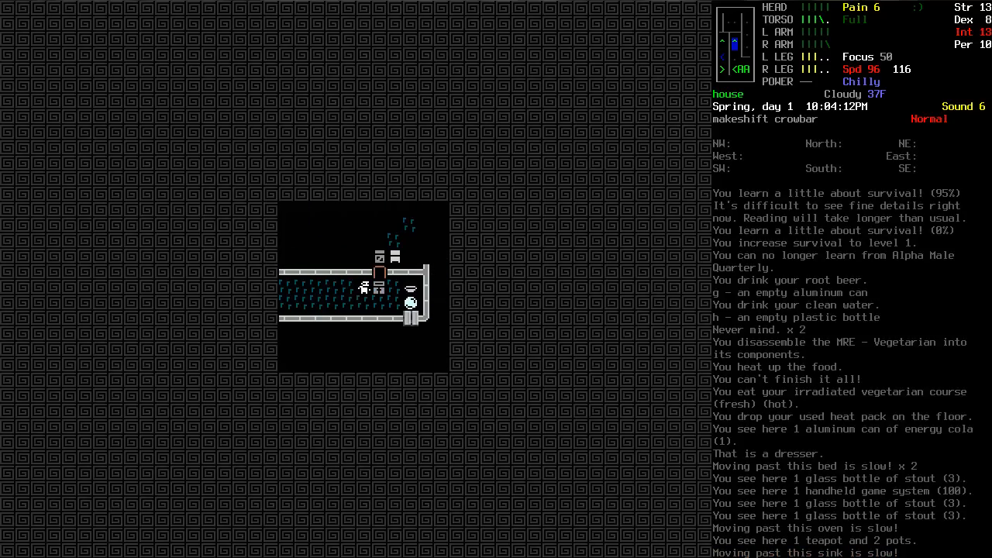
pyautogui.press('i')
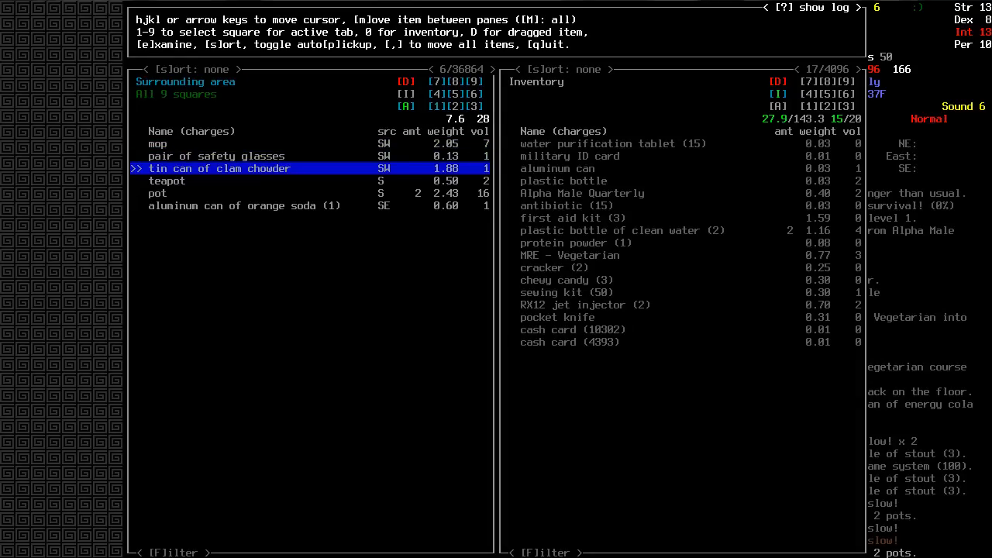
# Leave the nearby items screen, wear the dust mask and tattered cargo pants around the spitter fight.
pyautogui.press('m')
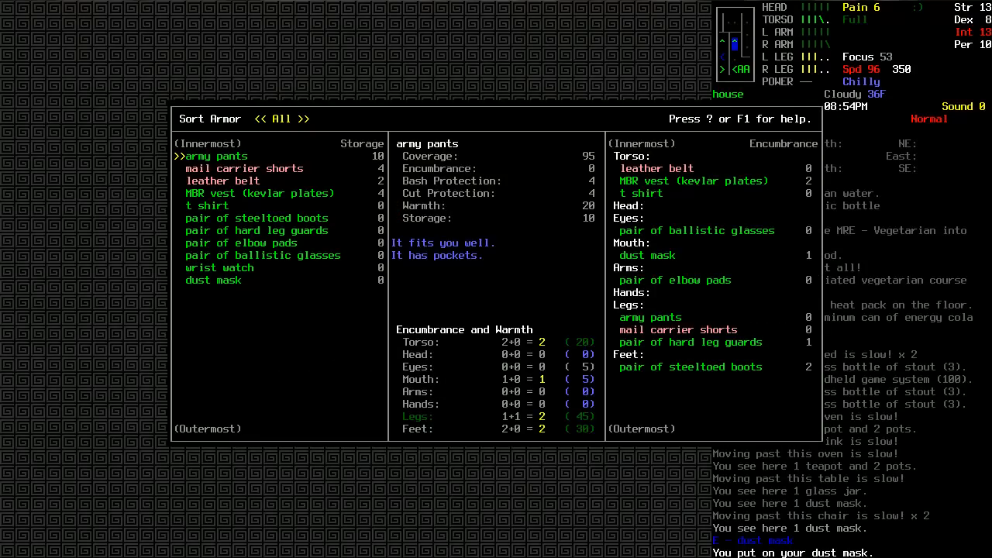
pyautogui.press('Escape')
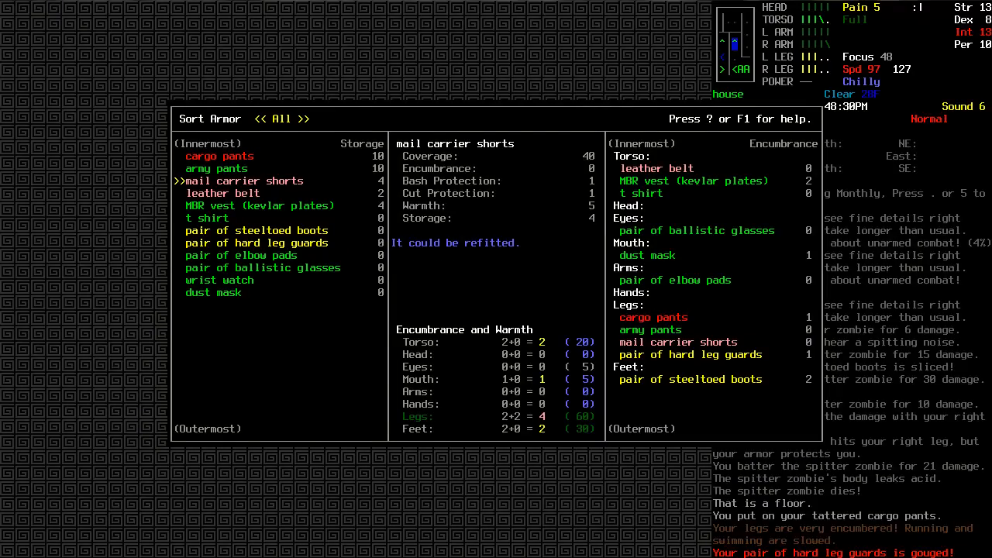
pyautogui.press('down')
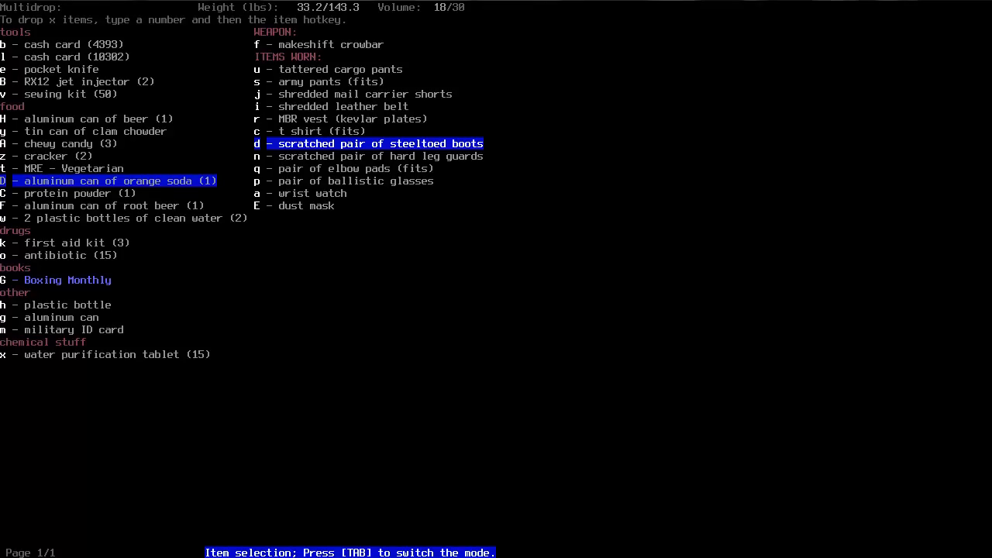
# Multidrop the protein powder and a few other items to lighten the load.
pyautogui.press('down')
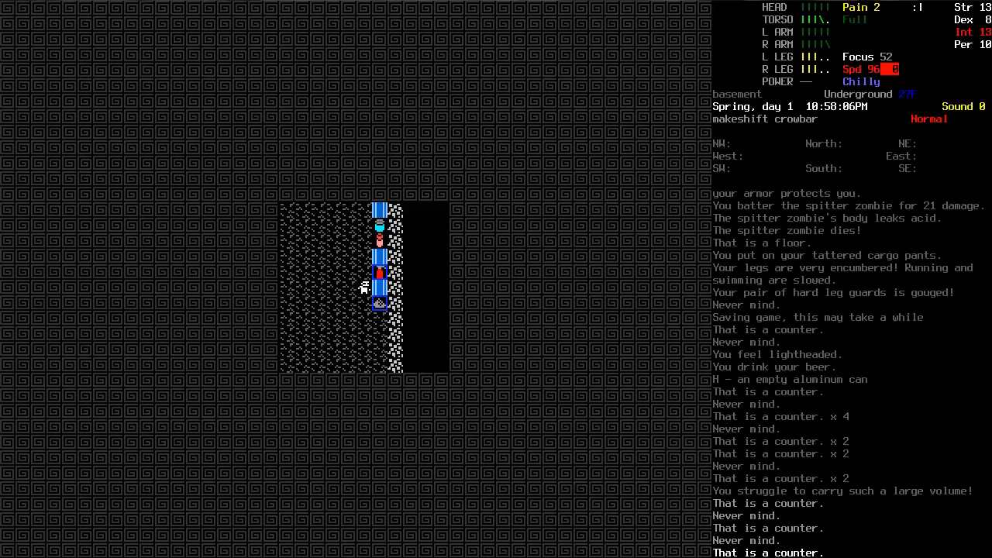
pyautogui.press('d')
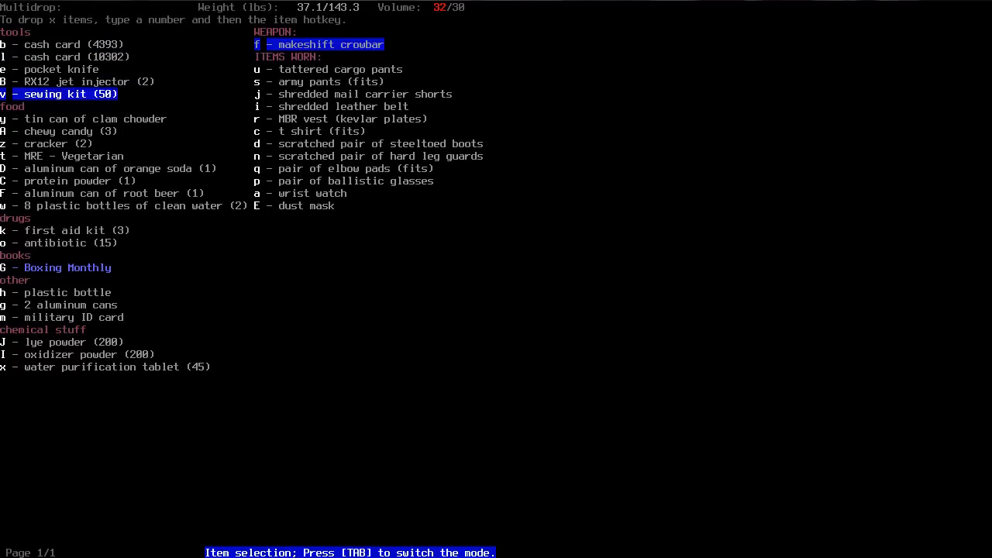
pyautogui.press('C')
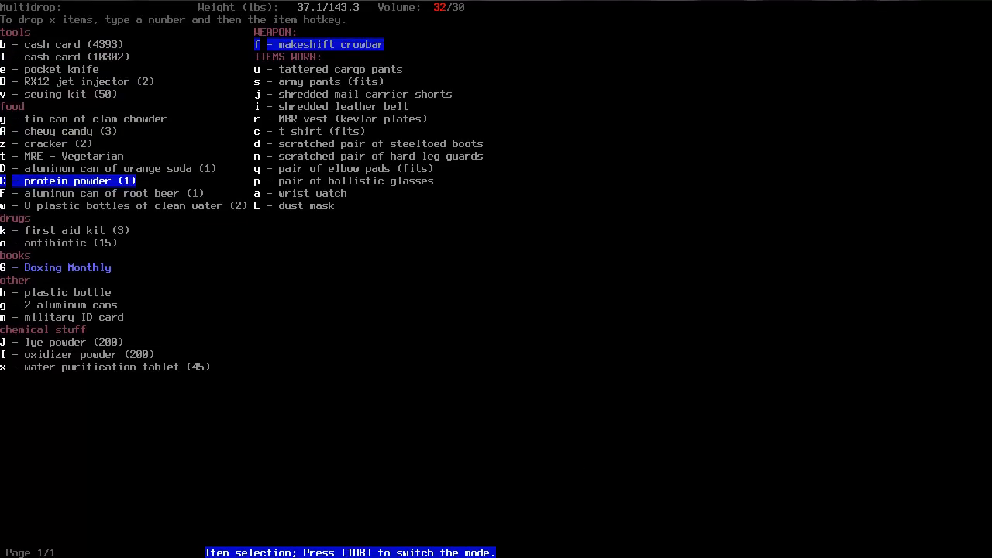
pyautogui.press('m')
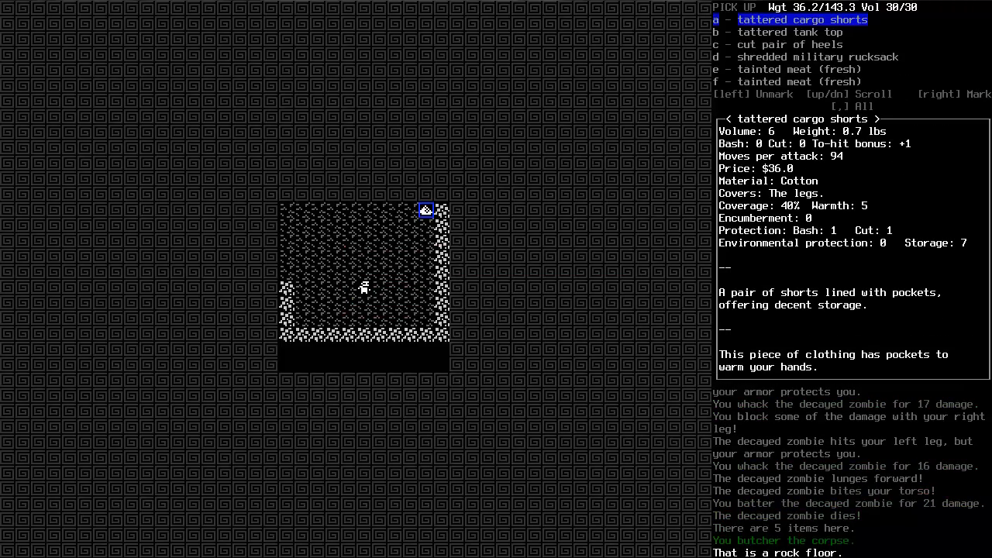
pyautogui.press('down')
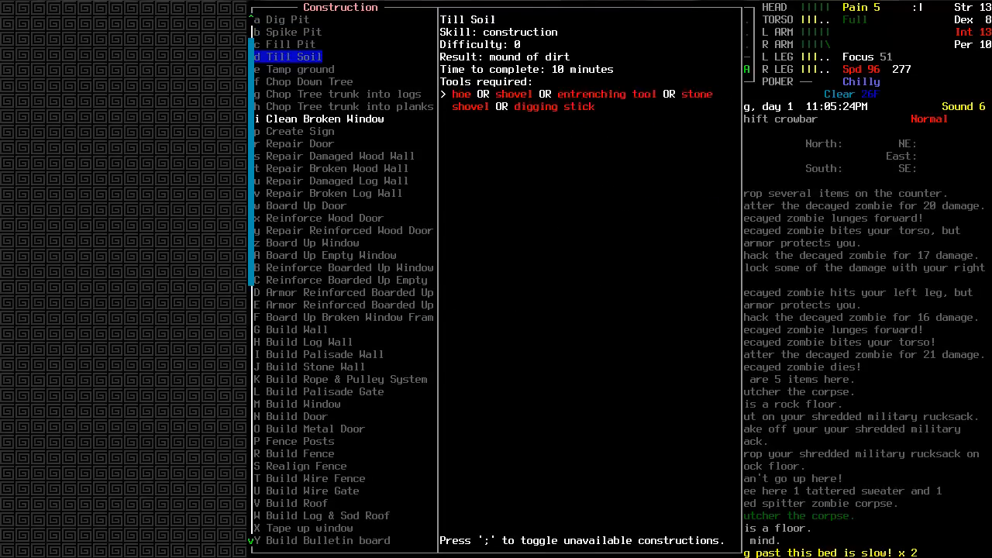
pyautogui.press('Escape')
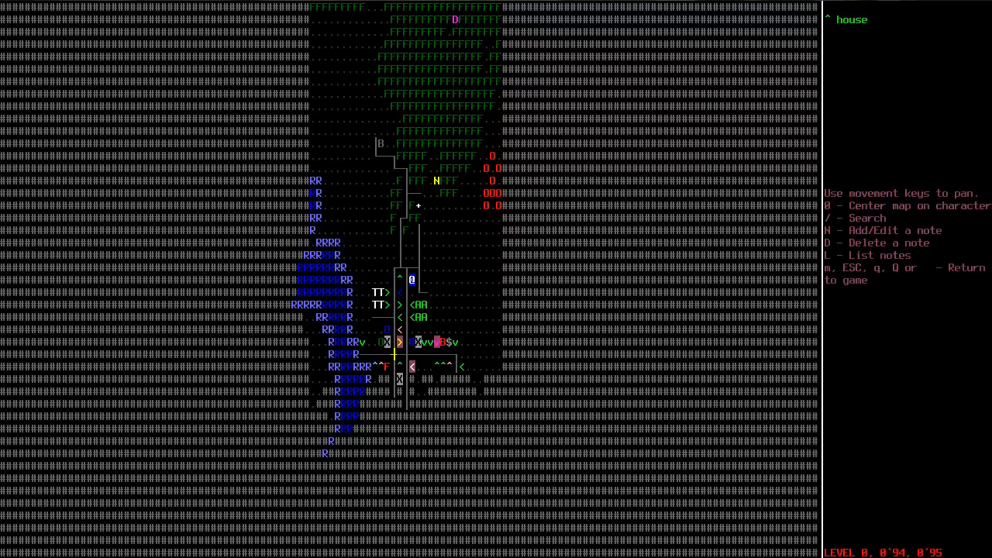
pyautogui.press('Escape')
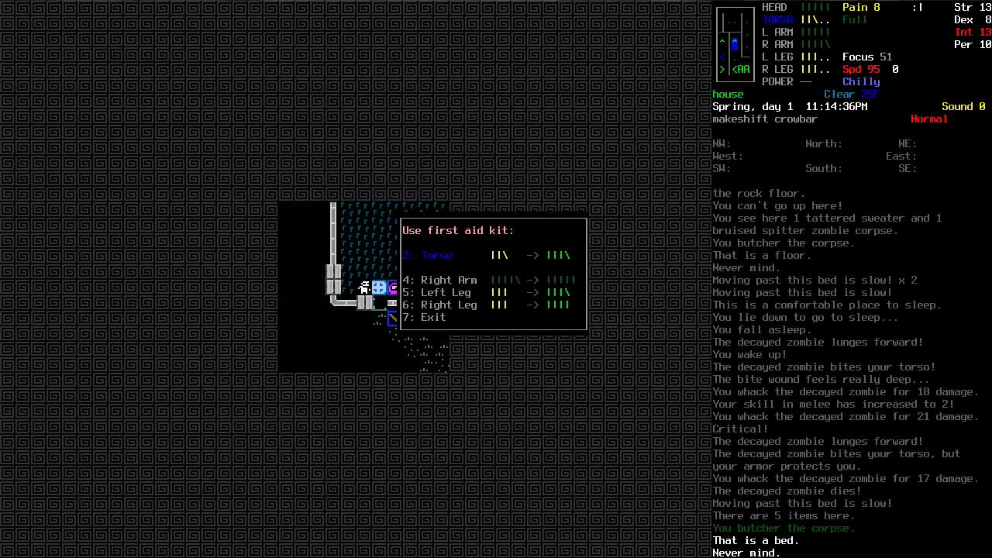
# Treat the torso wound with the first aid kit and check the character sheet.
pyautogui.press('2')
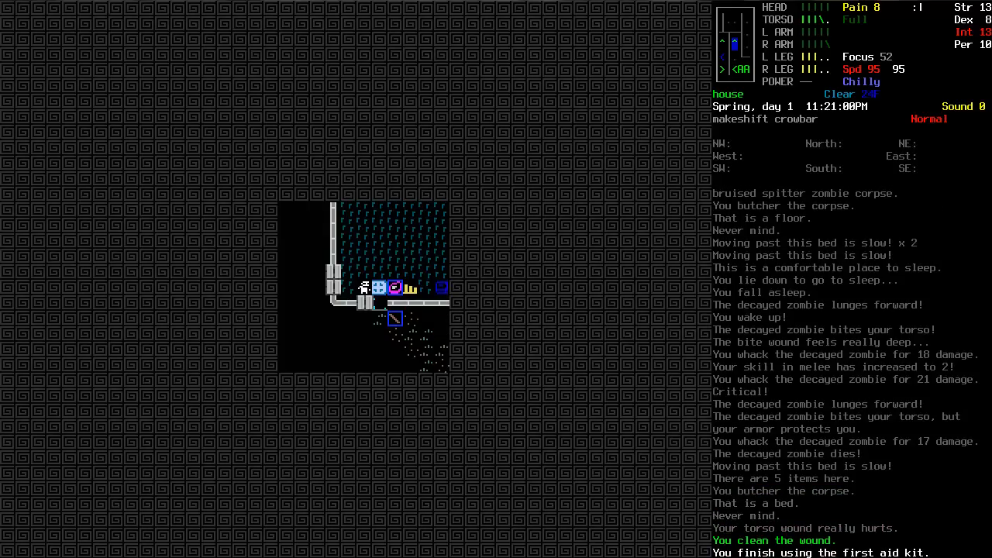
pyautogui.press('@')
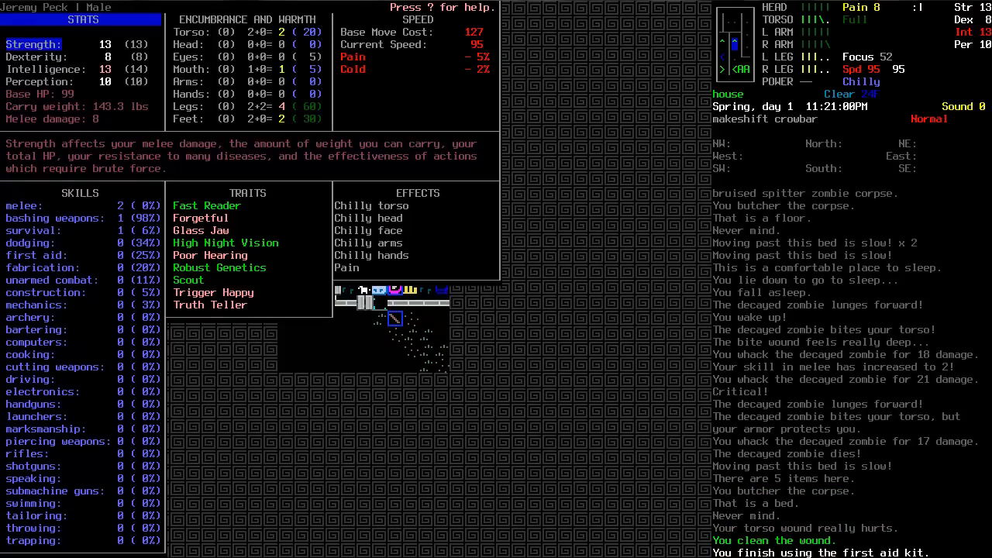
pyautogui.press('Escape')
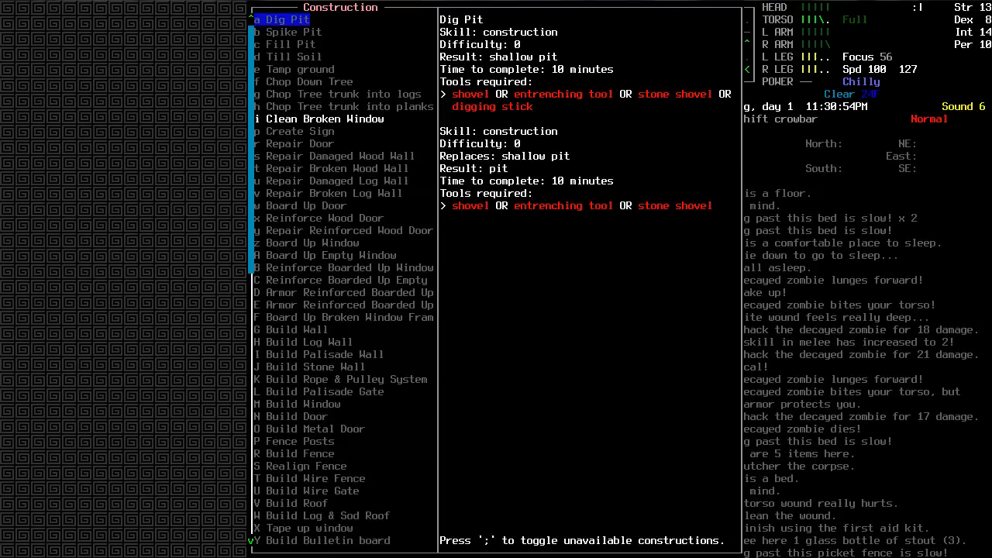
# Close the construction list and return to the house view.
pyautogui.press('Escape')
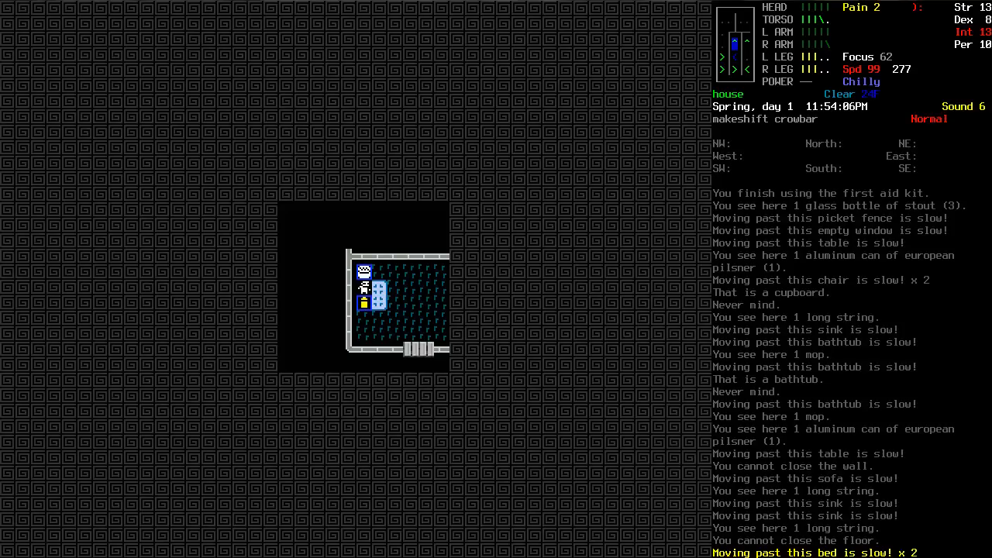
# Pick up and wield the Marlin 39A and load it with 19 cartridges.
pyautogui.press('g')
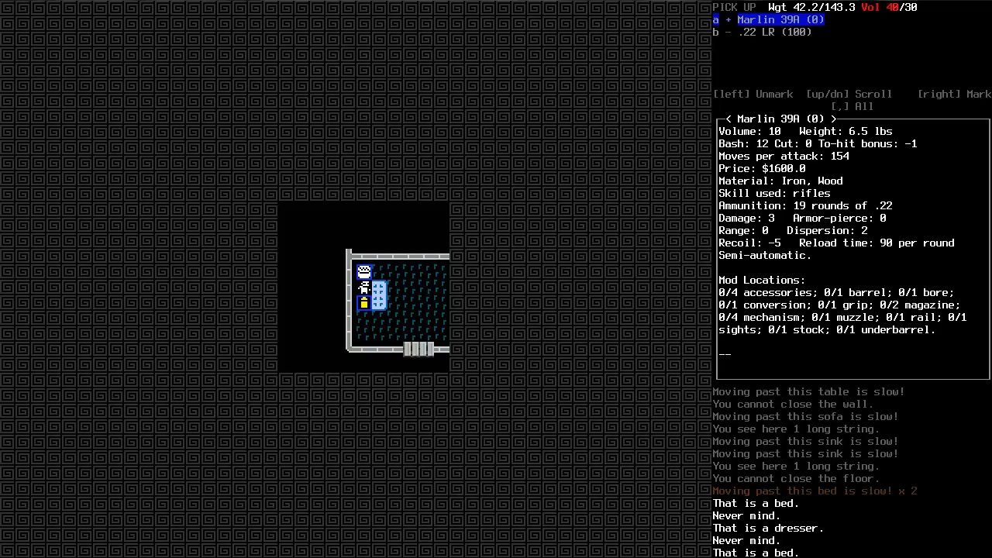
pyautogui.press('down')
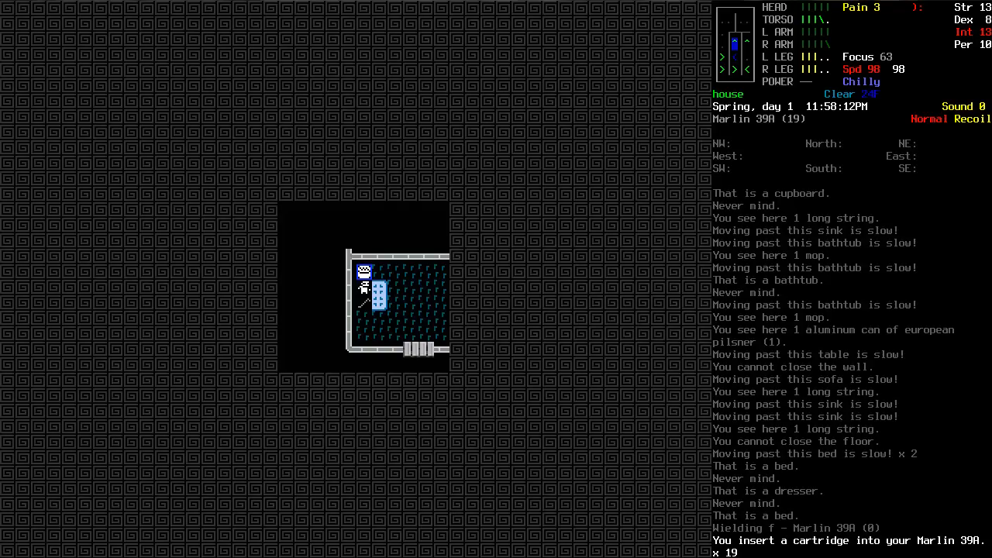
pyautogui.press('i')
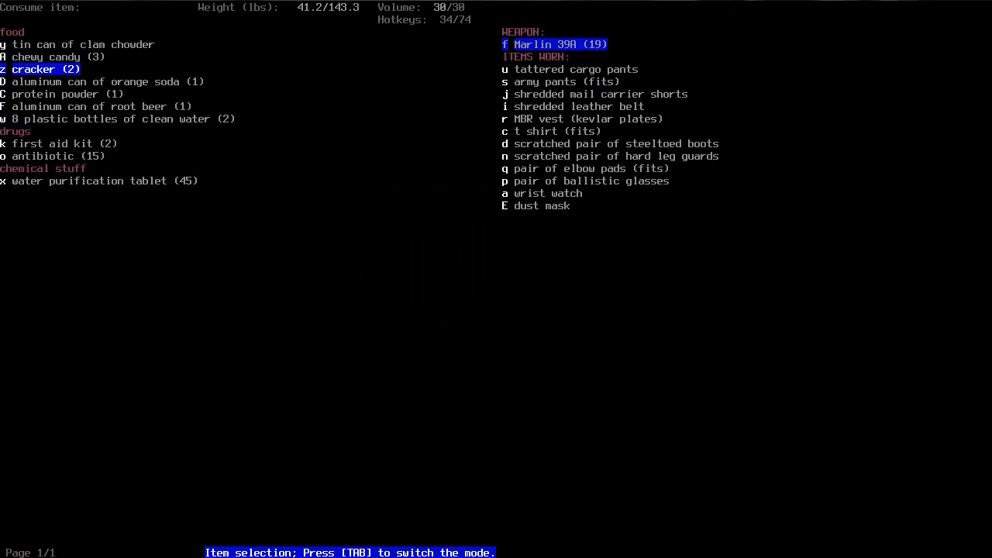
# Eat the crackers and drink the root beer.
pyautogui.press('Tab')
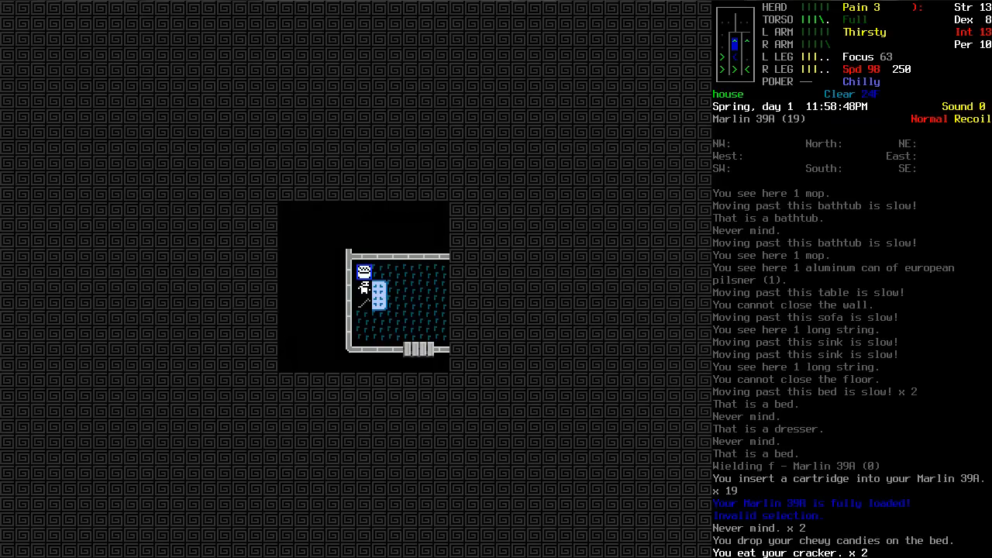
pyautogui.press('E')
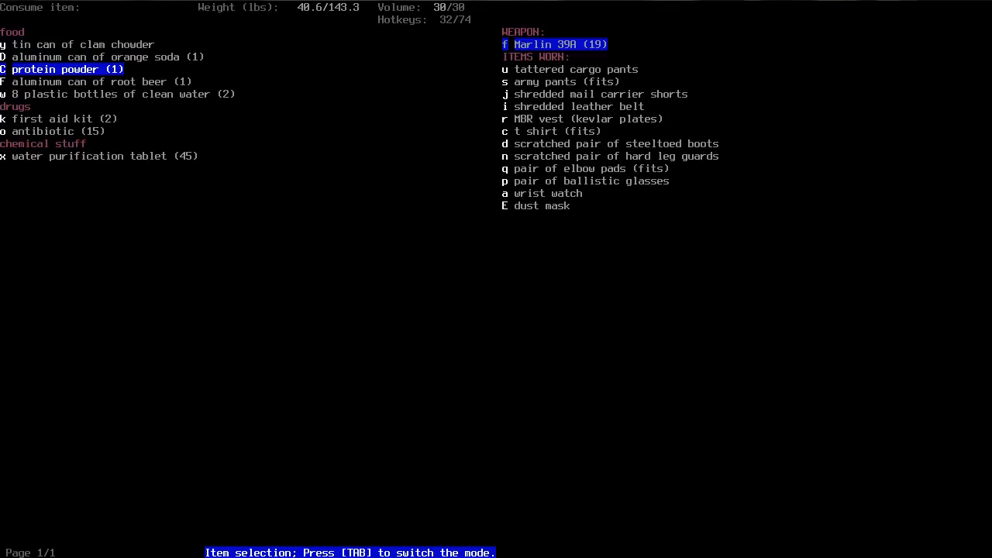
pyautogui.press('Tab')
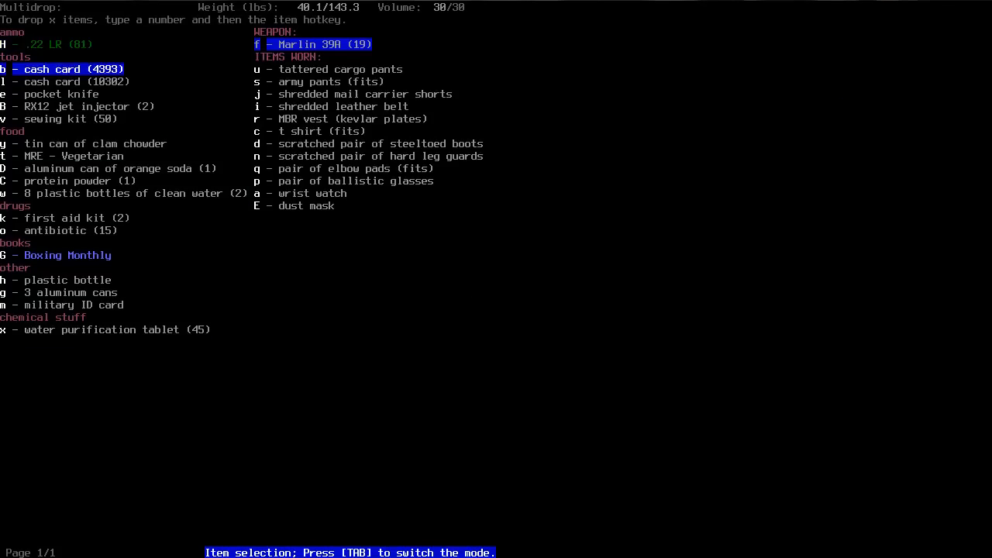
pyautogui.press('Escape')
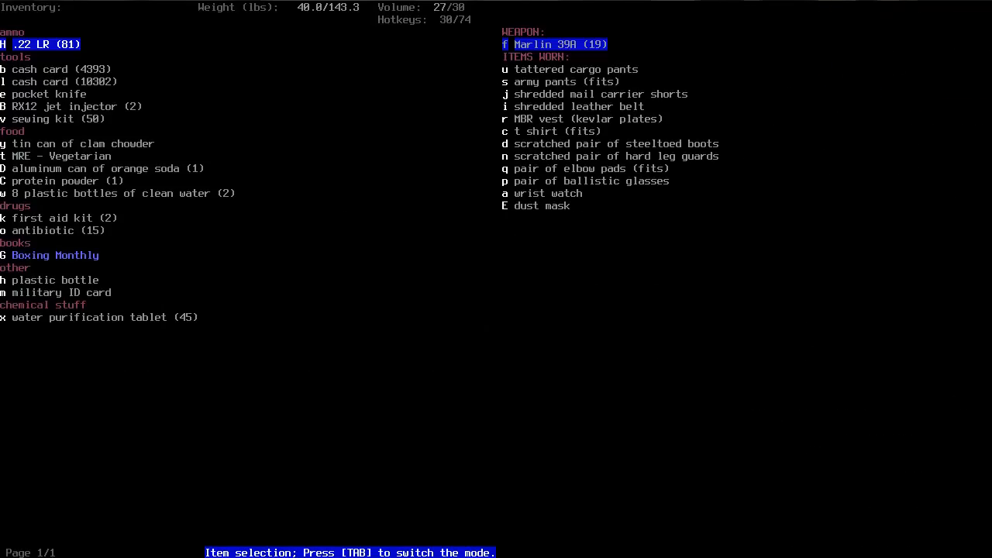
# Drop the candies and empty cans on the bed, keeping the plastic bottle.
pyautogui.press('Tab')
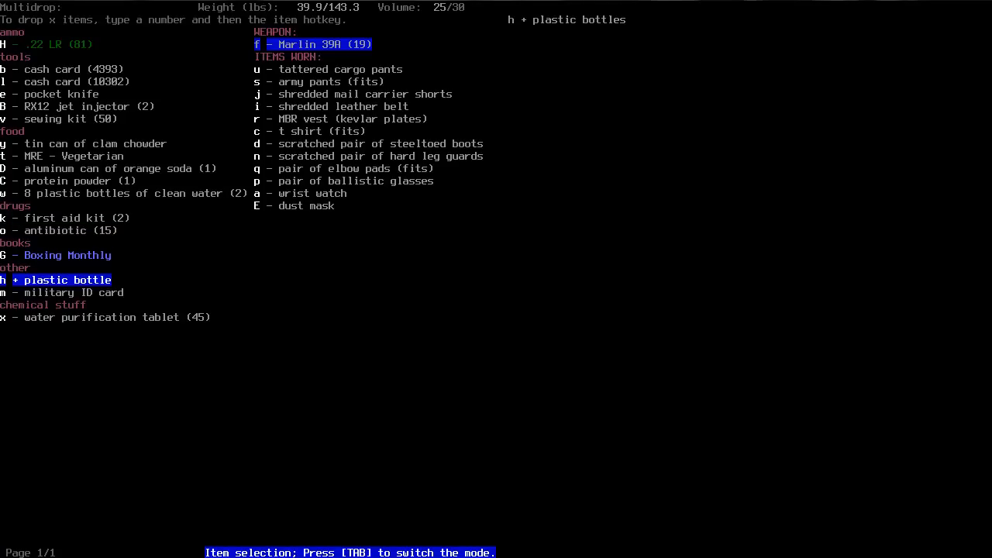
pyautogui.press('h')
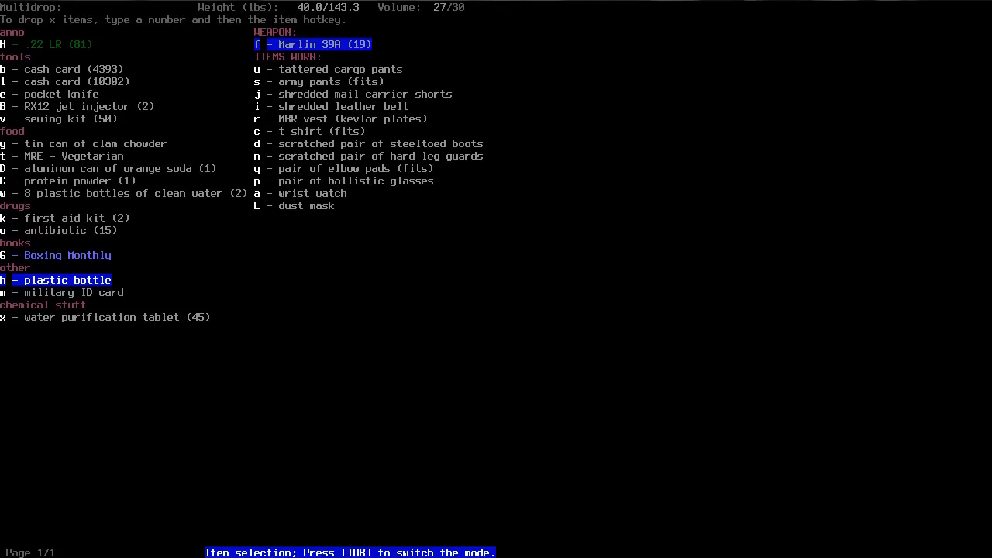
pyautogui.press('escape')
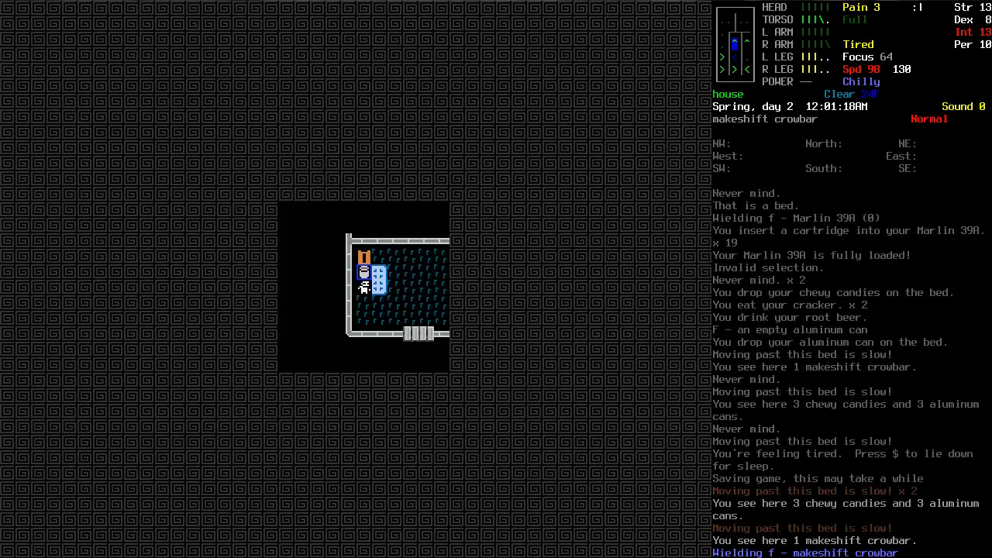
# Sleep on the bed through the night until the morning of day 2.
pyautogui.press('$')
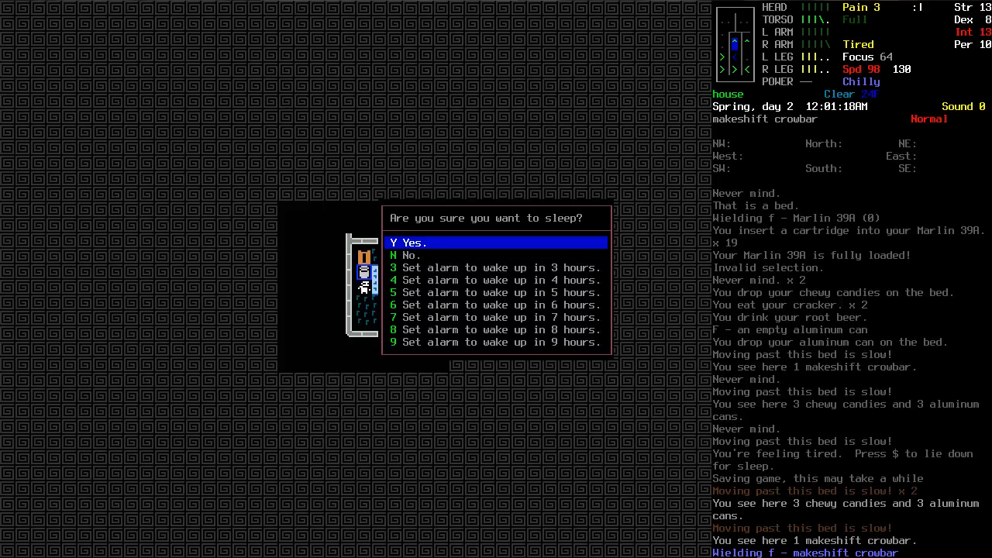
pyautogui.press('Y')
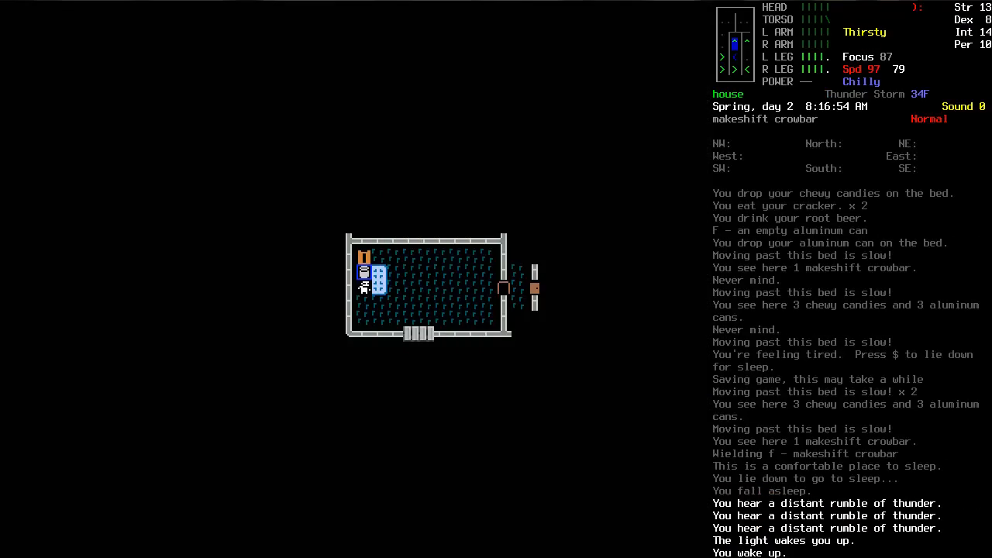
pyautogui.press('E')
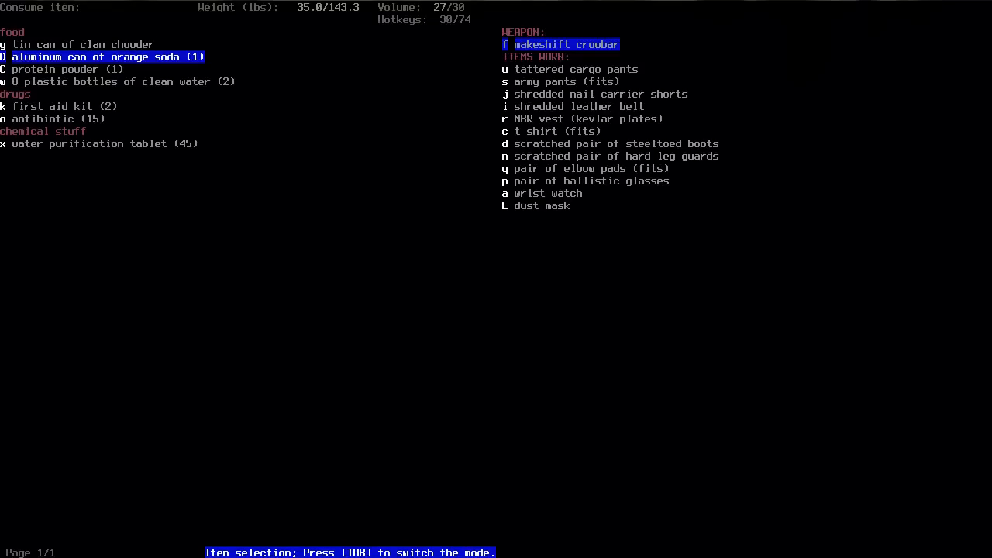
# Drink the orange soda and clean water, dropping the empty can and bottles on the bed.
pyautogui.press('Tab')
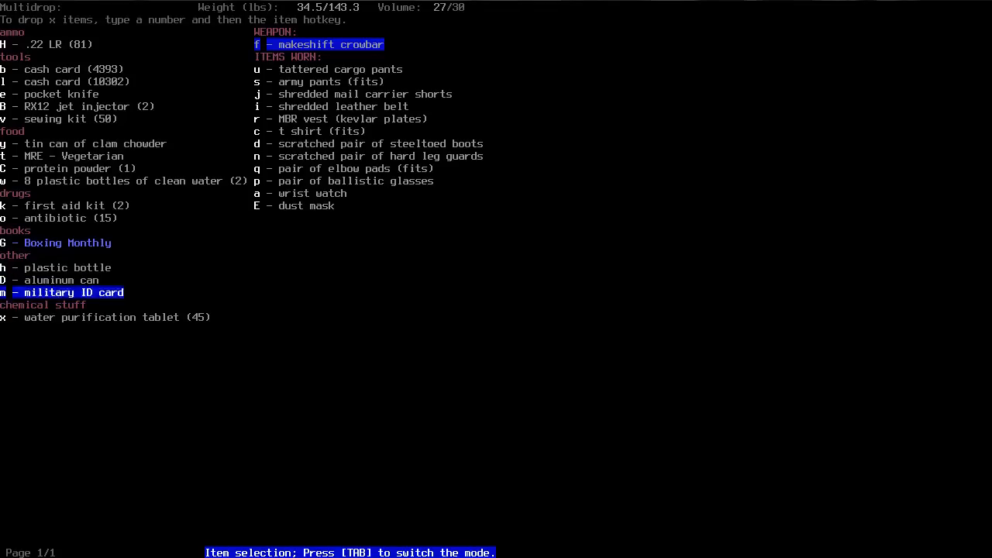
pyautogui.press('up')
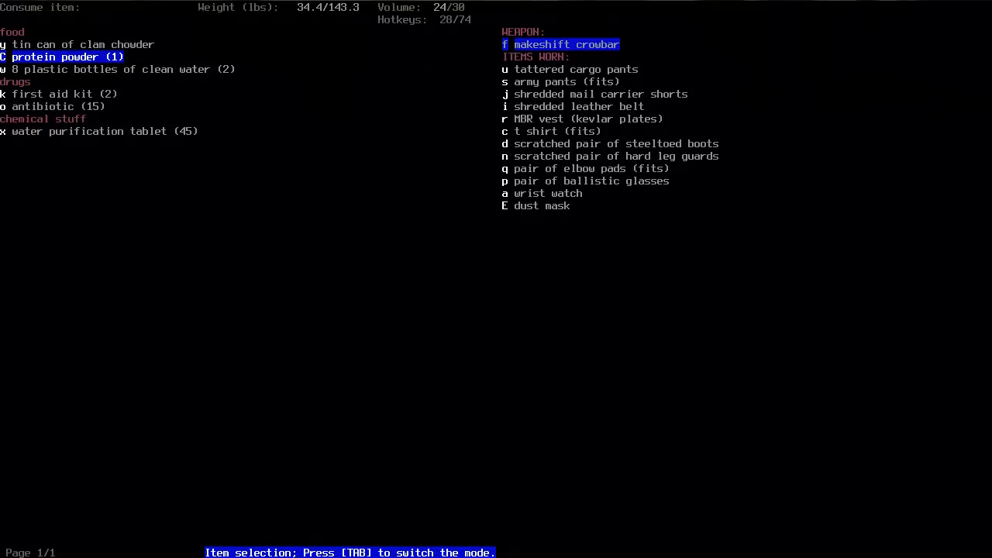
pyautogui.press('up')
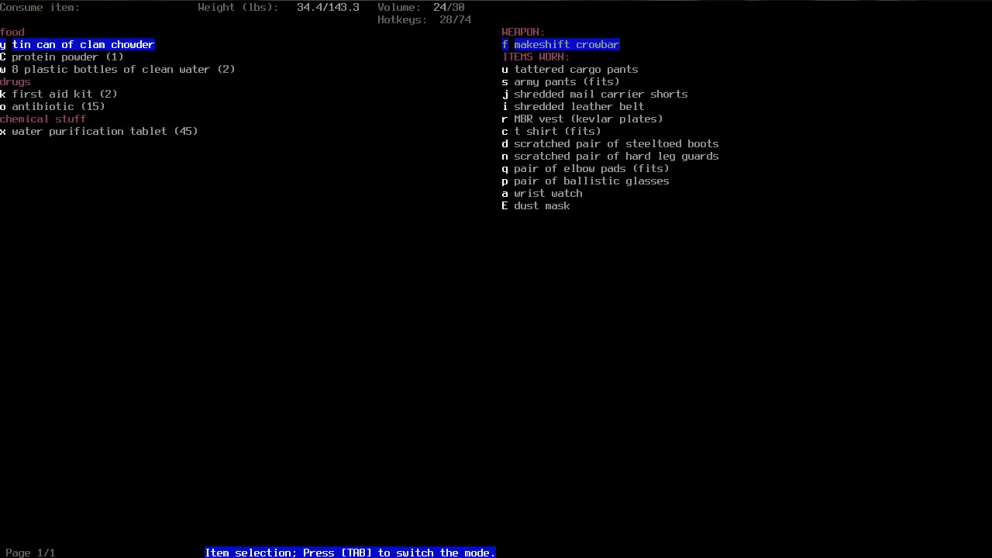
pyautogui.press('Escape')
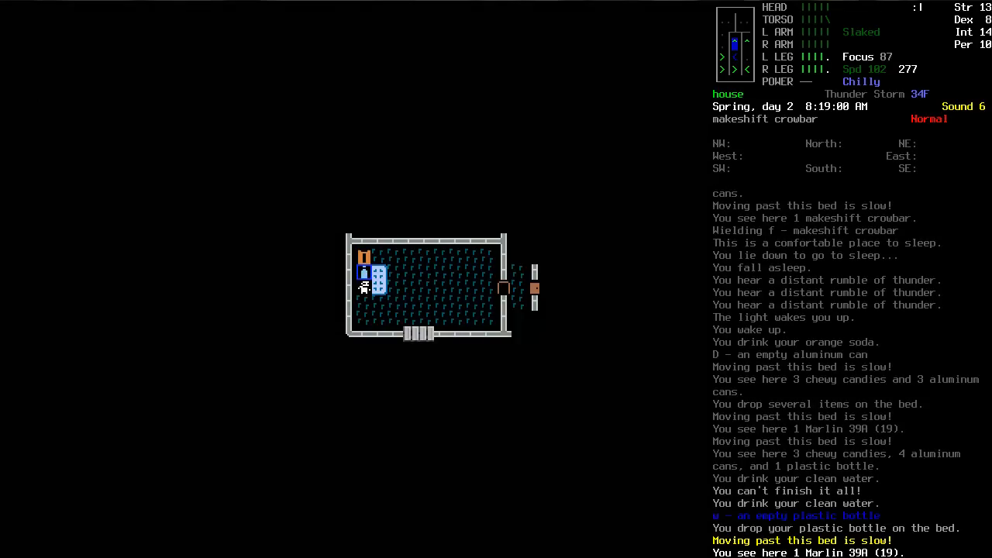
# Juggle wielding the Marlin 39A and crowbar, declining the no-room prompts.
pyautogui.press('i')
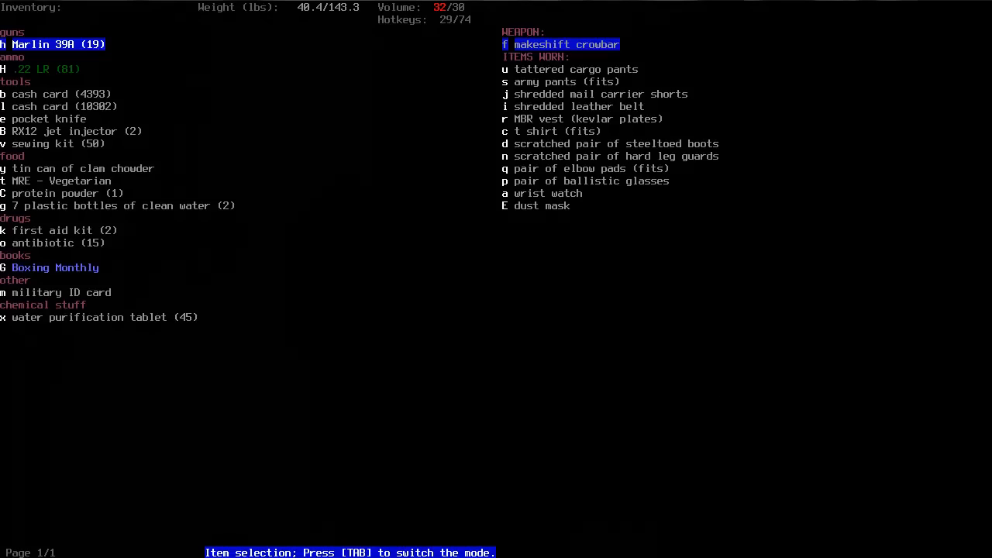
pyautogui.press('Tab')
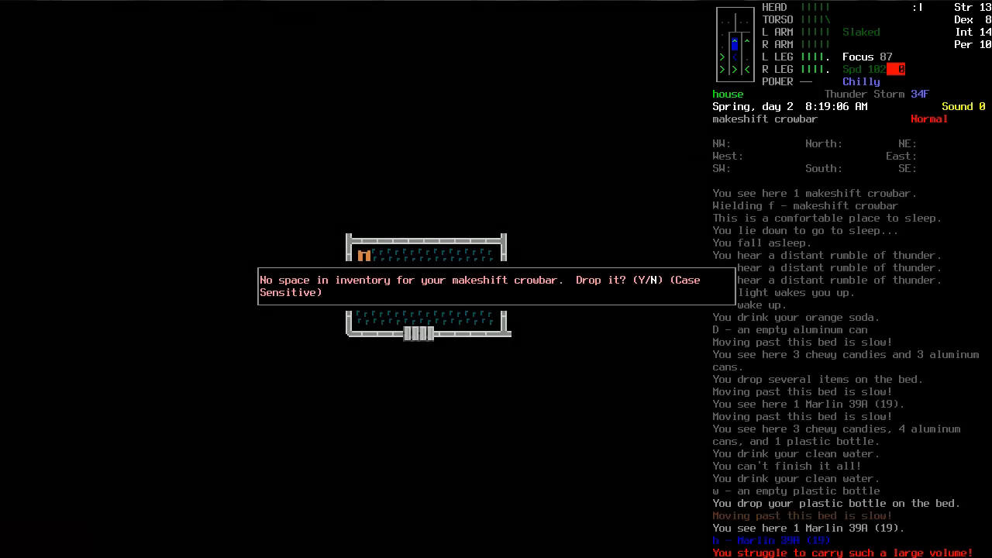
pyautogui.press('n')
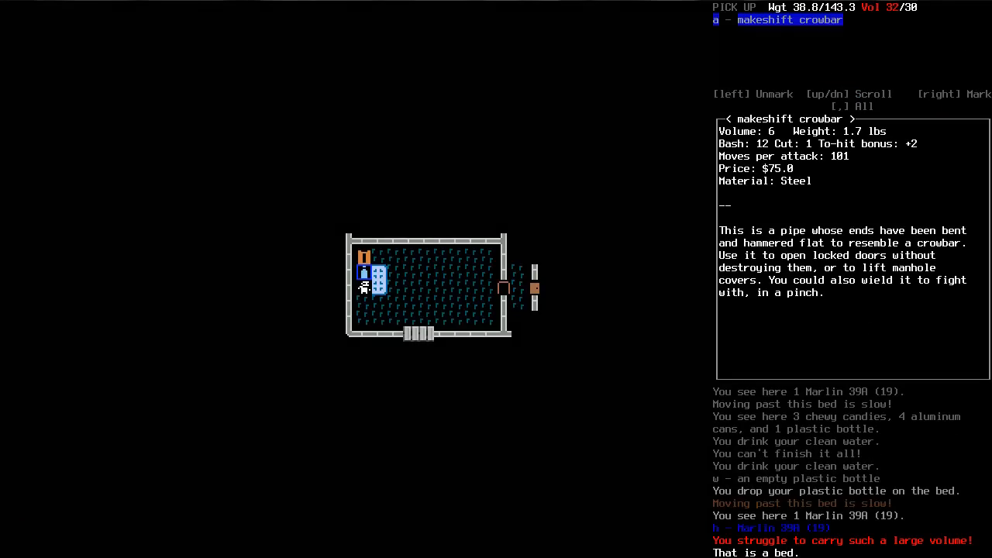
pyautogui.press('Escape')
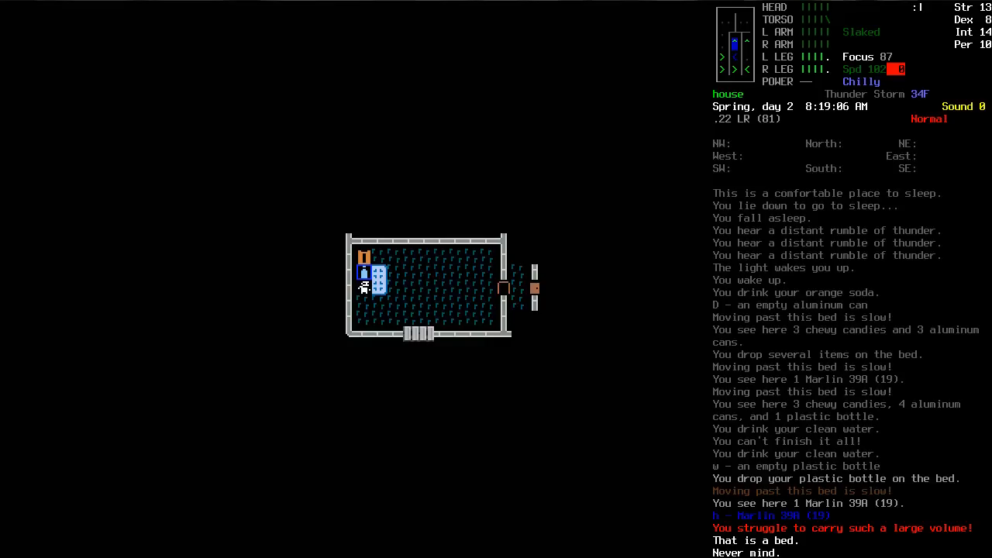
pyautogui.press('i')
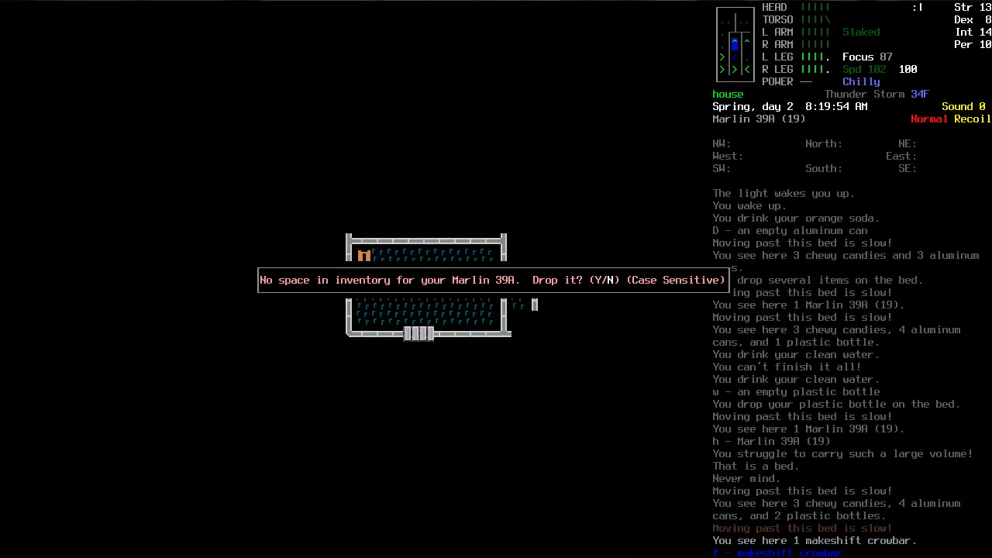
pyautogui.press('n')
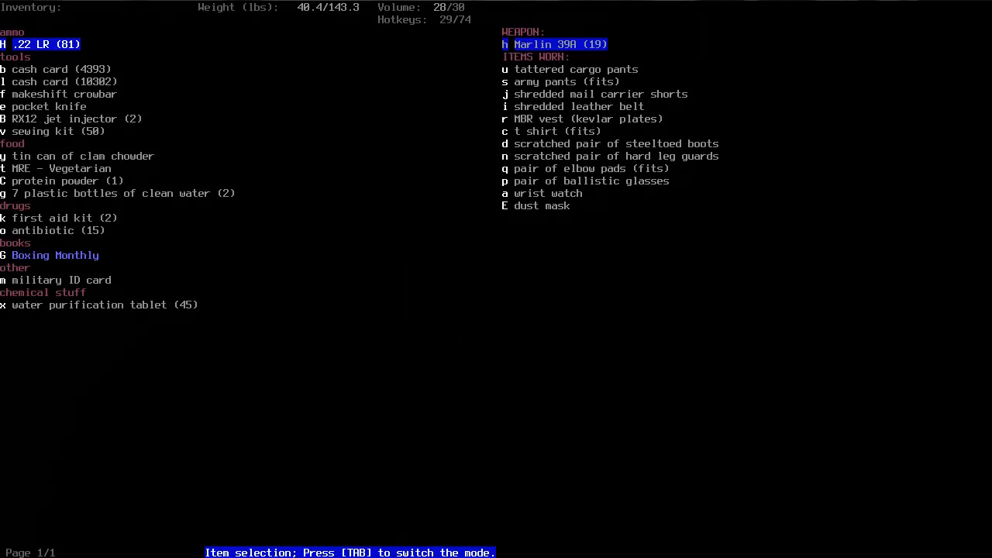
# Drop the Marlin 39A, makeshift crowbar and cash card on the bed.
pyautogui.press('Tab')
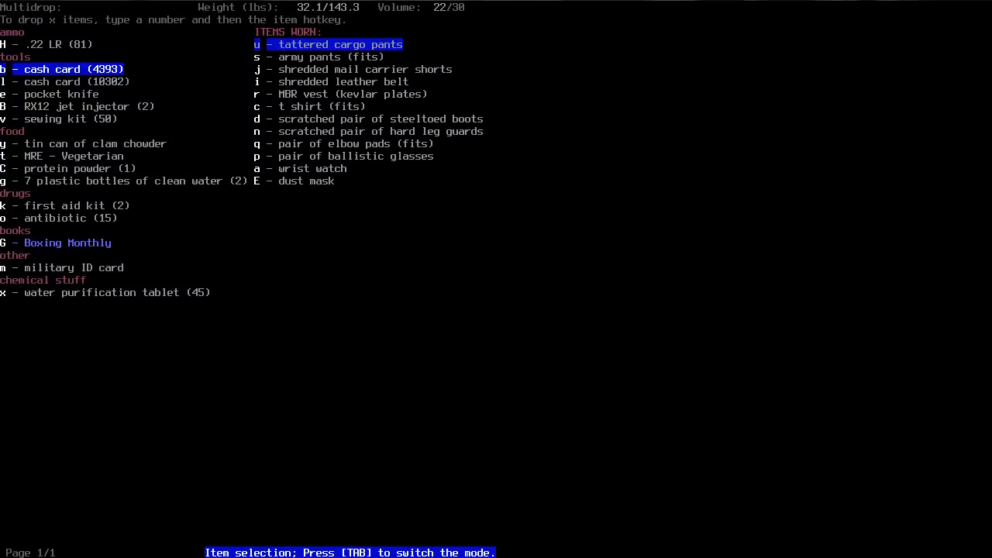
pyautogui.press('b')
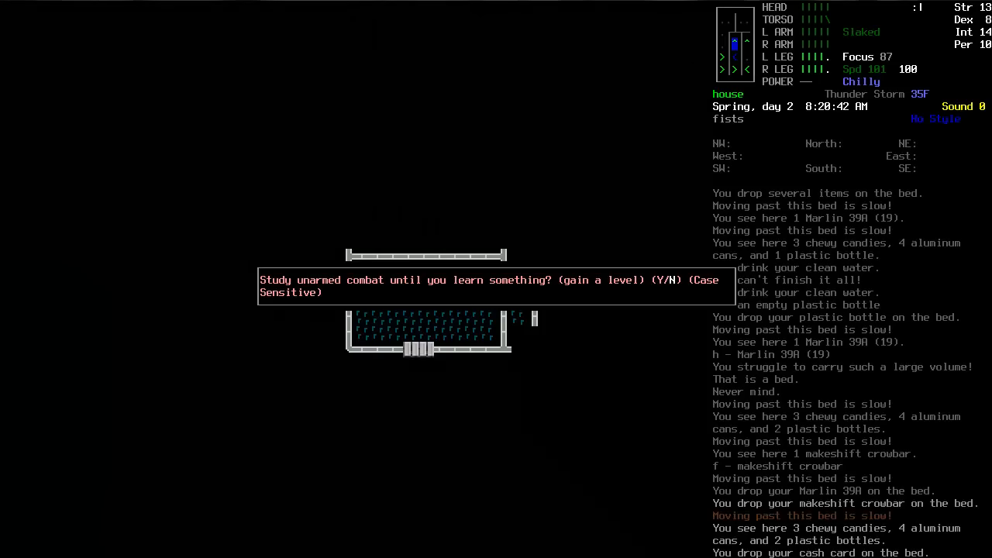
# Study Boxing Monthly until unarmed combat reaches level 1, then drop the magazine on the bed.
pyautogui.press('y')
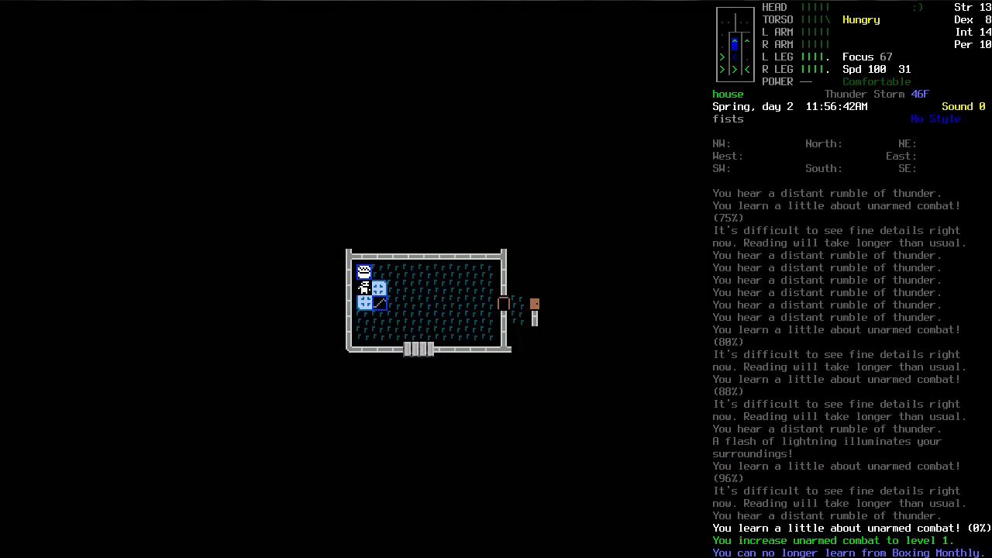
pyautogui.press('d')
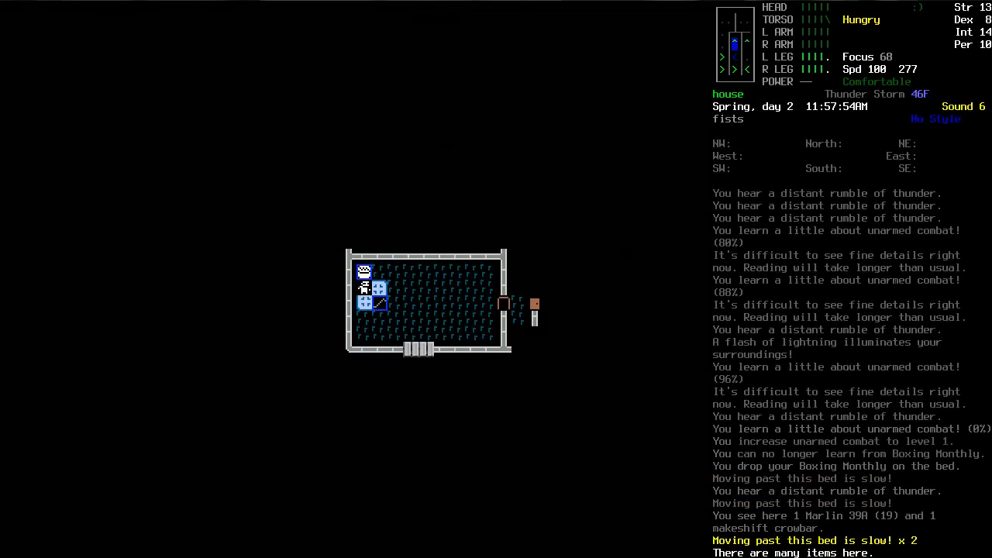
pyautogui.press('d')
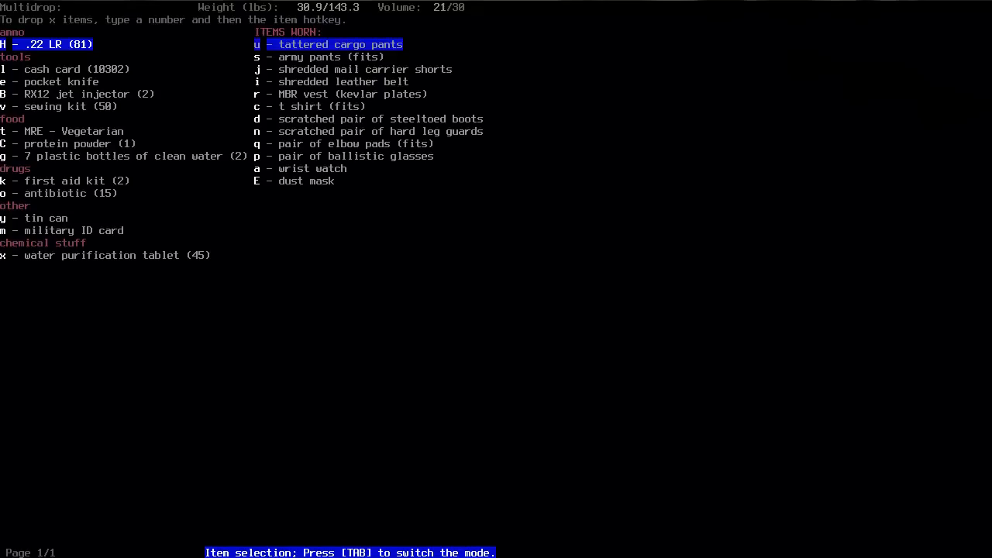
# Finish the multidrop and pick up the Marlin 39A and makeshift crowbar.
pyautogui.press('y')
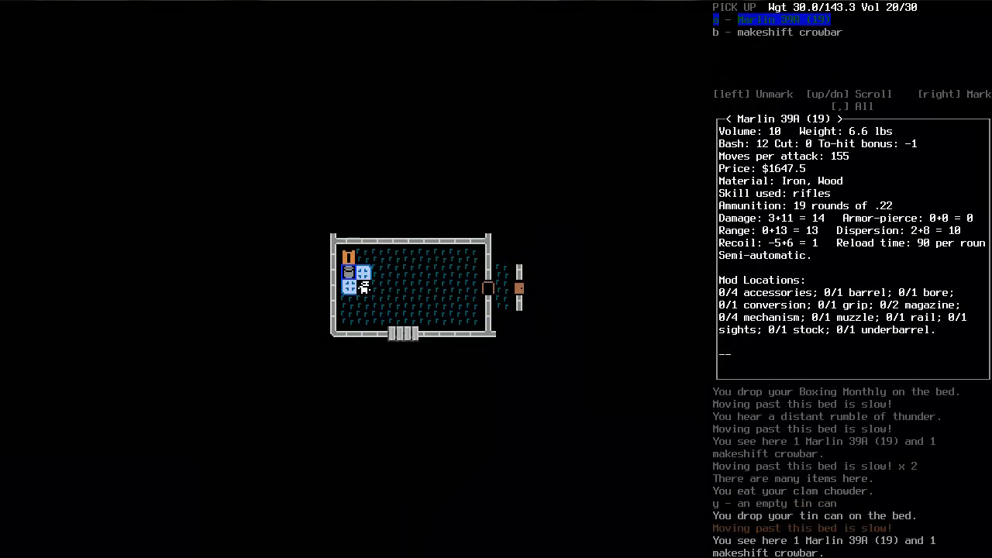
pyautogui.press('down')
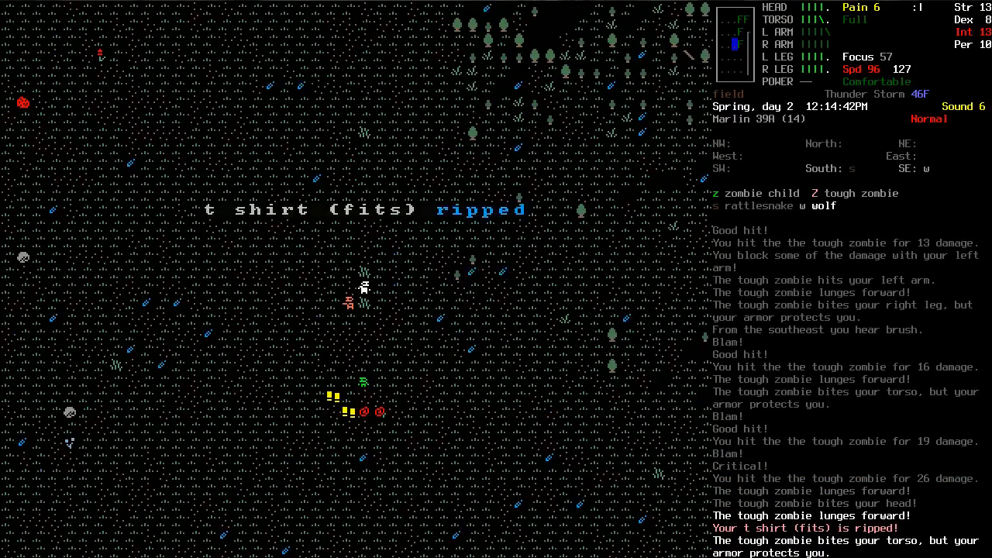
# Shoot the tough zombie and zombie child dead and reload the Marlin 39A.
pyautogui.press('f')
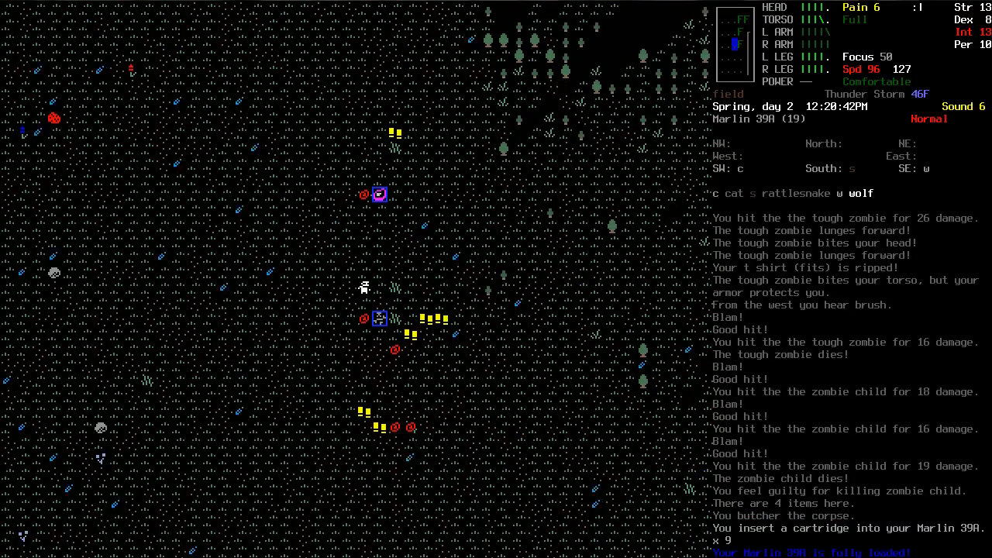
pyautogui.press(',')
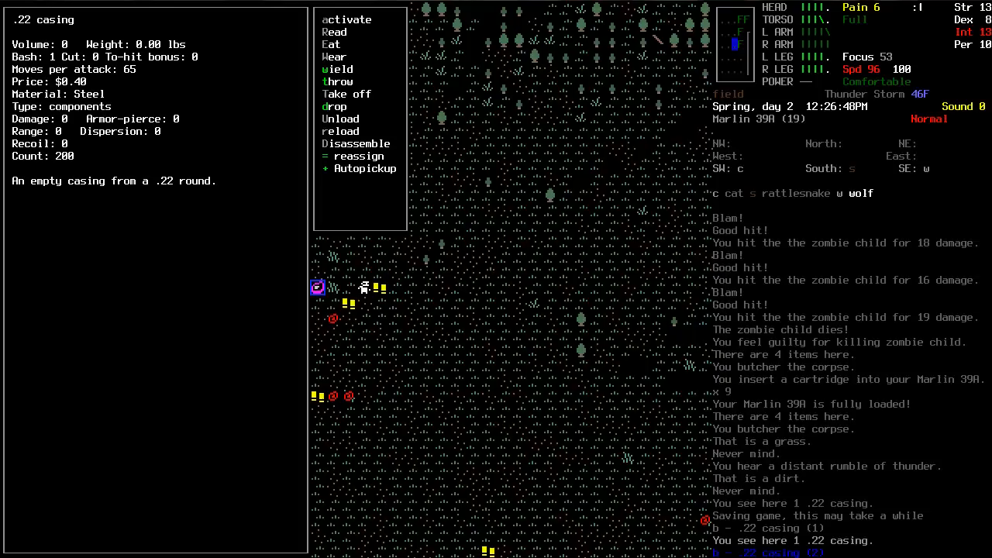
pyautogui.click(366, 167)
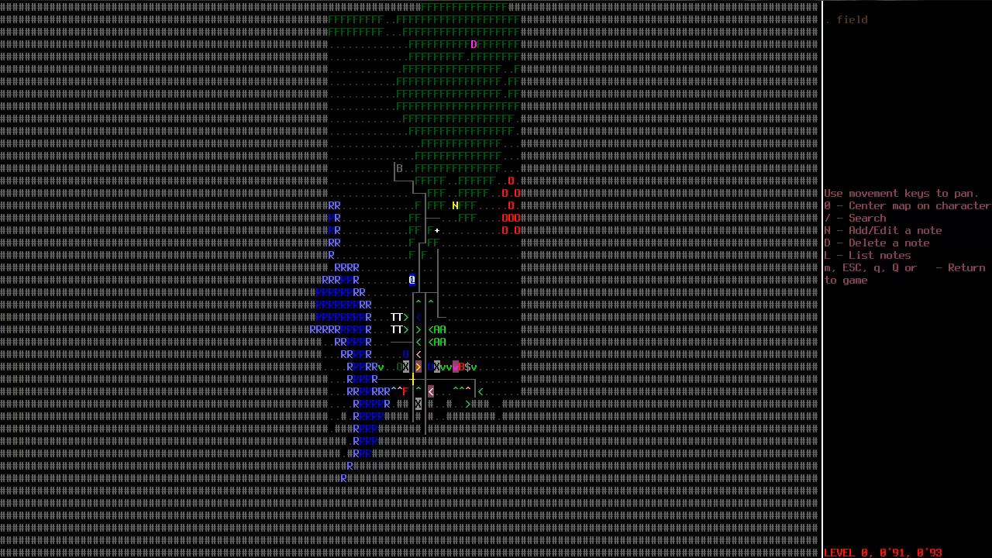
# Shoot the boomer, review the carried inventory and check the overmap before reloading the Marlin 39A.
pyautogui.press('Escape')
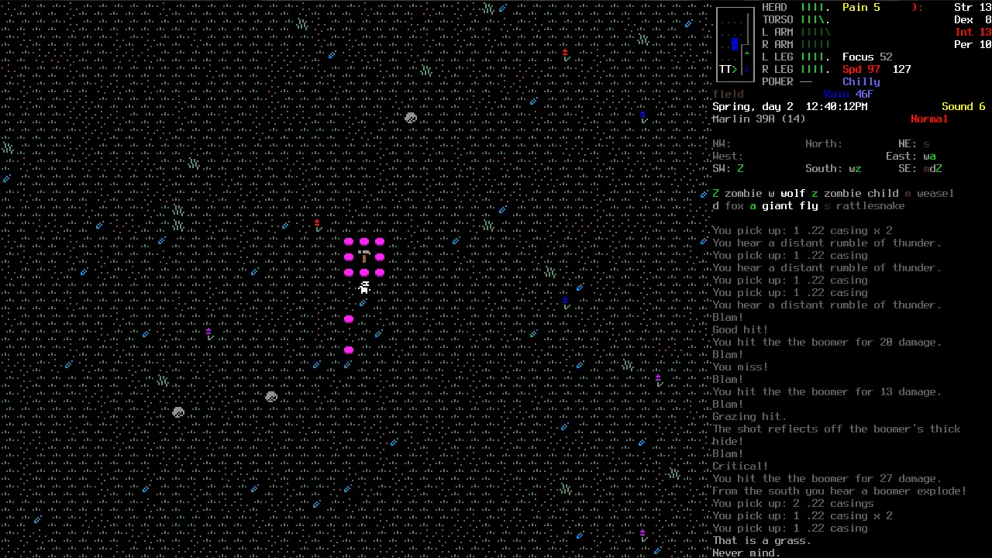
pyautogui.press('i')
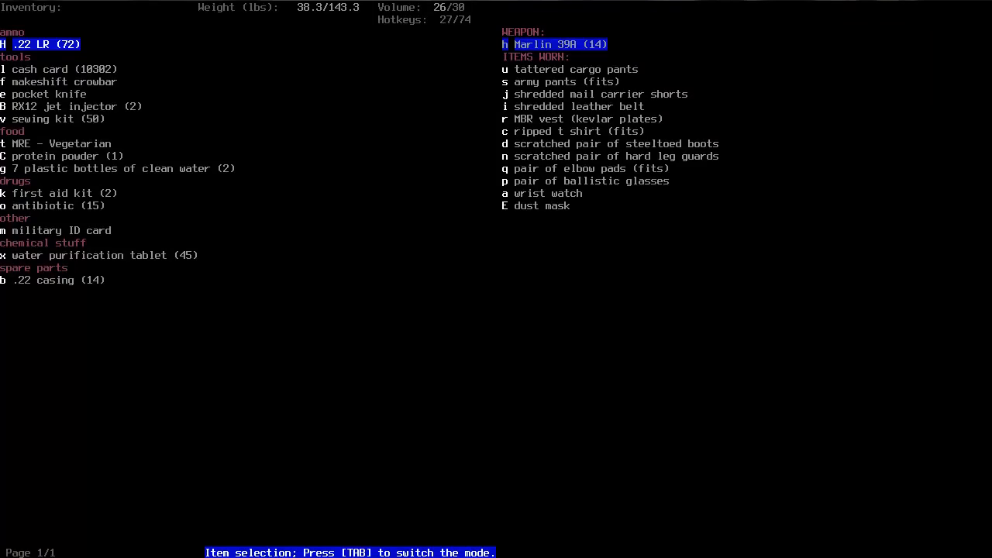
pyautogui.press('escape')
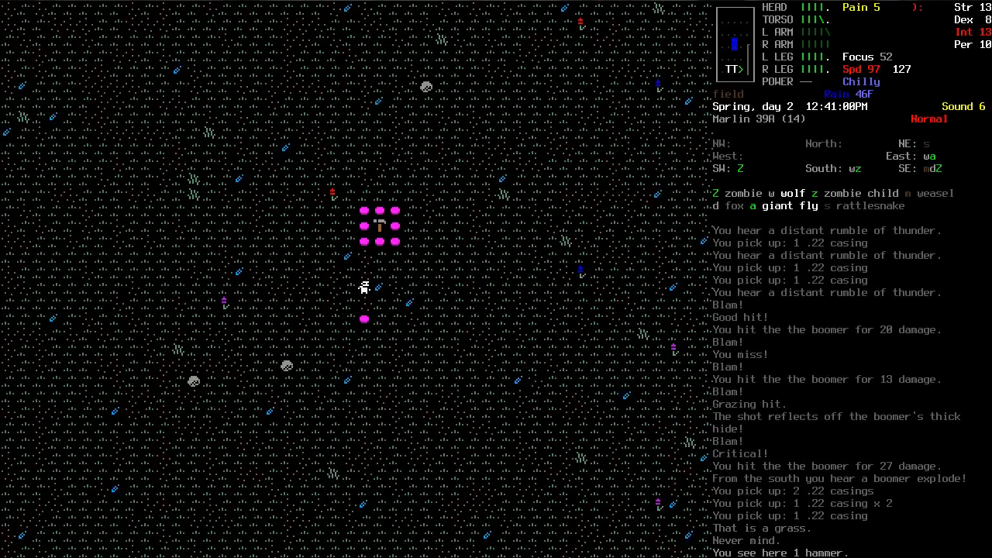
pyautogui.press('tab')
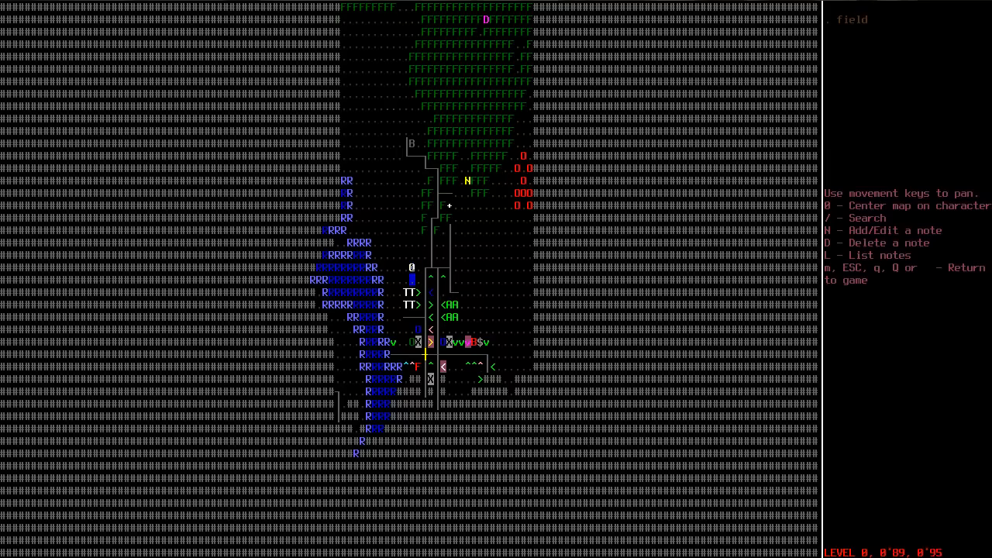
pyautogui.press('Escape')
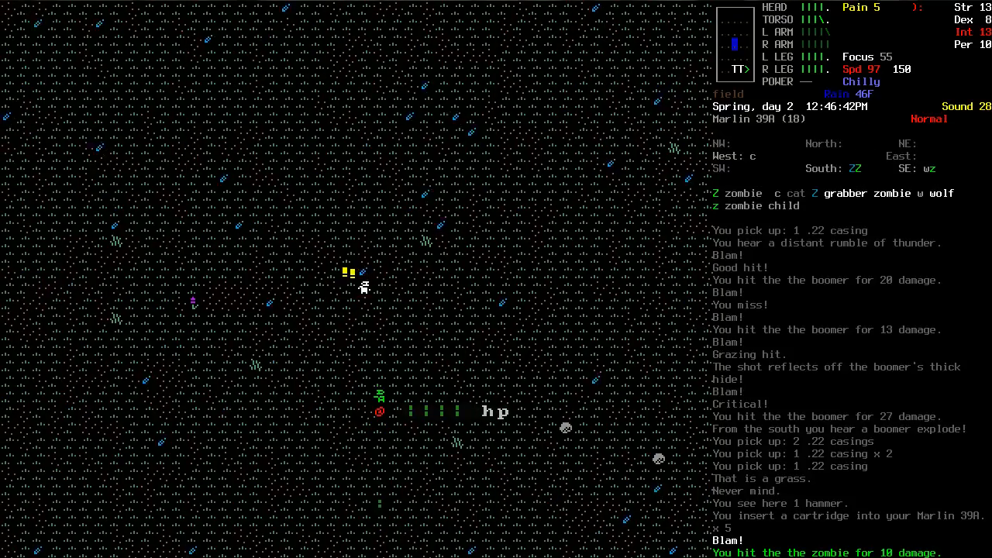
# Shoot the approaching zombie dead and check inventory and the map.
pyautogui.press('f')
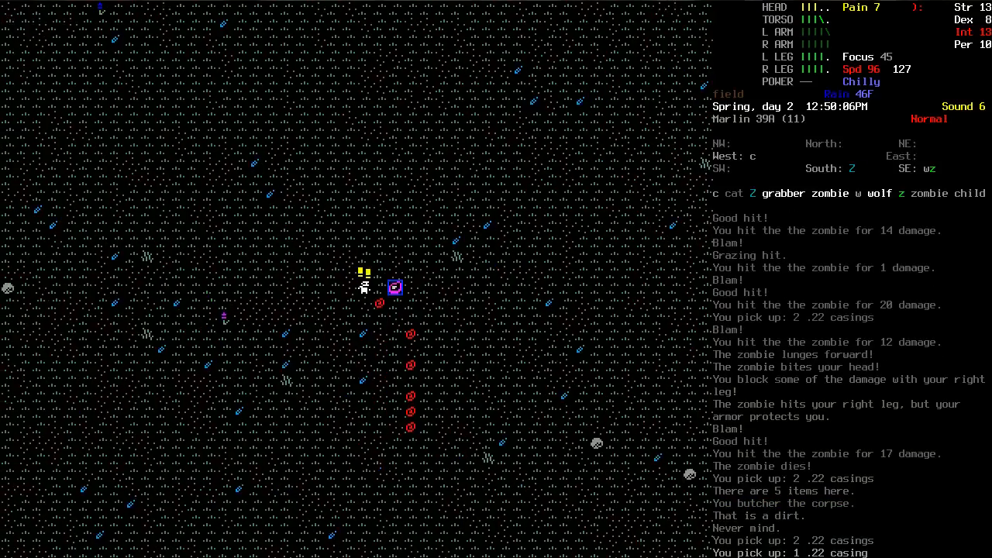
pyautogui.press('i')
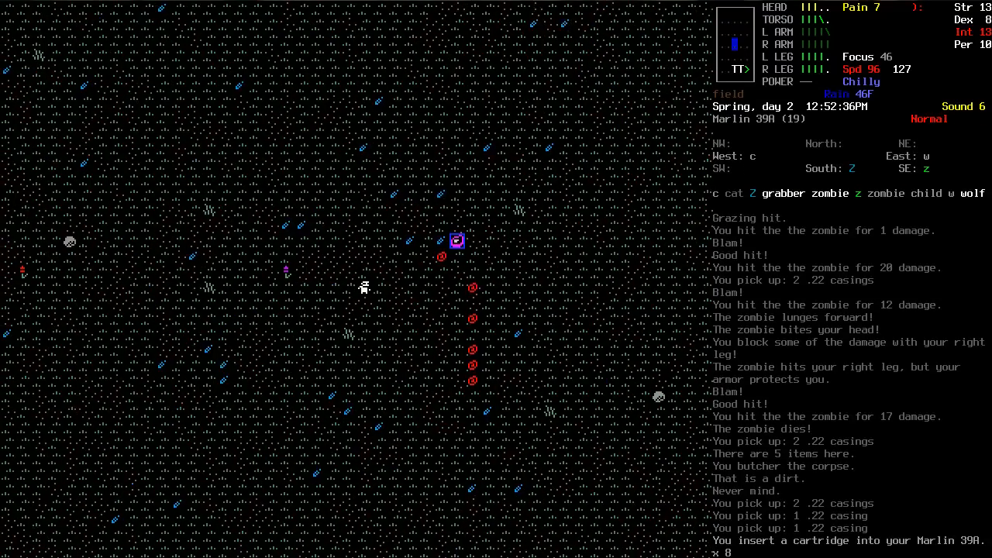
pyautogui.press('Tab')
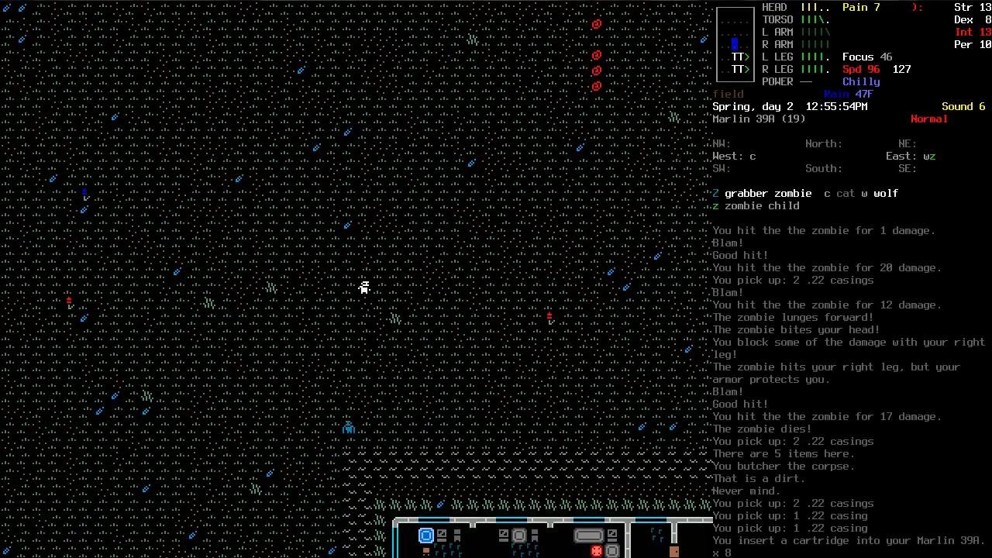
# Head toward the office building, shooting the grabber zombie on the way.
pyautogui.press('f')
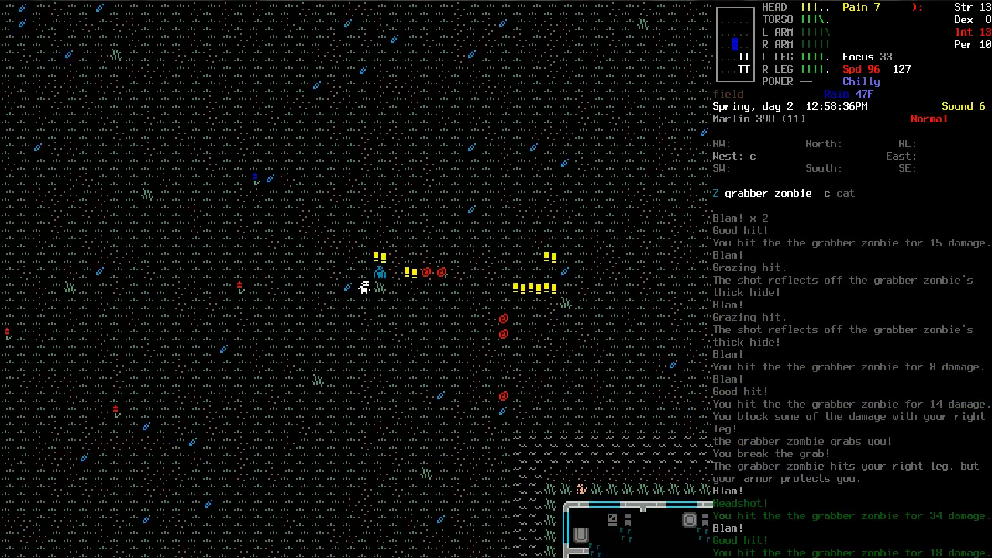
pyautogui.press('f')
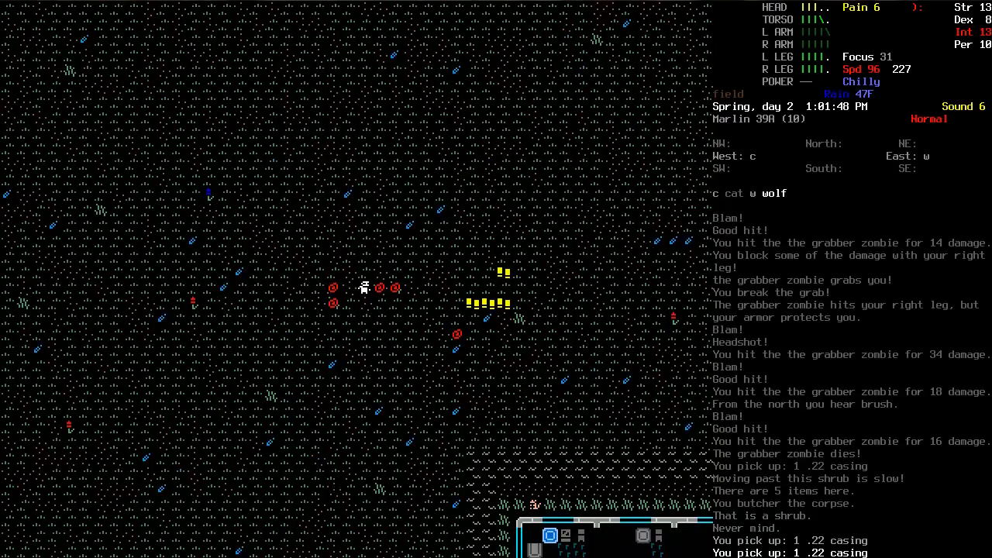
pyautogui.press('d')
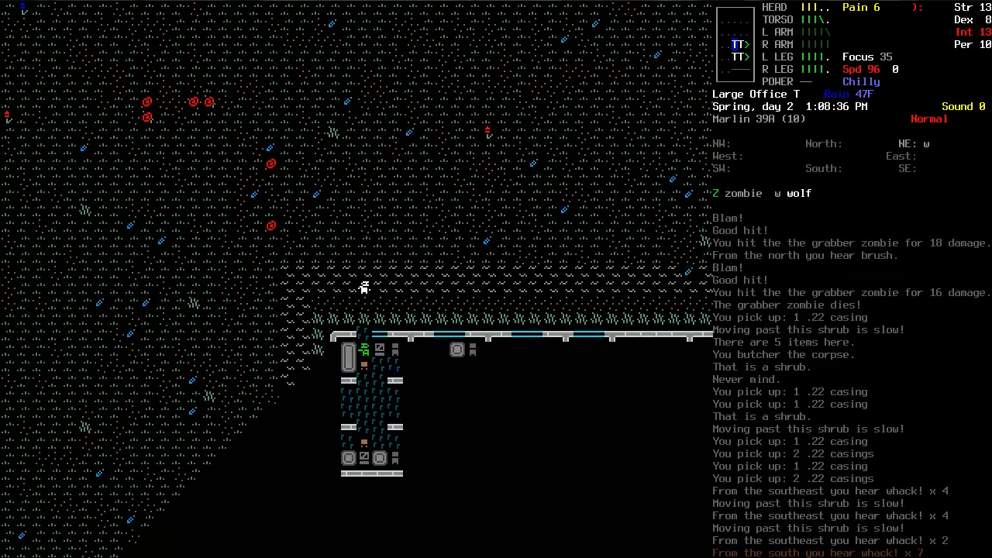
# Shoot the zombie at the office entrance and glance at the items lying on the spot.
pyautogui.press('f')
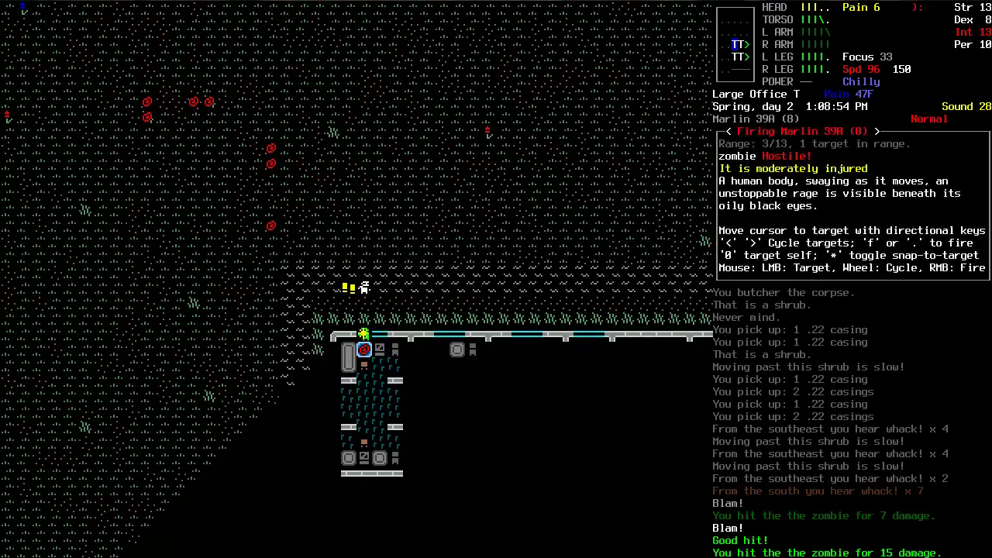
pyautogui.press('f')
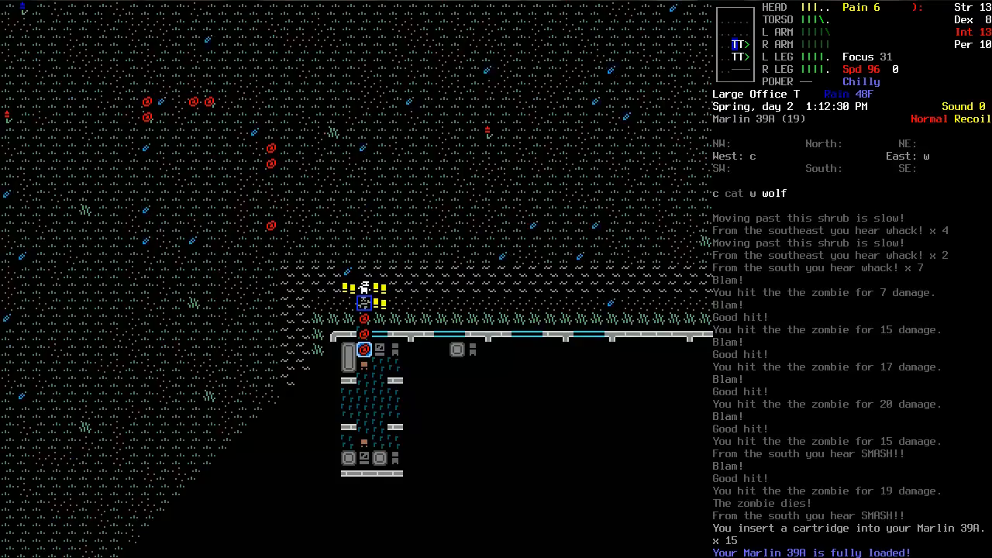
pyautogui.press('g')
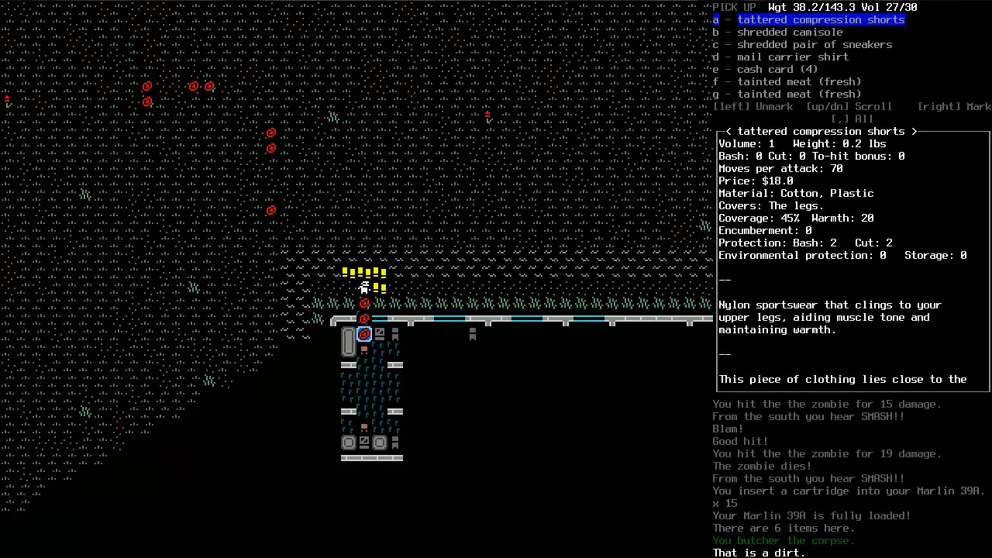
pyautogui.press('Escape')
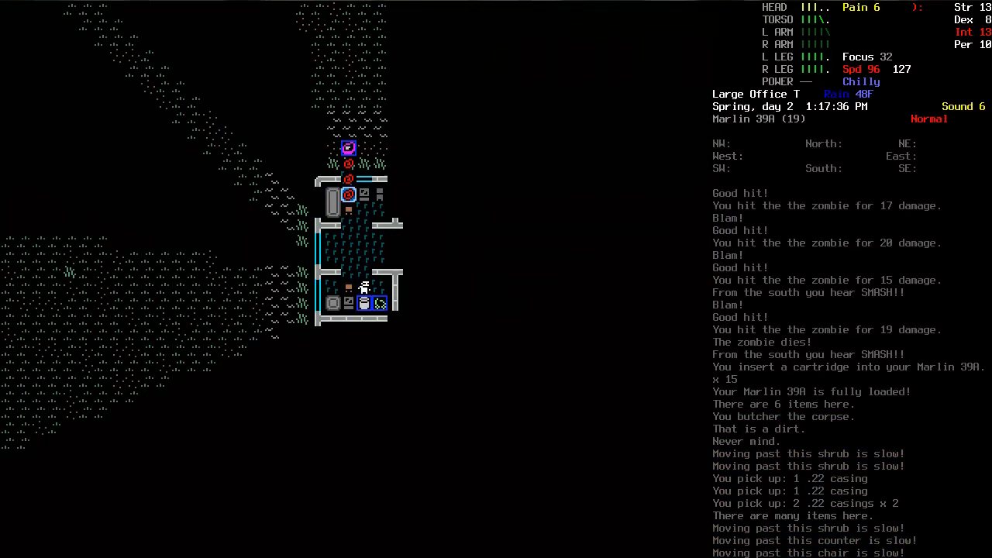
# Browse the office's loose items in the item manager, then aim the rifle at the zombie hulk.
pyautogui.press('g')
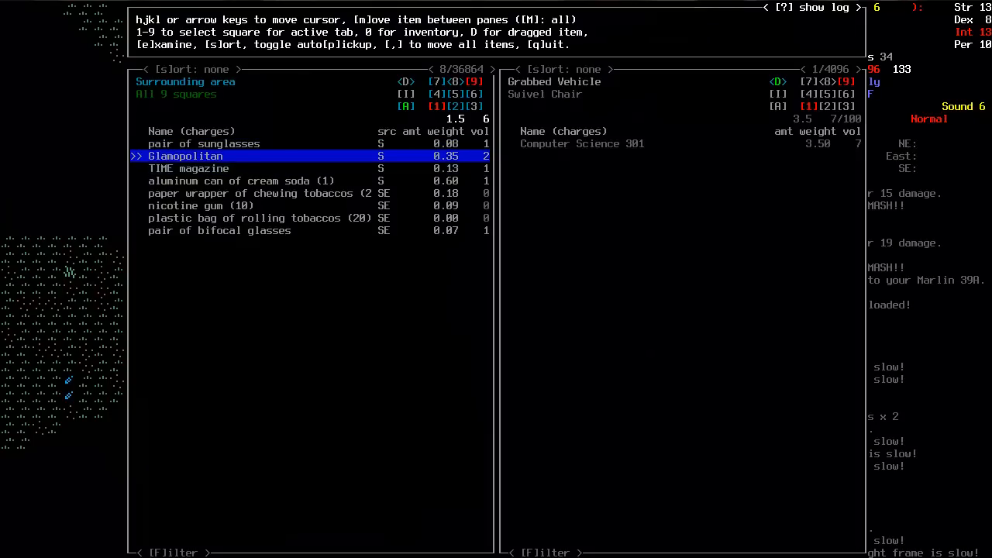
pyautogui.press('m')
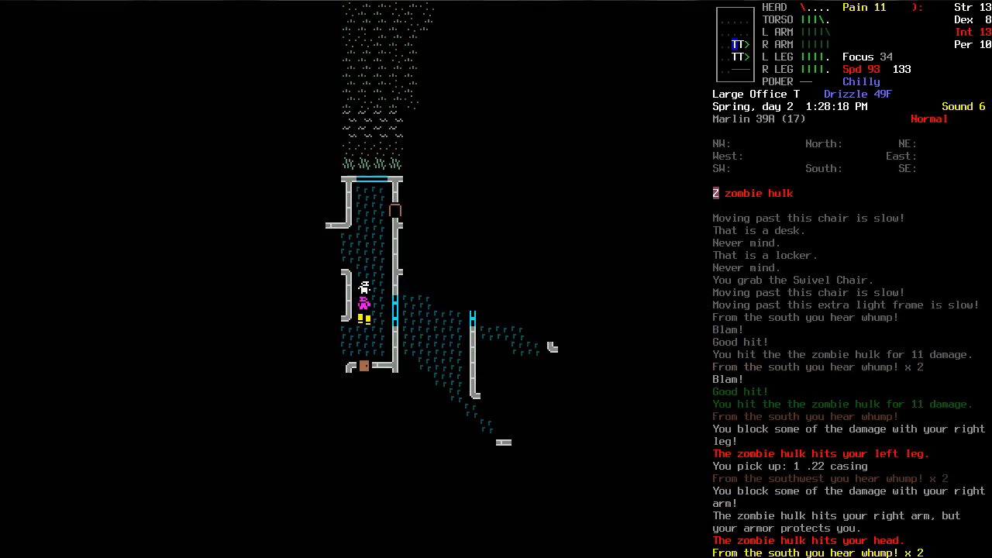
pyautogui.press('f')
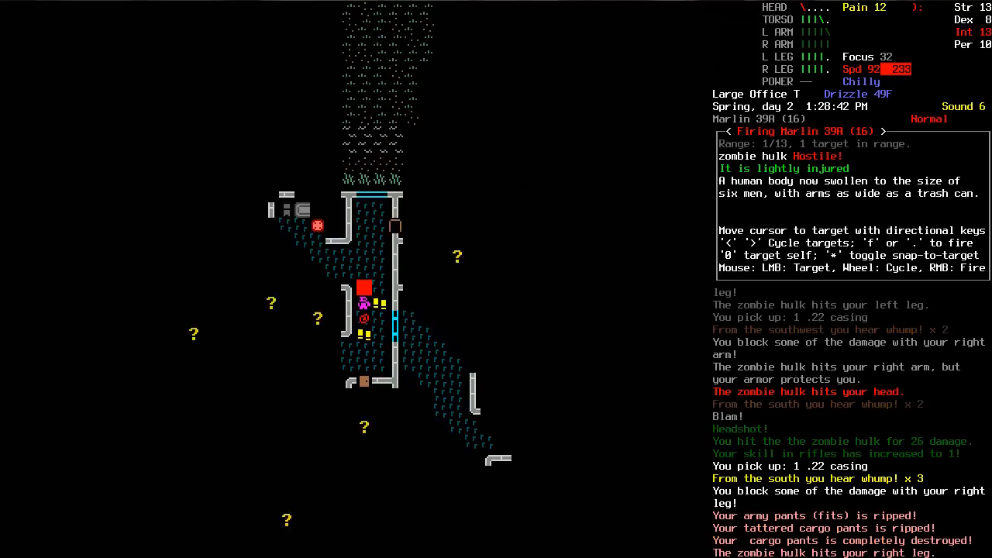